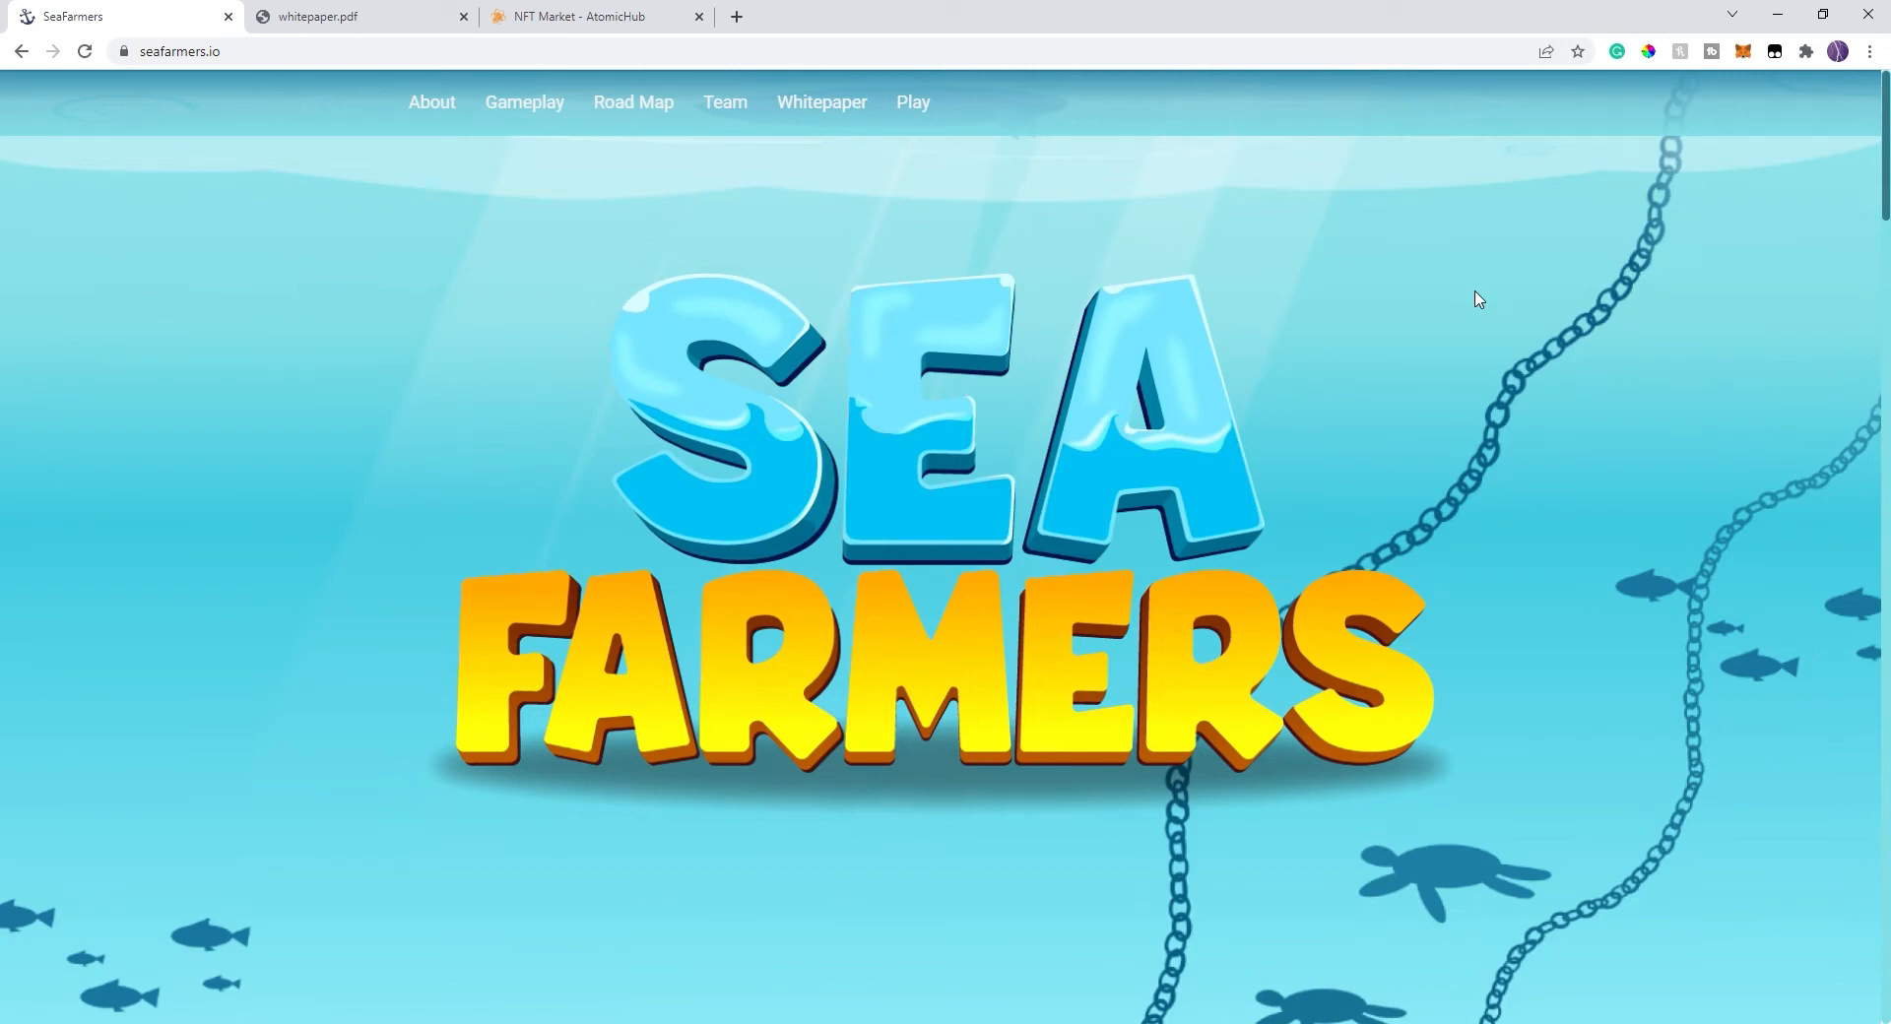
{"action": "mouse_move", "coordinate": [556, 293]}
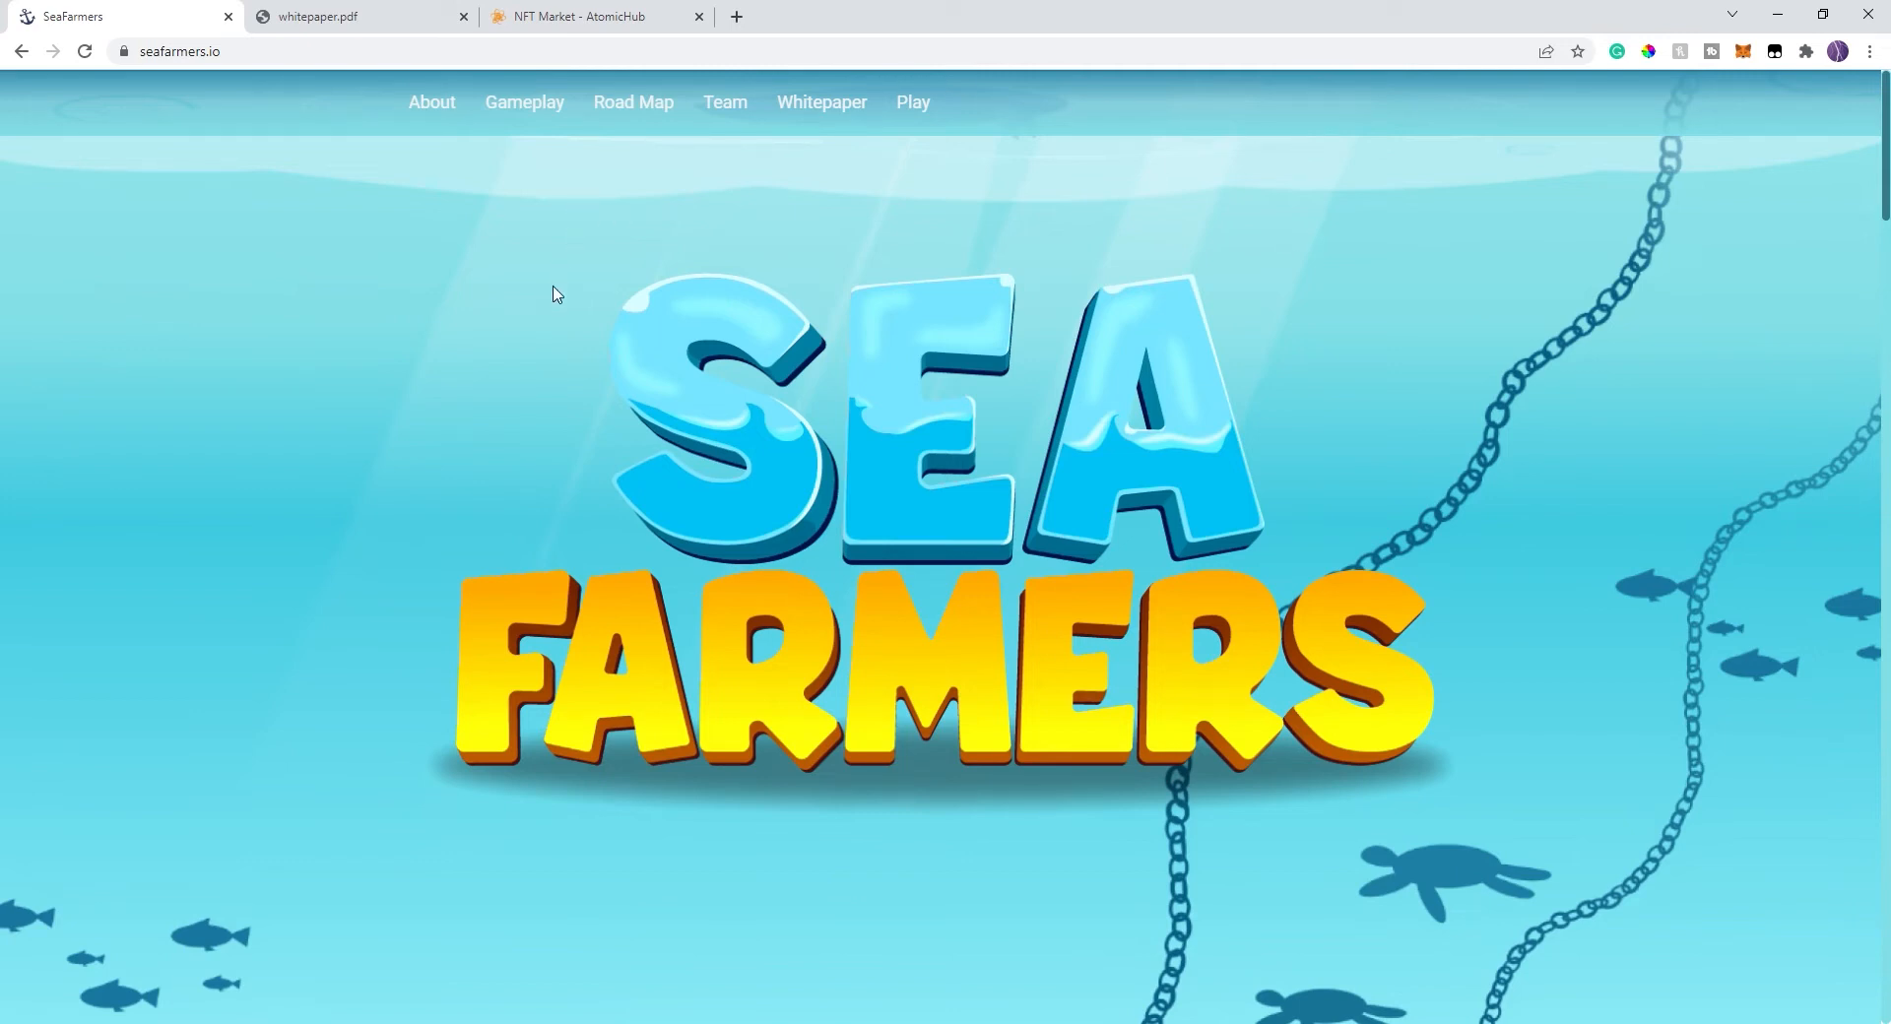
- Scroll the seafarmers.io home page past the hero logo to the intro video
{"action": "scroll", "scroll_direction": "down", "scroll_amount": 3}
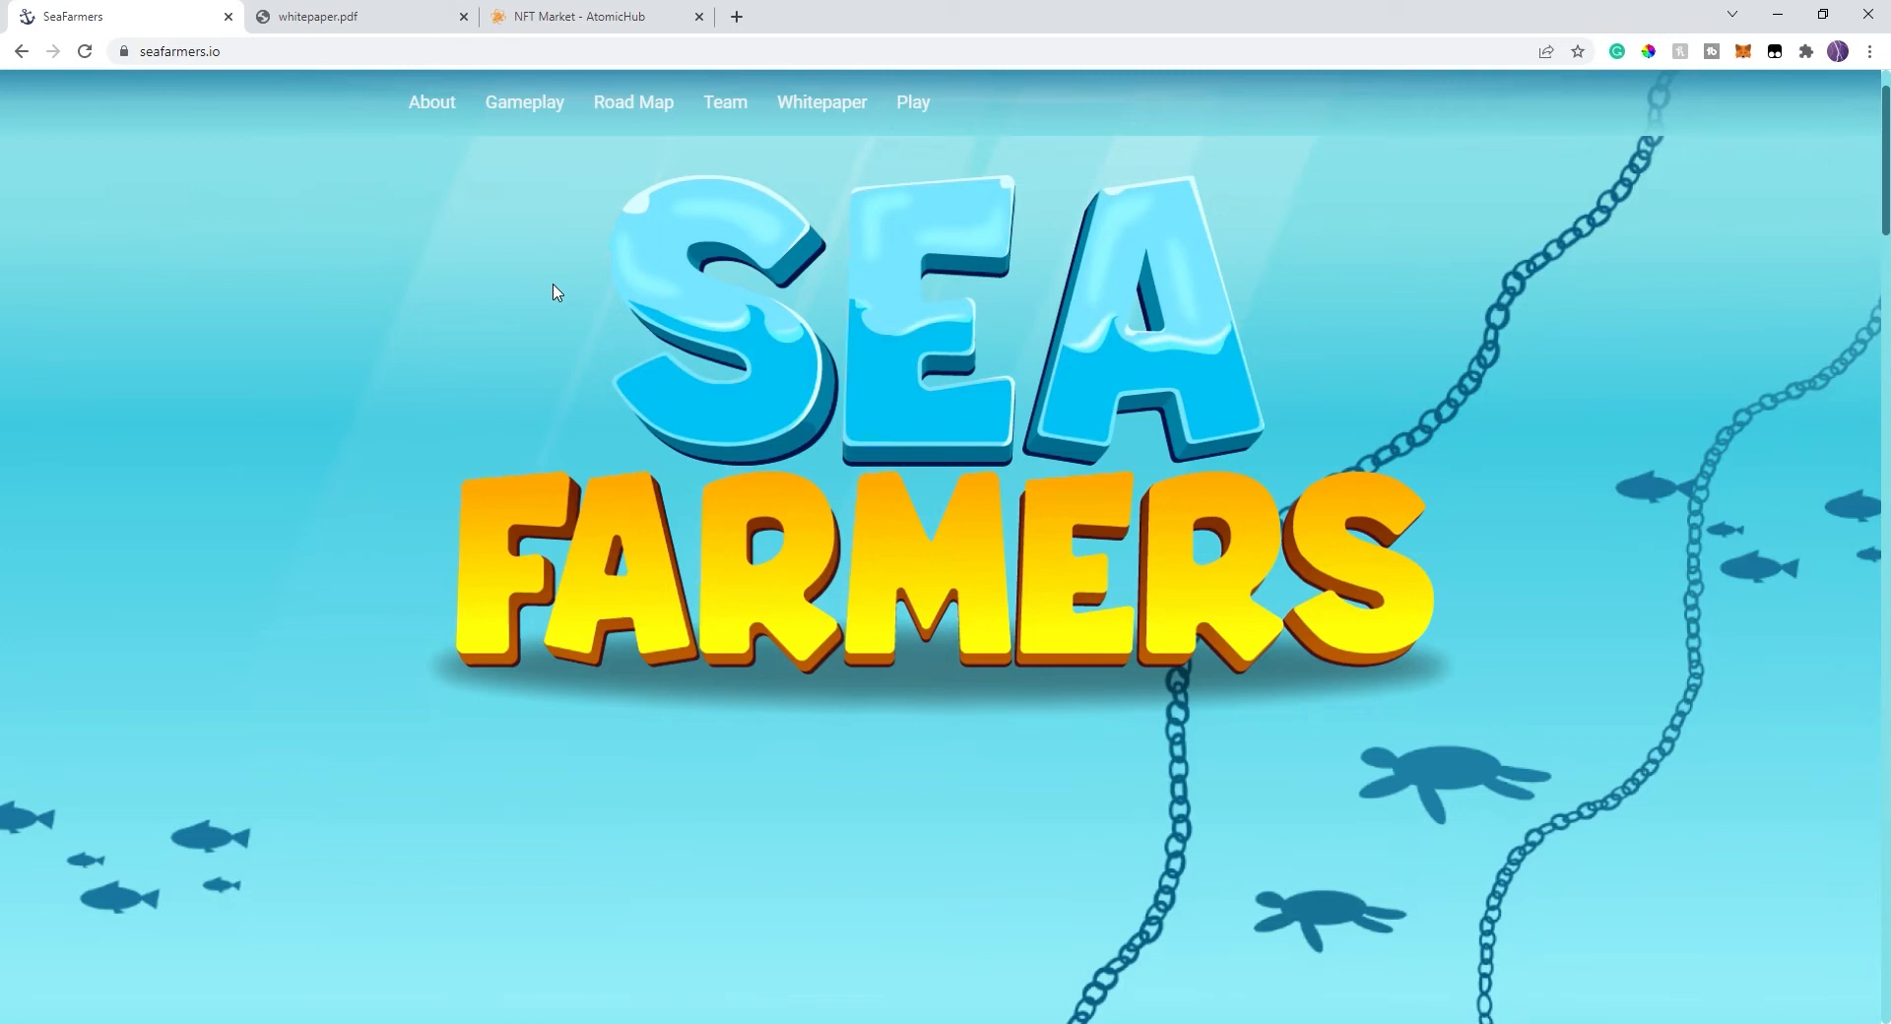
{"action": "mouse_move", "coordinate": [883, 508]}
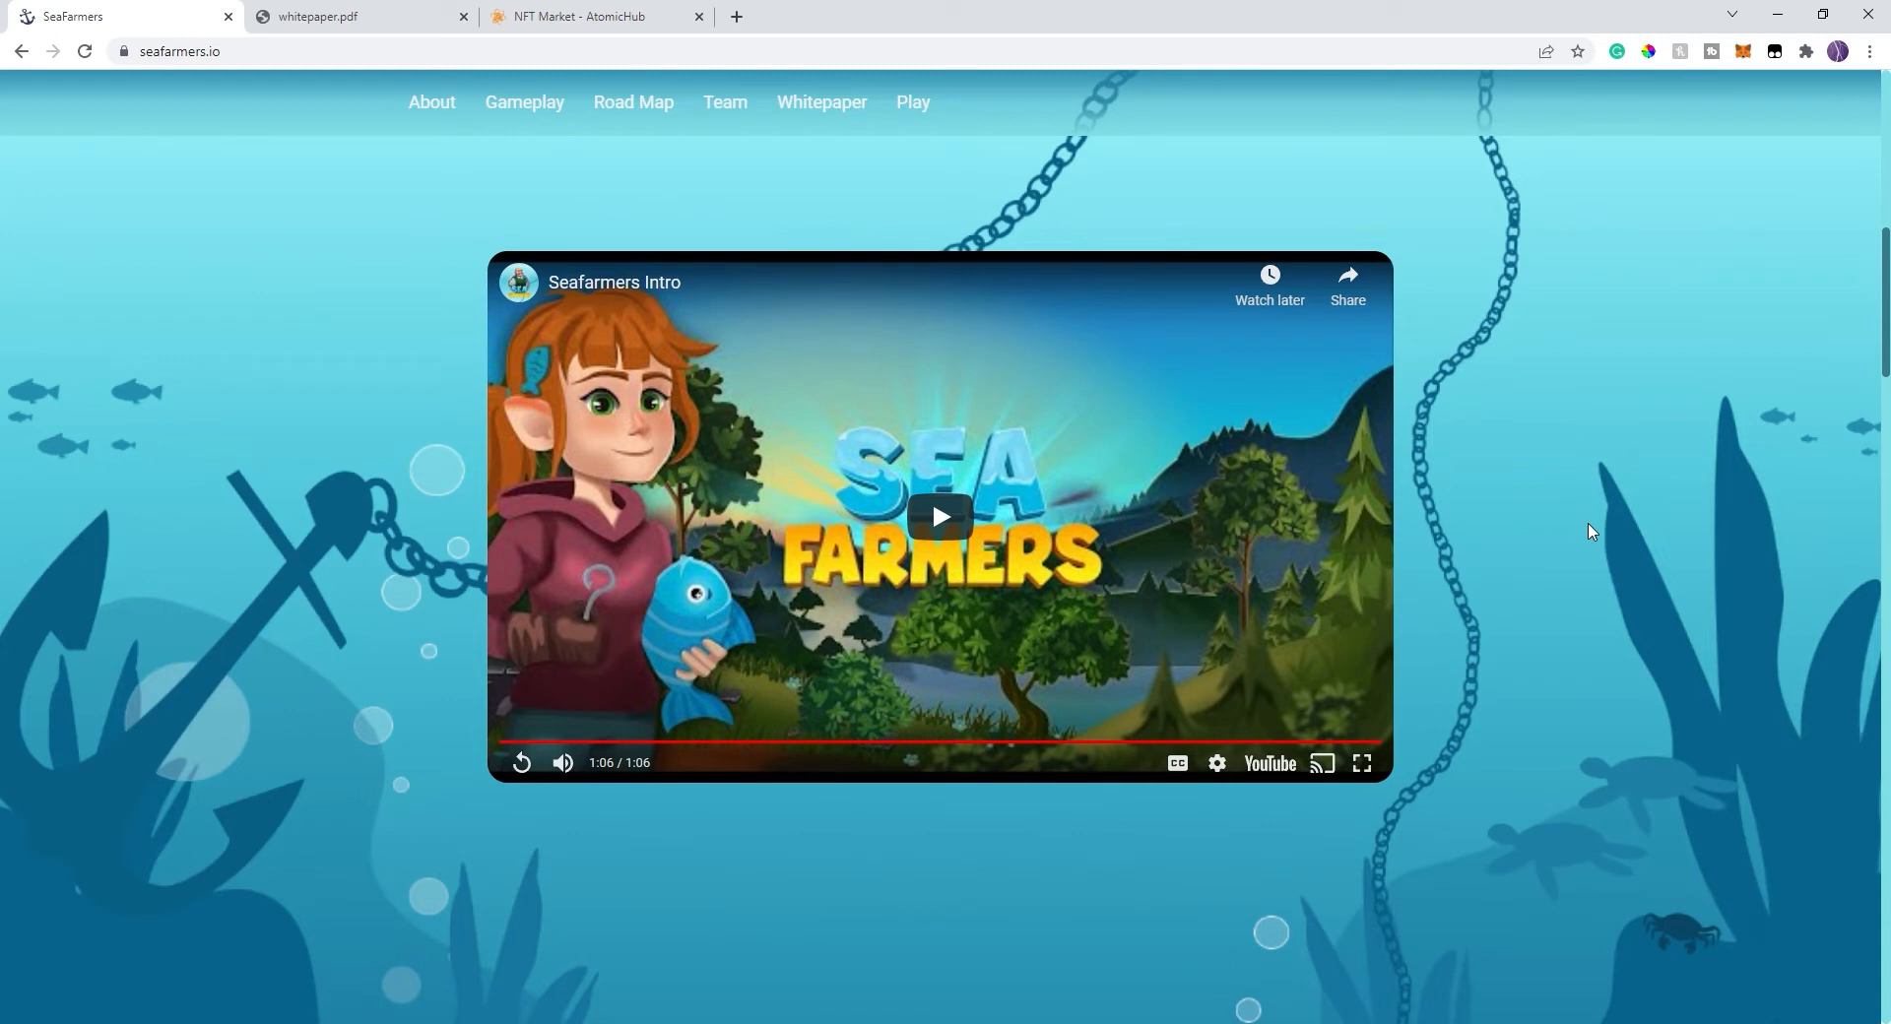
{"action": "mouse_move", "coordinate": [1546, 520]}
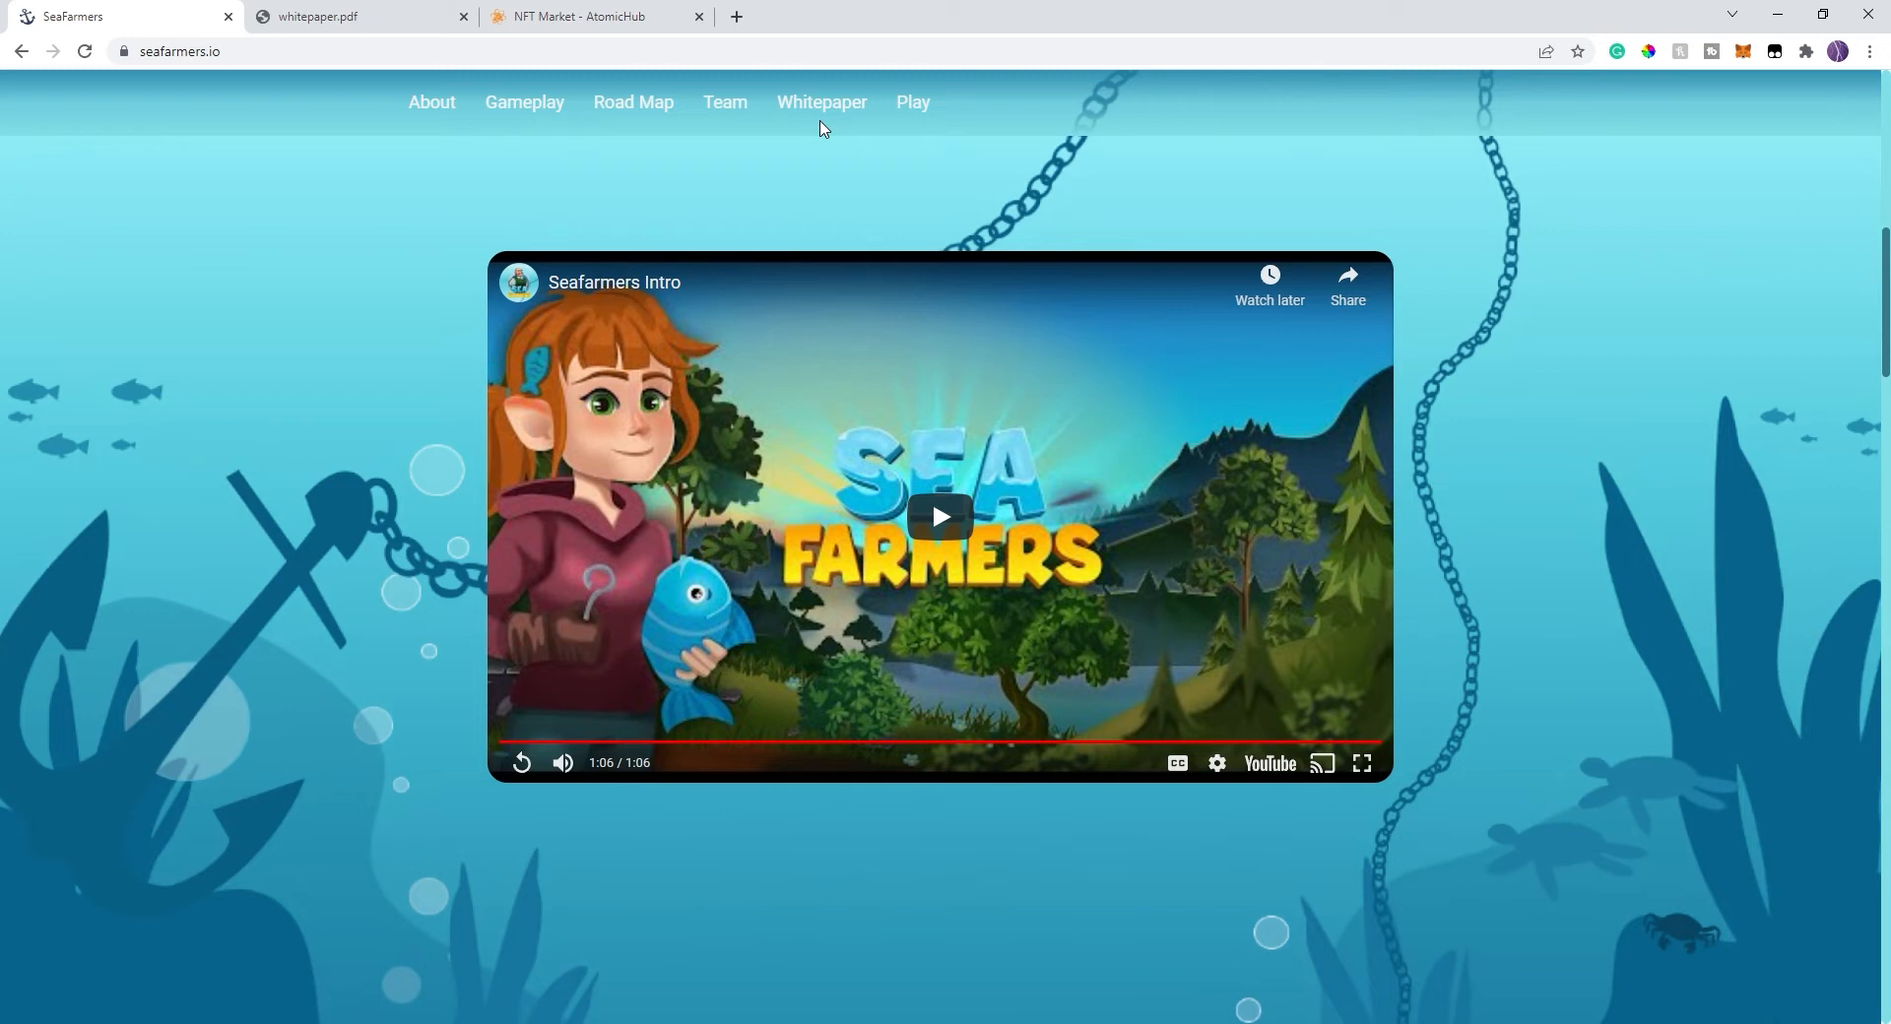
{"action": "mouse_move", "coordinate": [684, 480]}
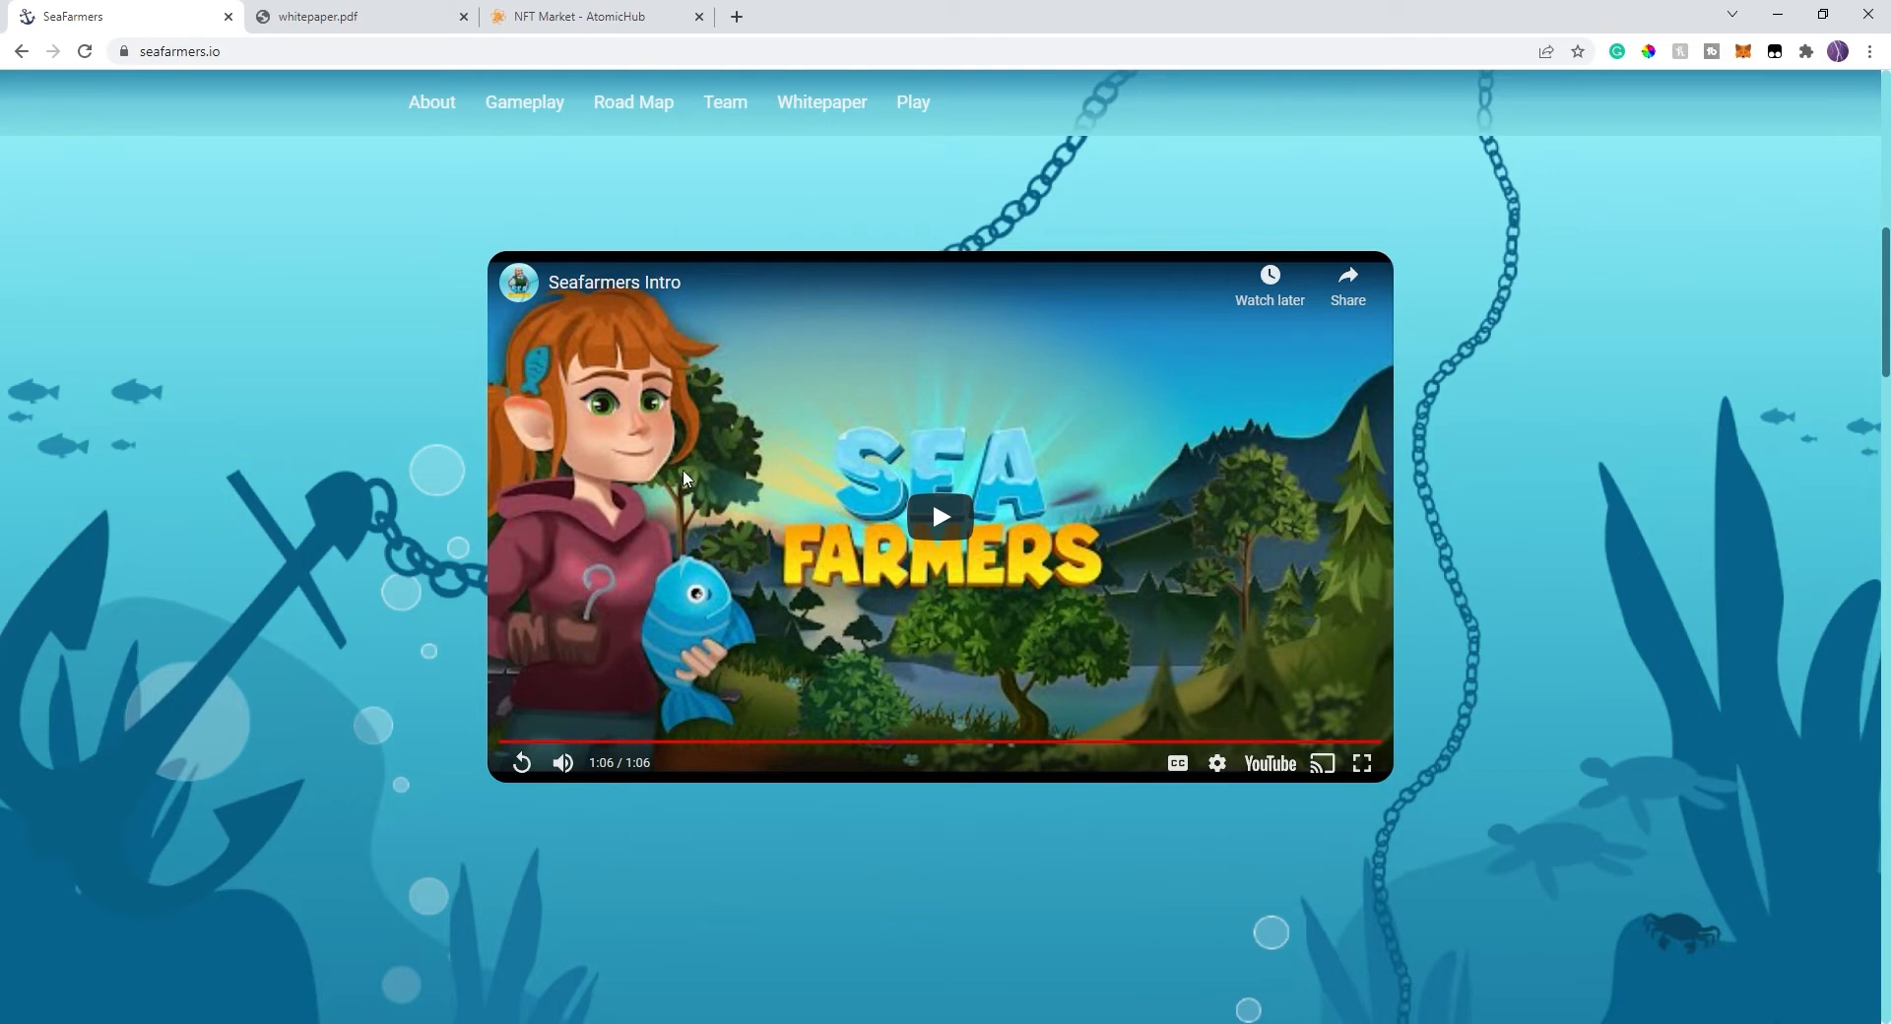
{"action": "mouse_move", "coordinate": [1416, 506]}
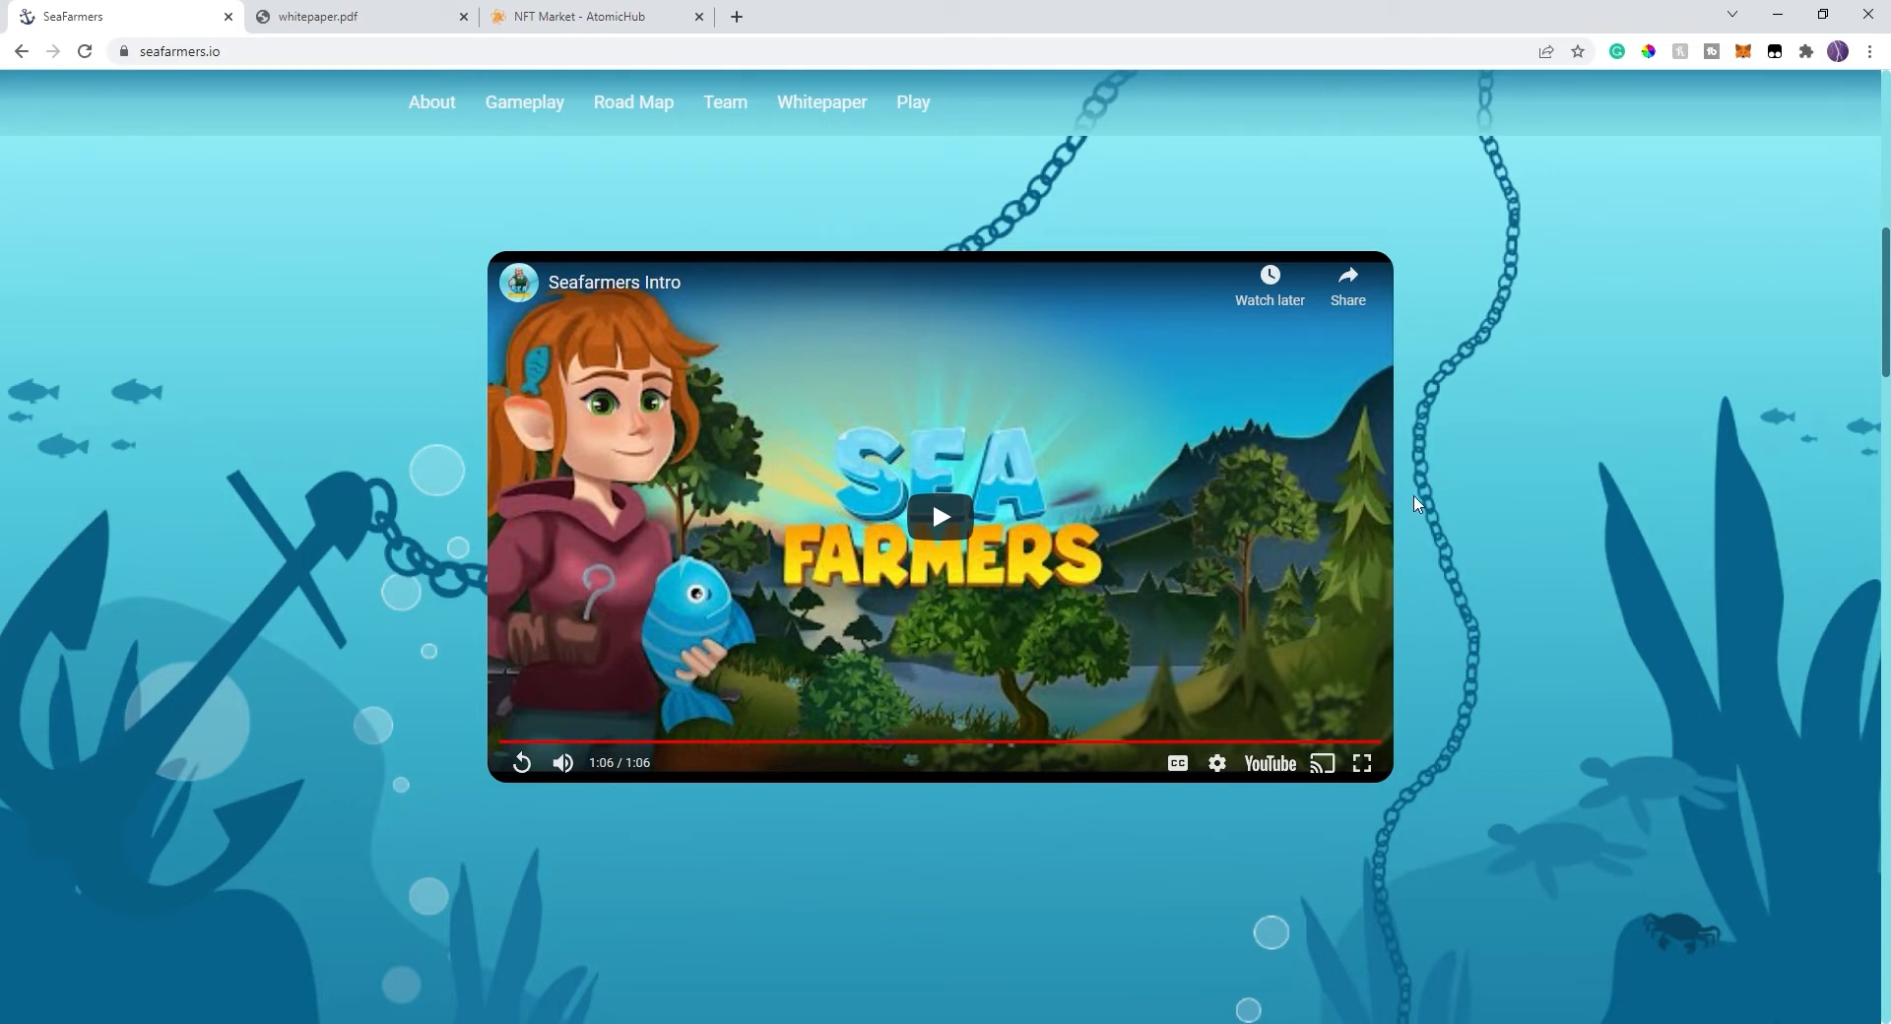
{"action": "mouse_move", "coordinate": [1490, 425]}
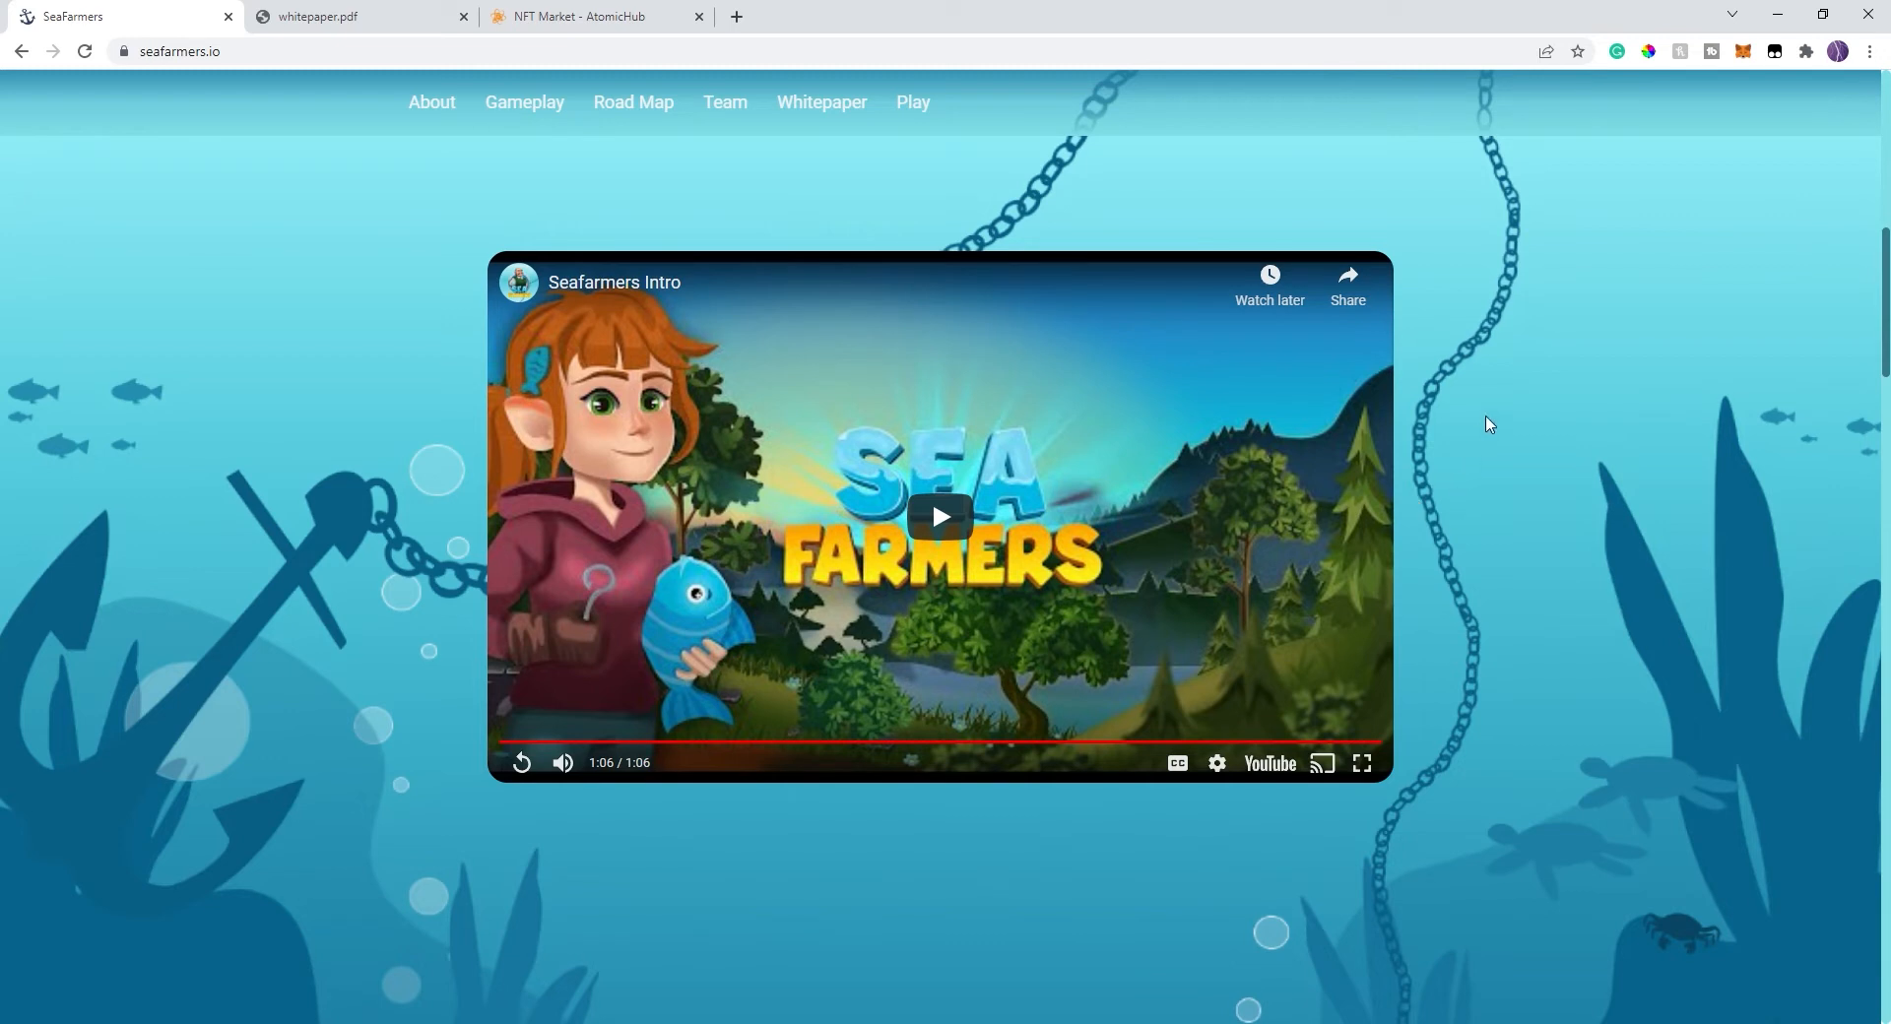
{"action": "mouse_move", "coordinate": [1489, 432]}
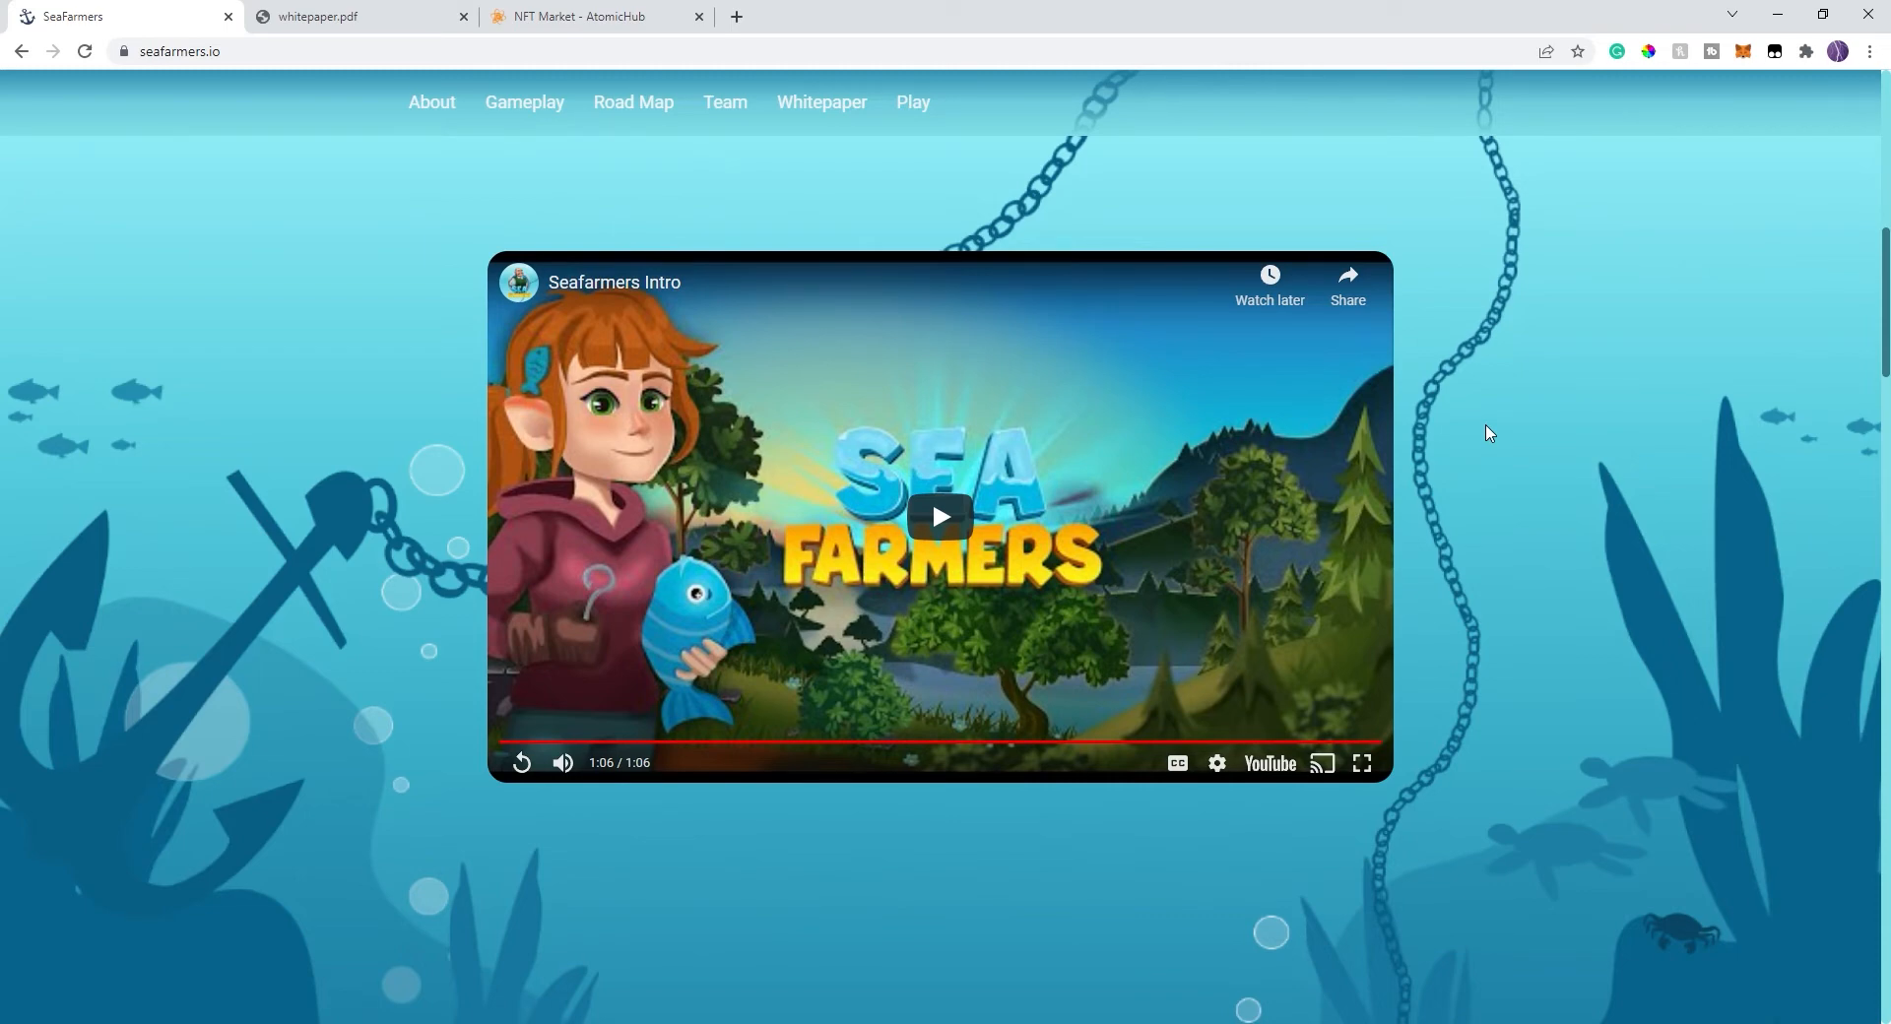
- Jump to the Gameplay section with its six feature cards via the top navigation
{"action": "left_click", "coordinate": [524, 101]}
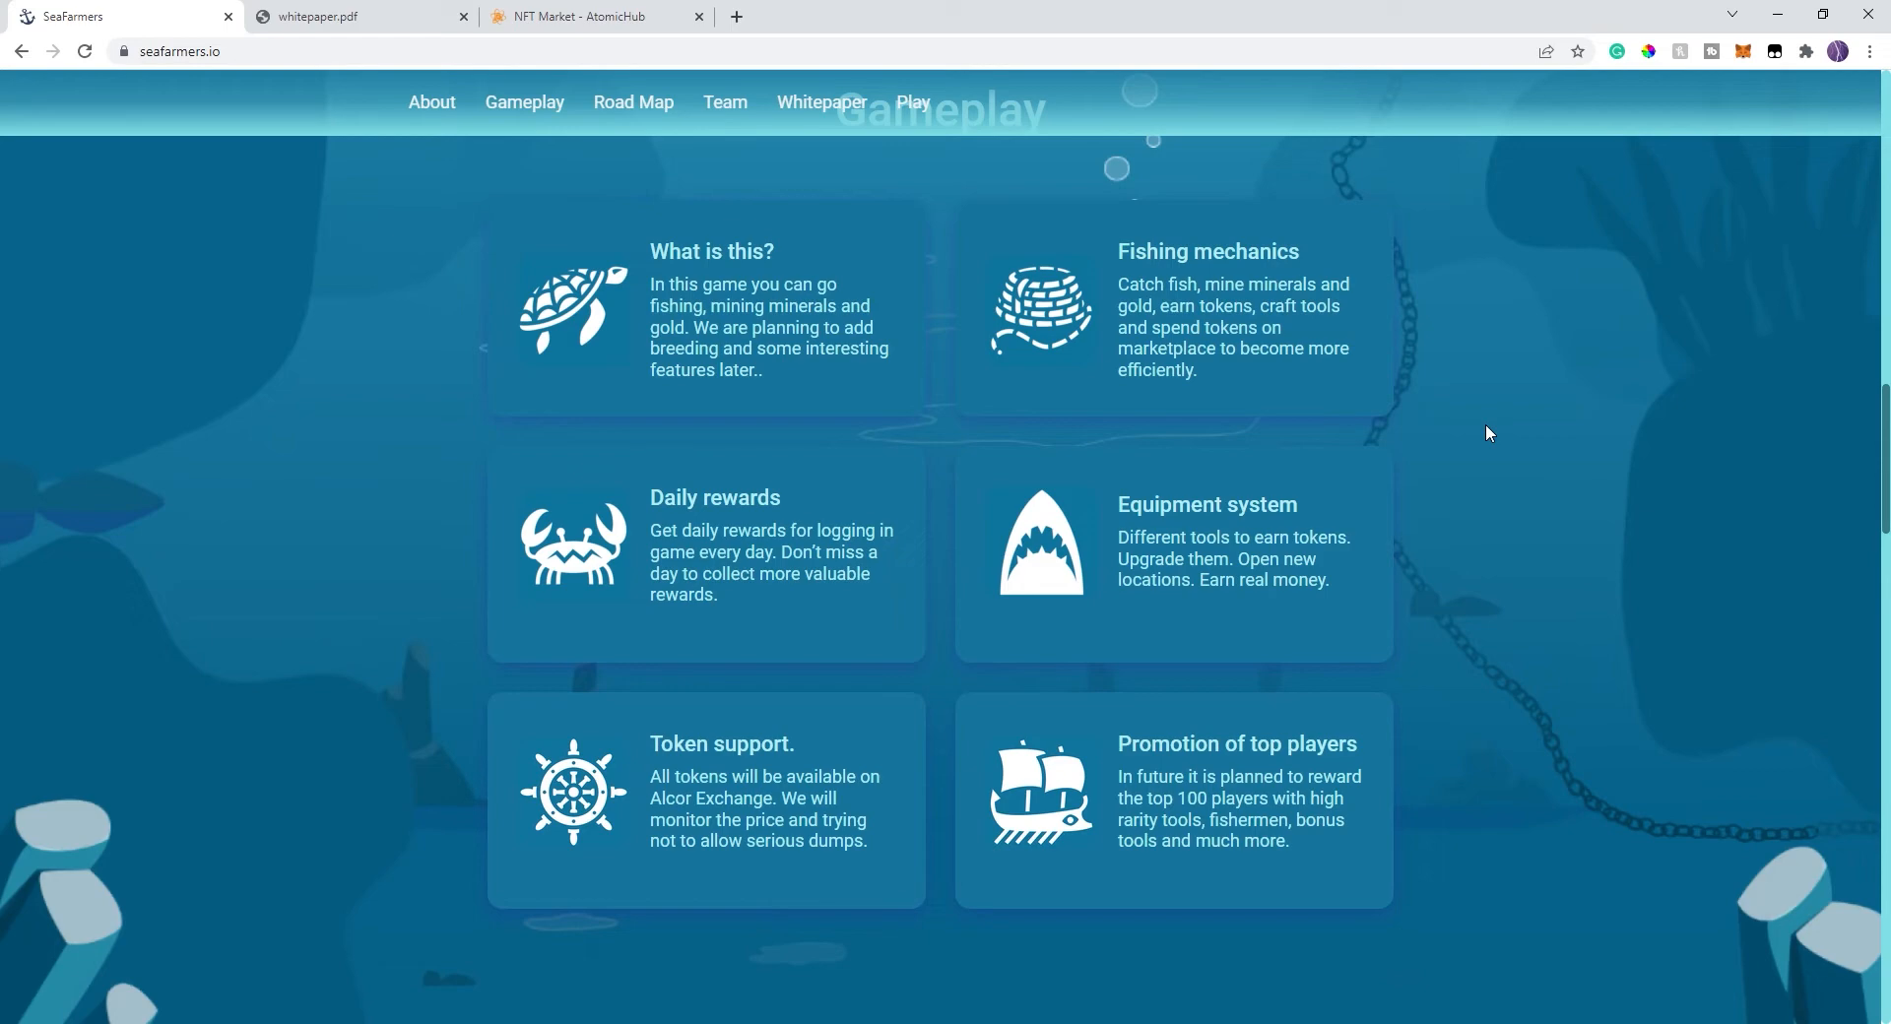
- Scroll down to the Road Map, December 2021 to June 2022
{"action": "scroll", "scroll_direction": "down", "scroll_amount": 3}
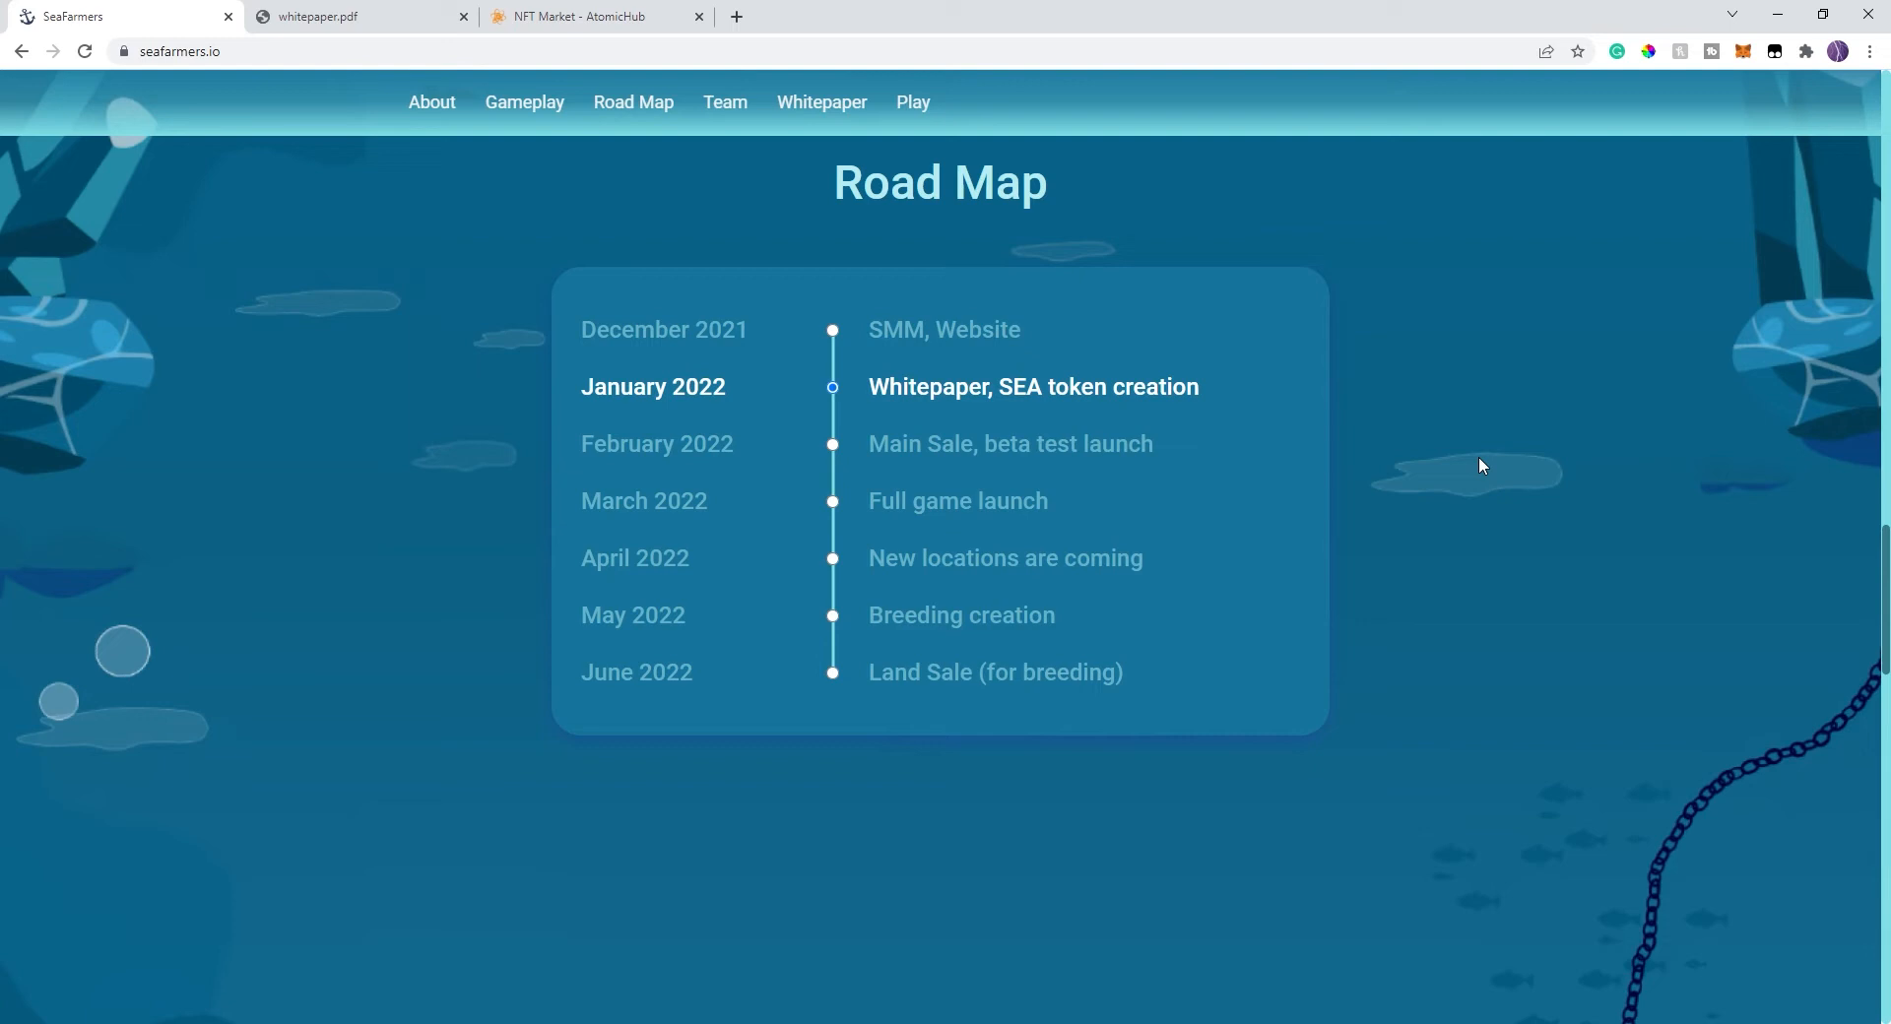
{"action": "mouse_move", "coordinate": [741, 534]}
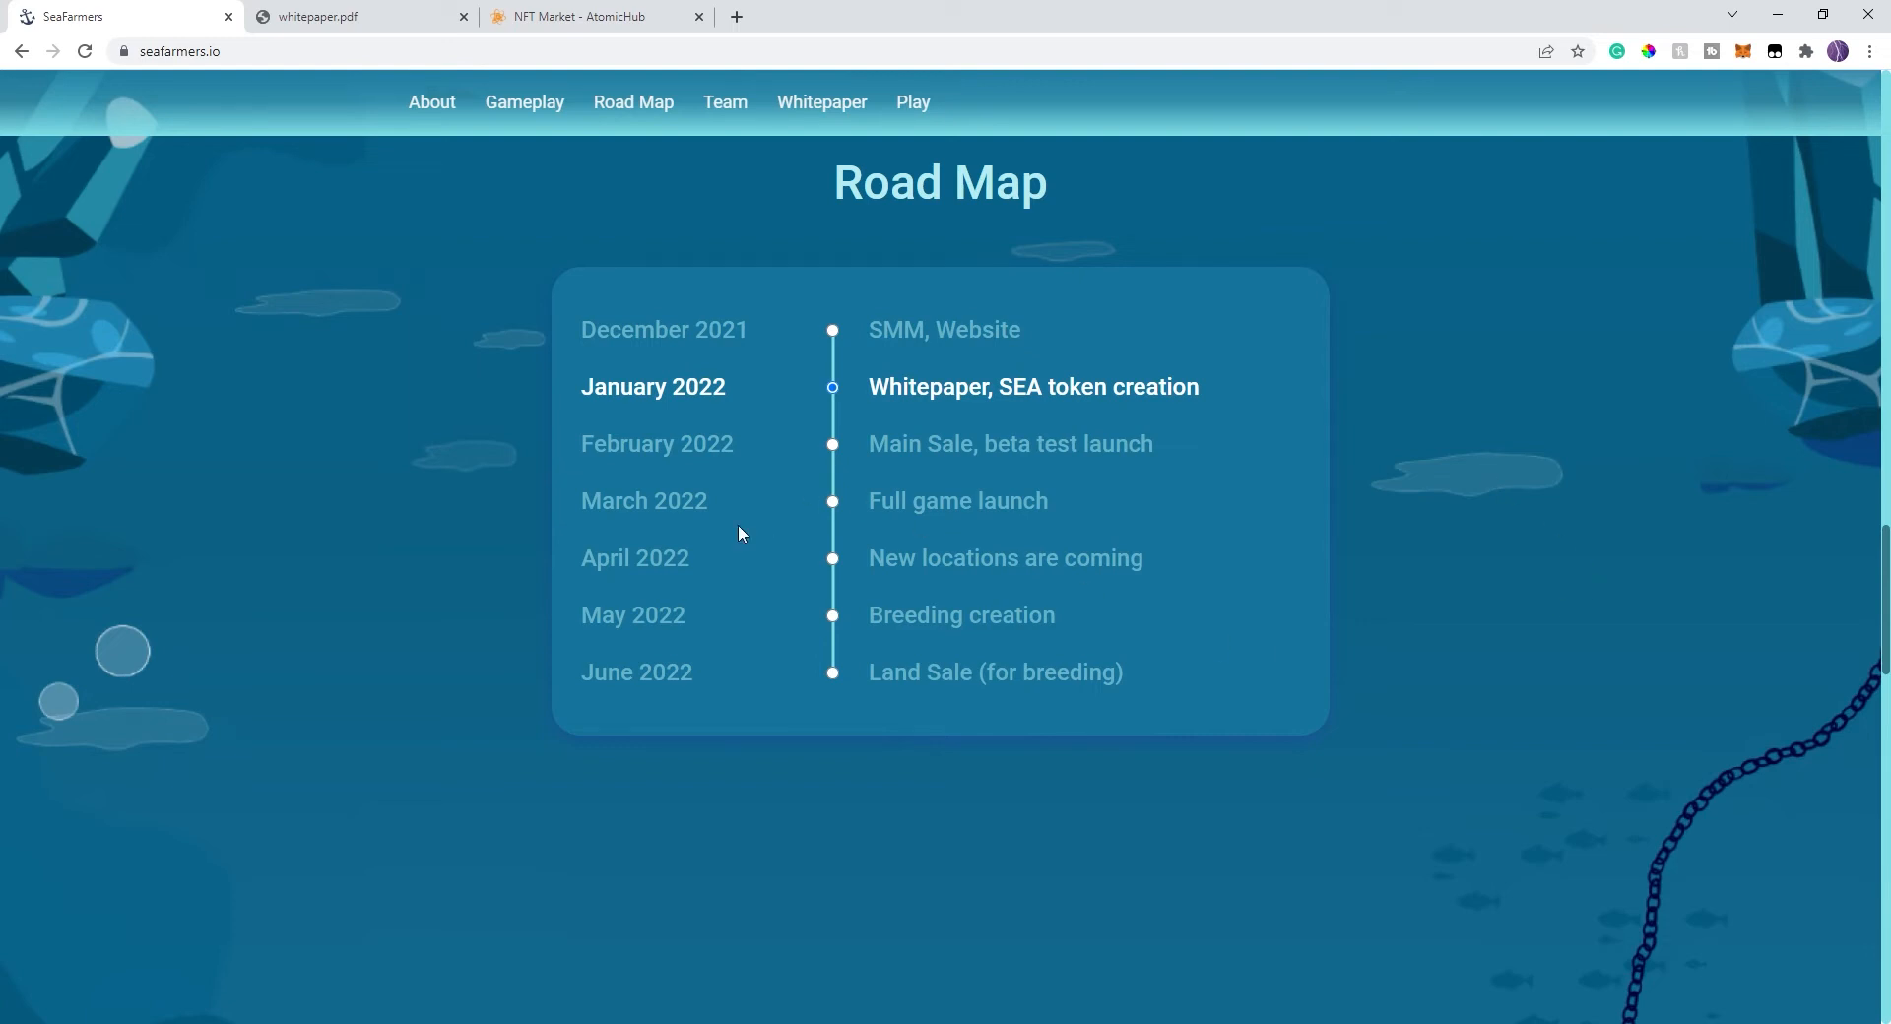
{"action": "mouse_move", "coordinate": [979, 519]}
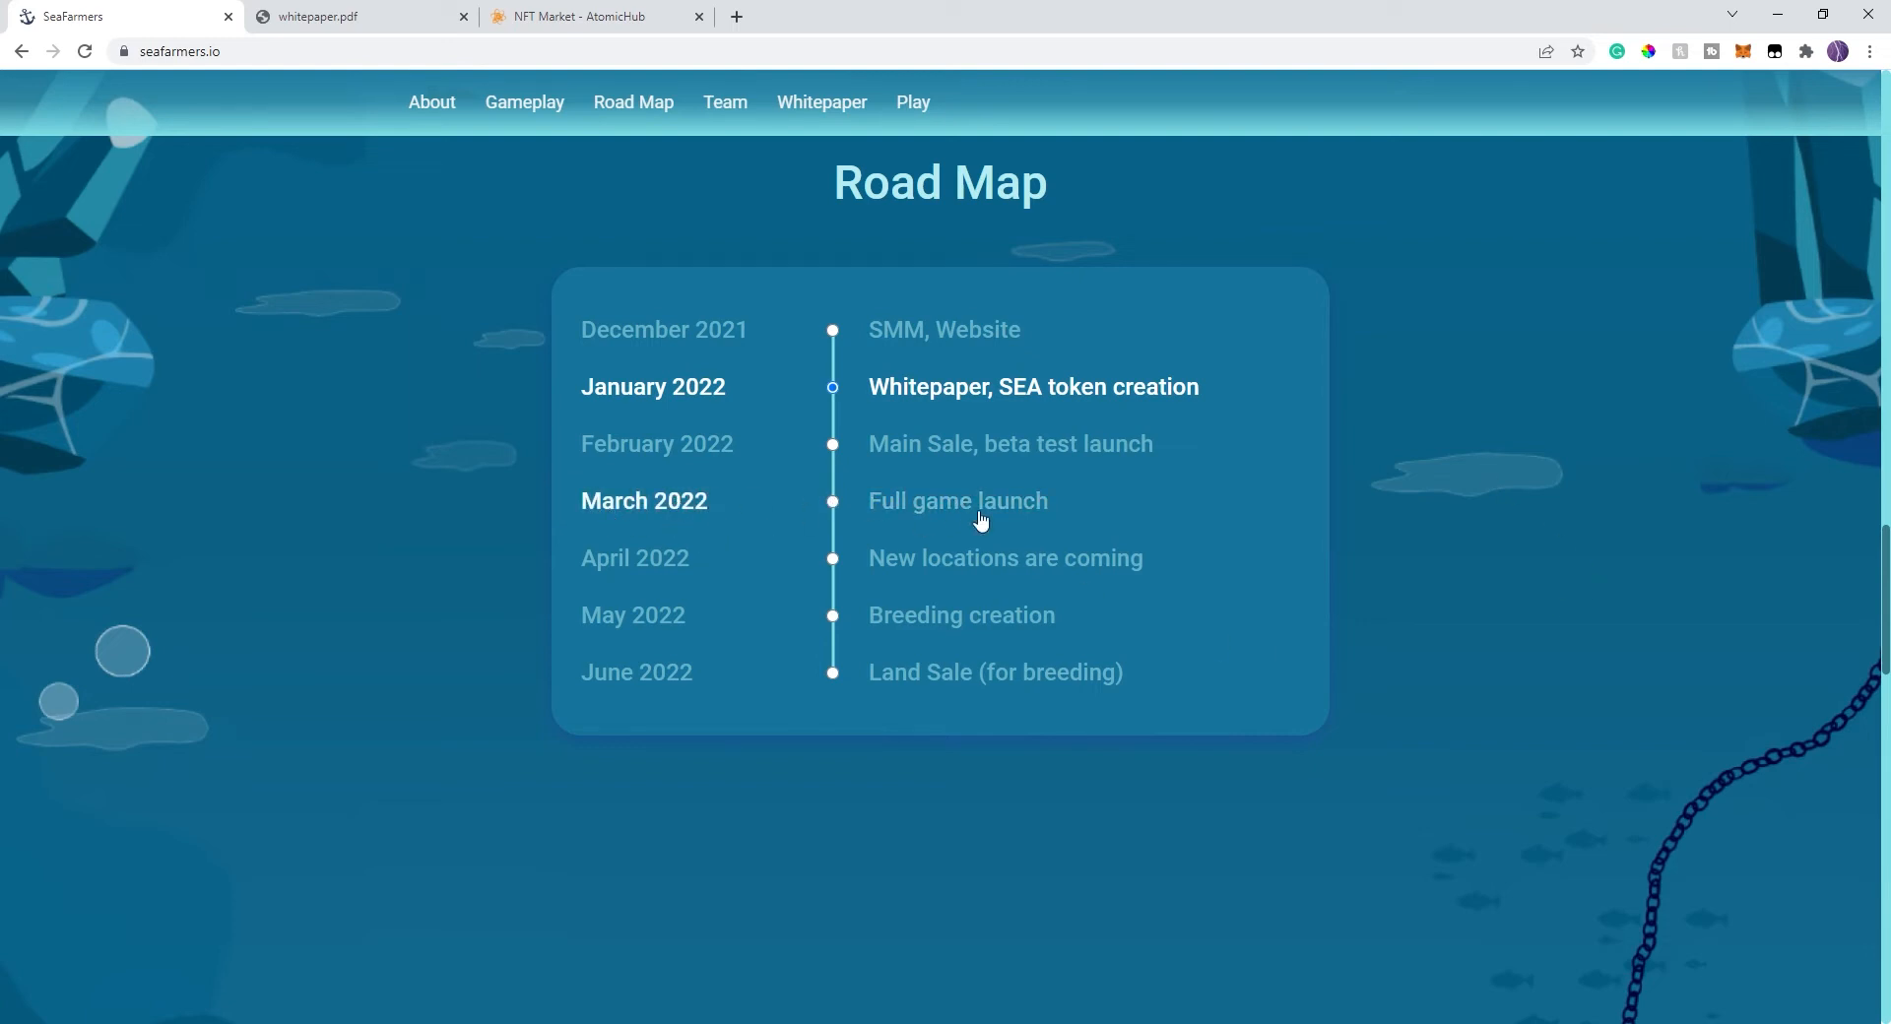
{"action": "mouse_move", "coordinate": [981, 515]}
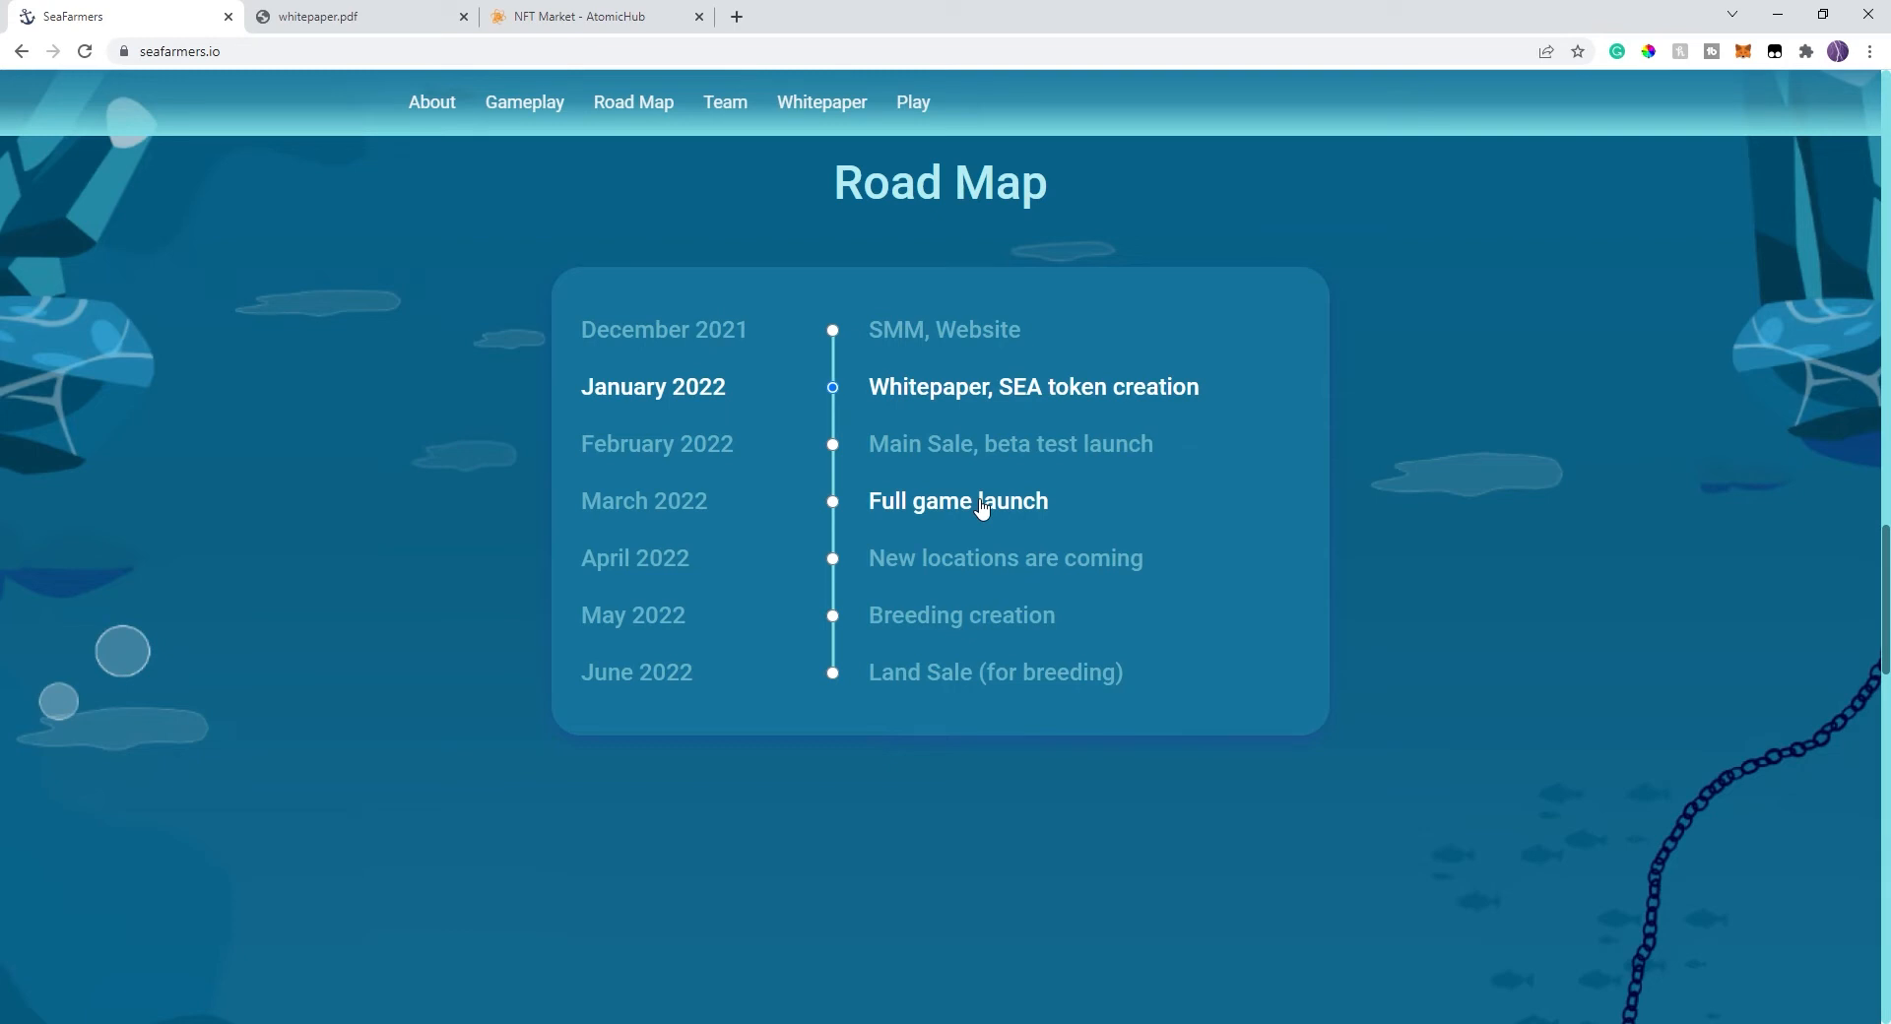
{"action": "mouse_move", "coordinate": [1024, 578]}
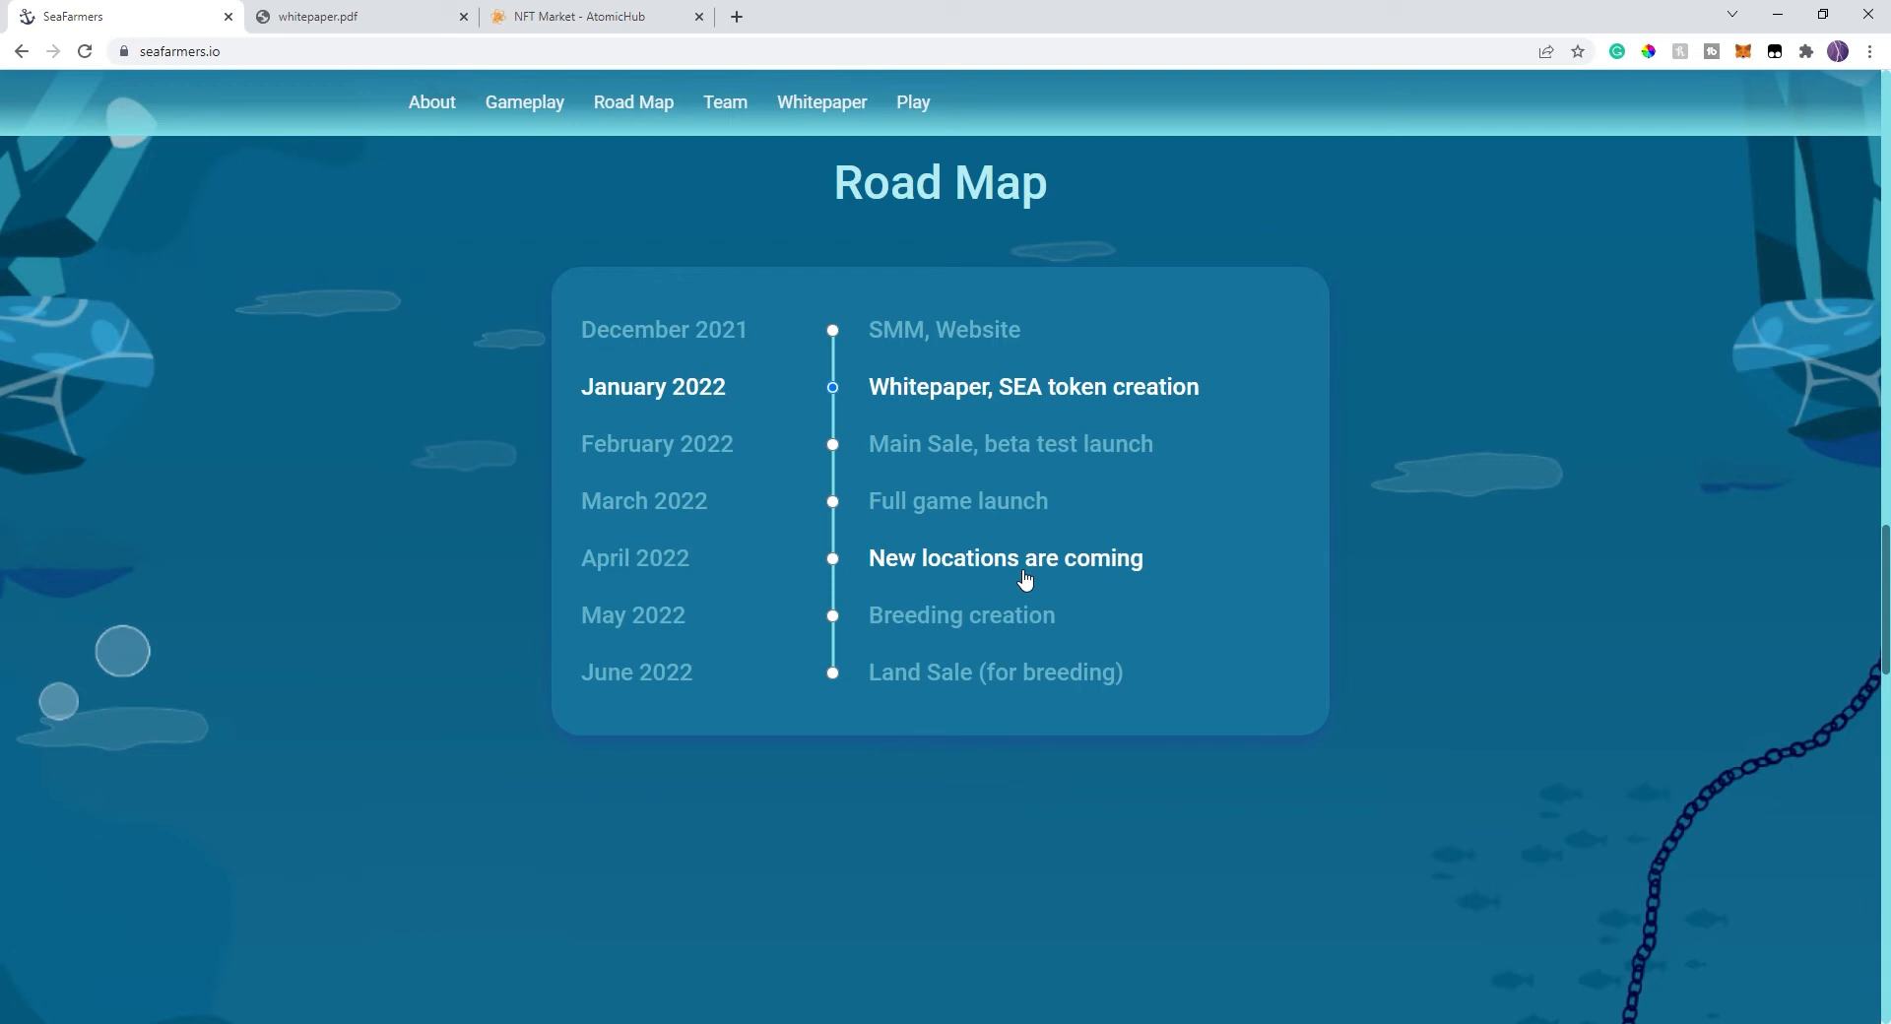
{"action": "mouse_move", "coordinate": [972, 622]}
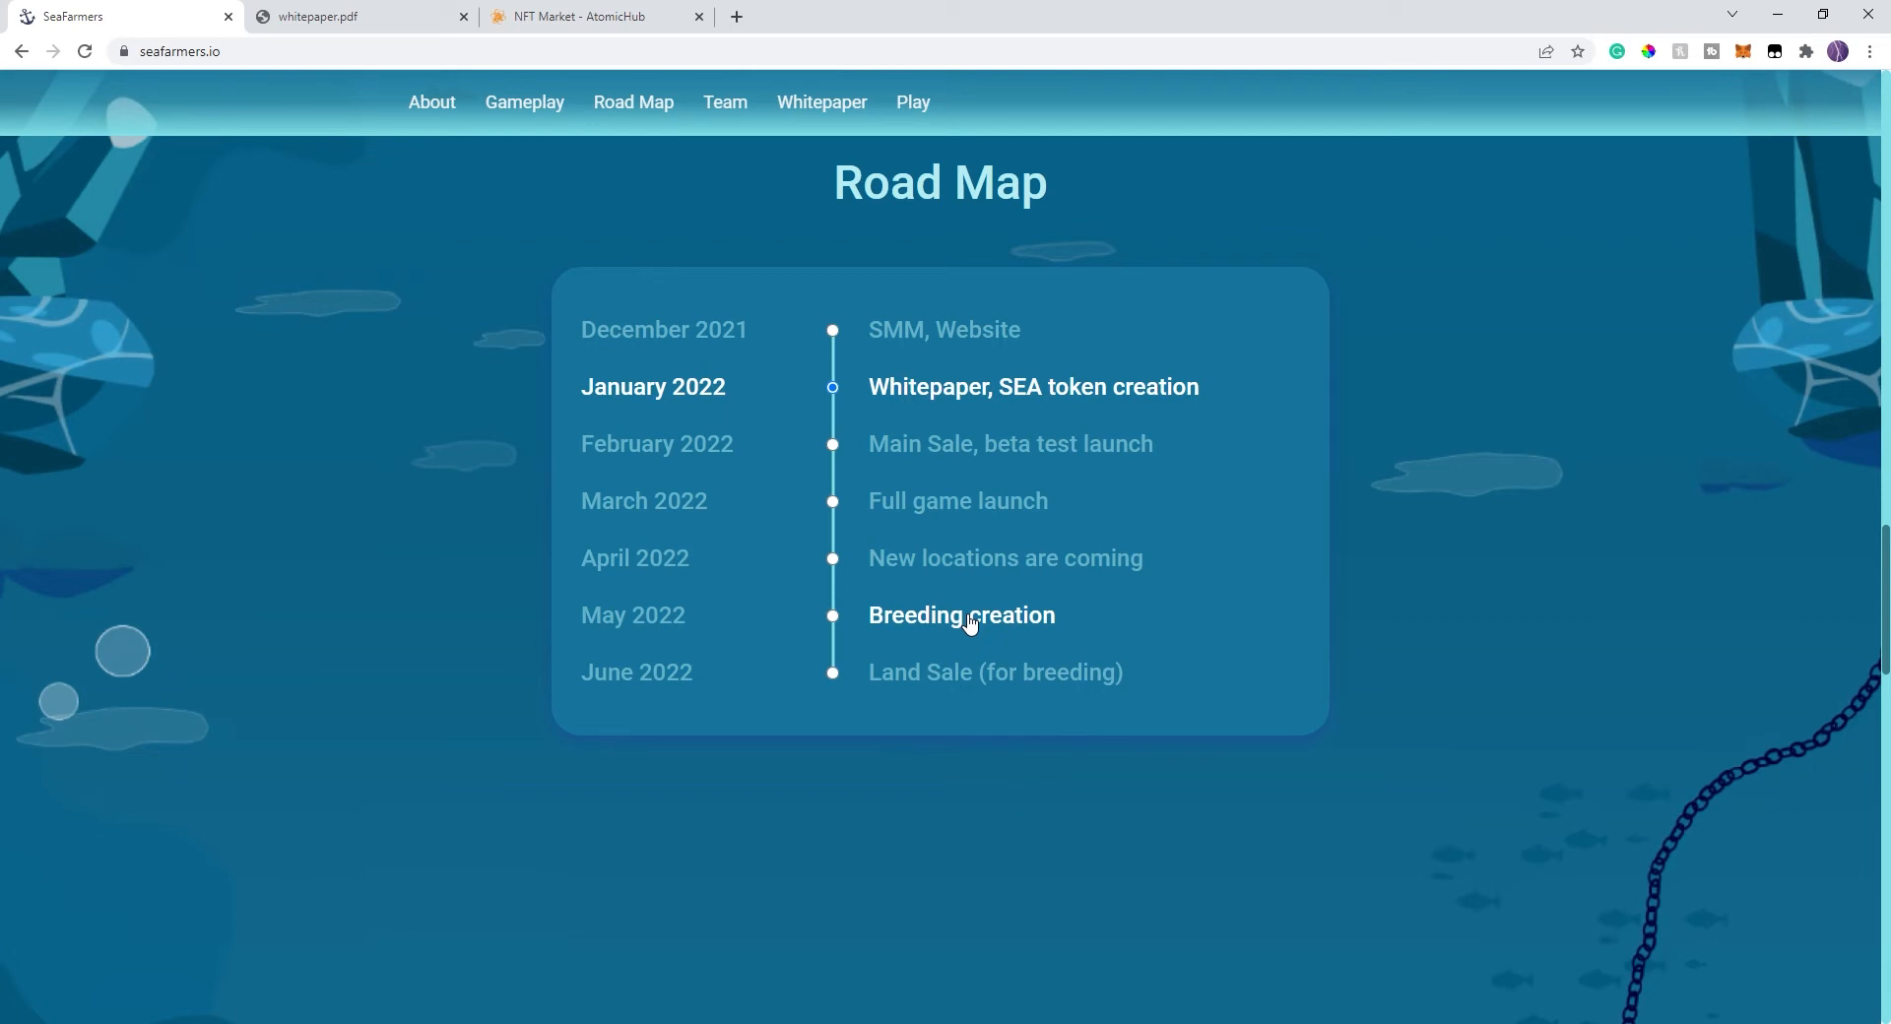
{"action": "mouse_move", "coordinate": [928, 694]}
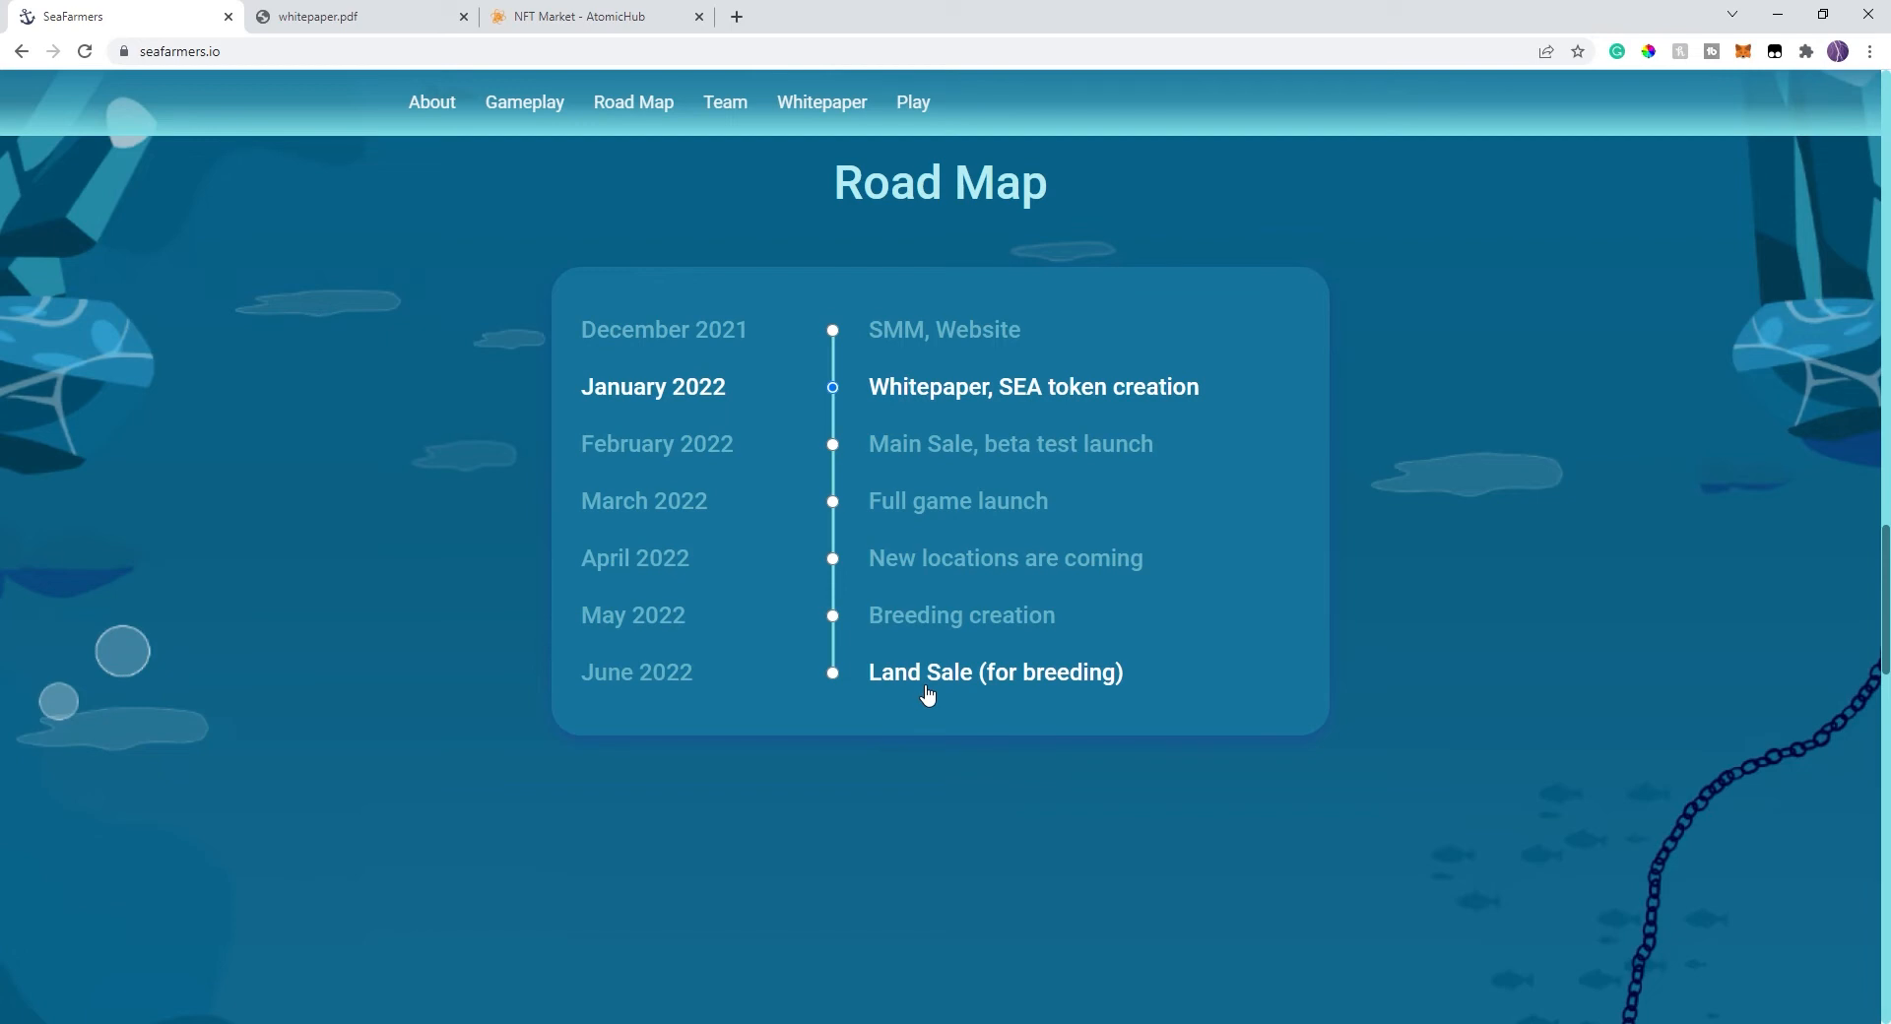
{"action": "mouse_move", "coordinate": [393, 12]}
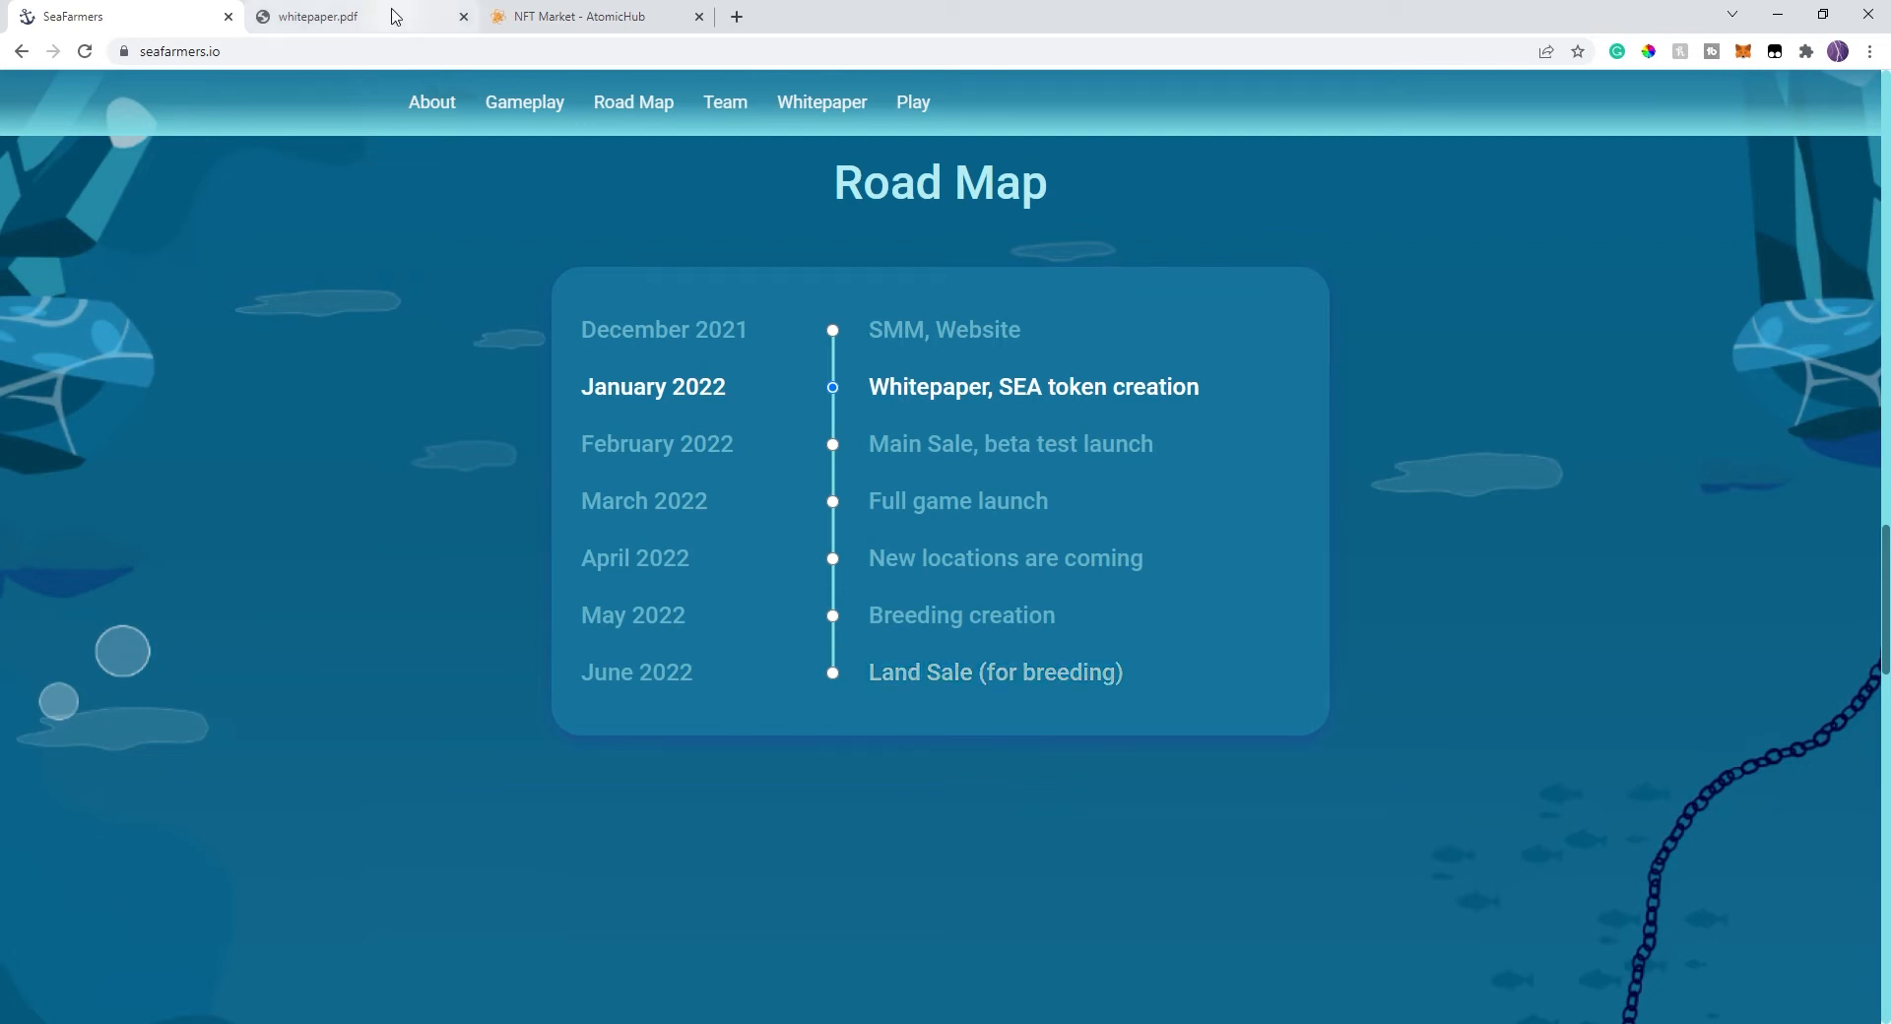
- Switch to the whitepaper.pdf tab showing the 14-page cover
{"action": "left_click", "coordinate": [325, 17]}
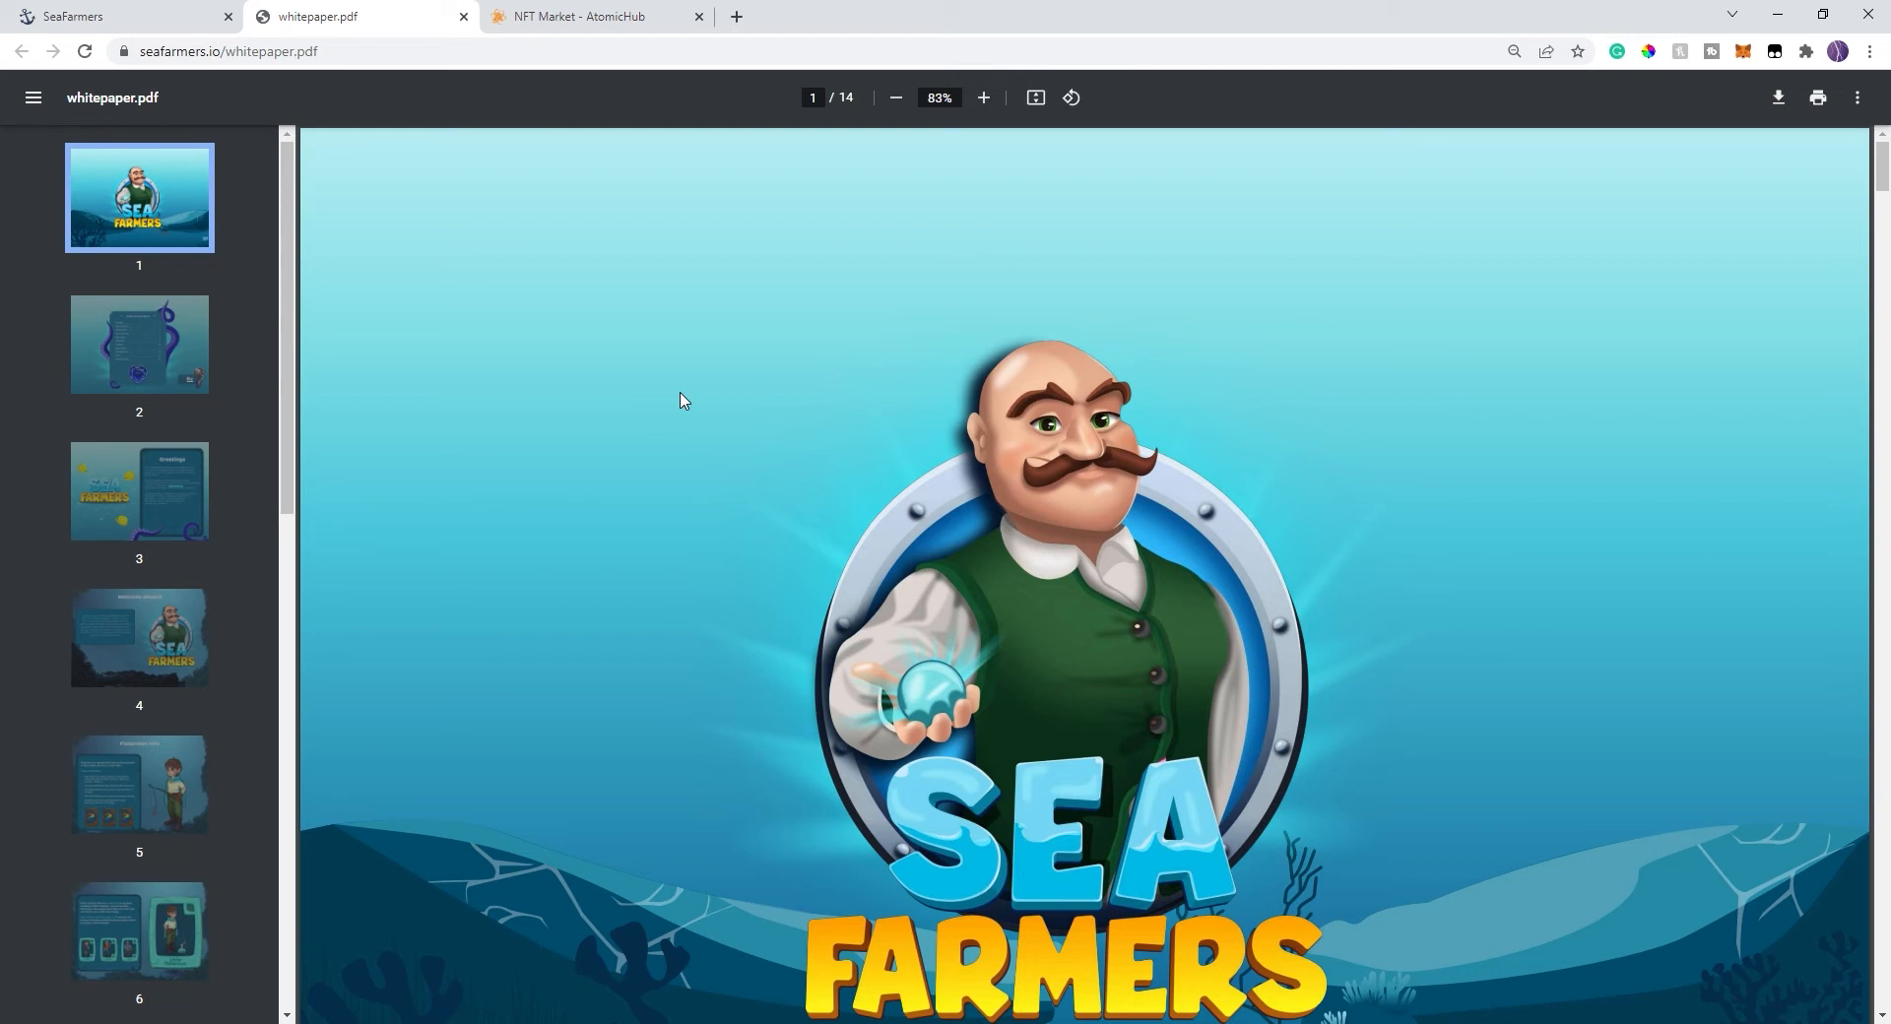
{"action": "mouse_move", "coordinate": [135, 357]}
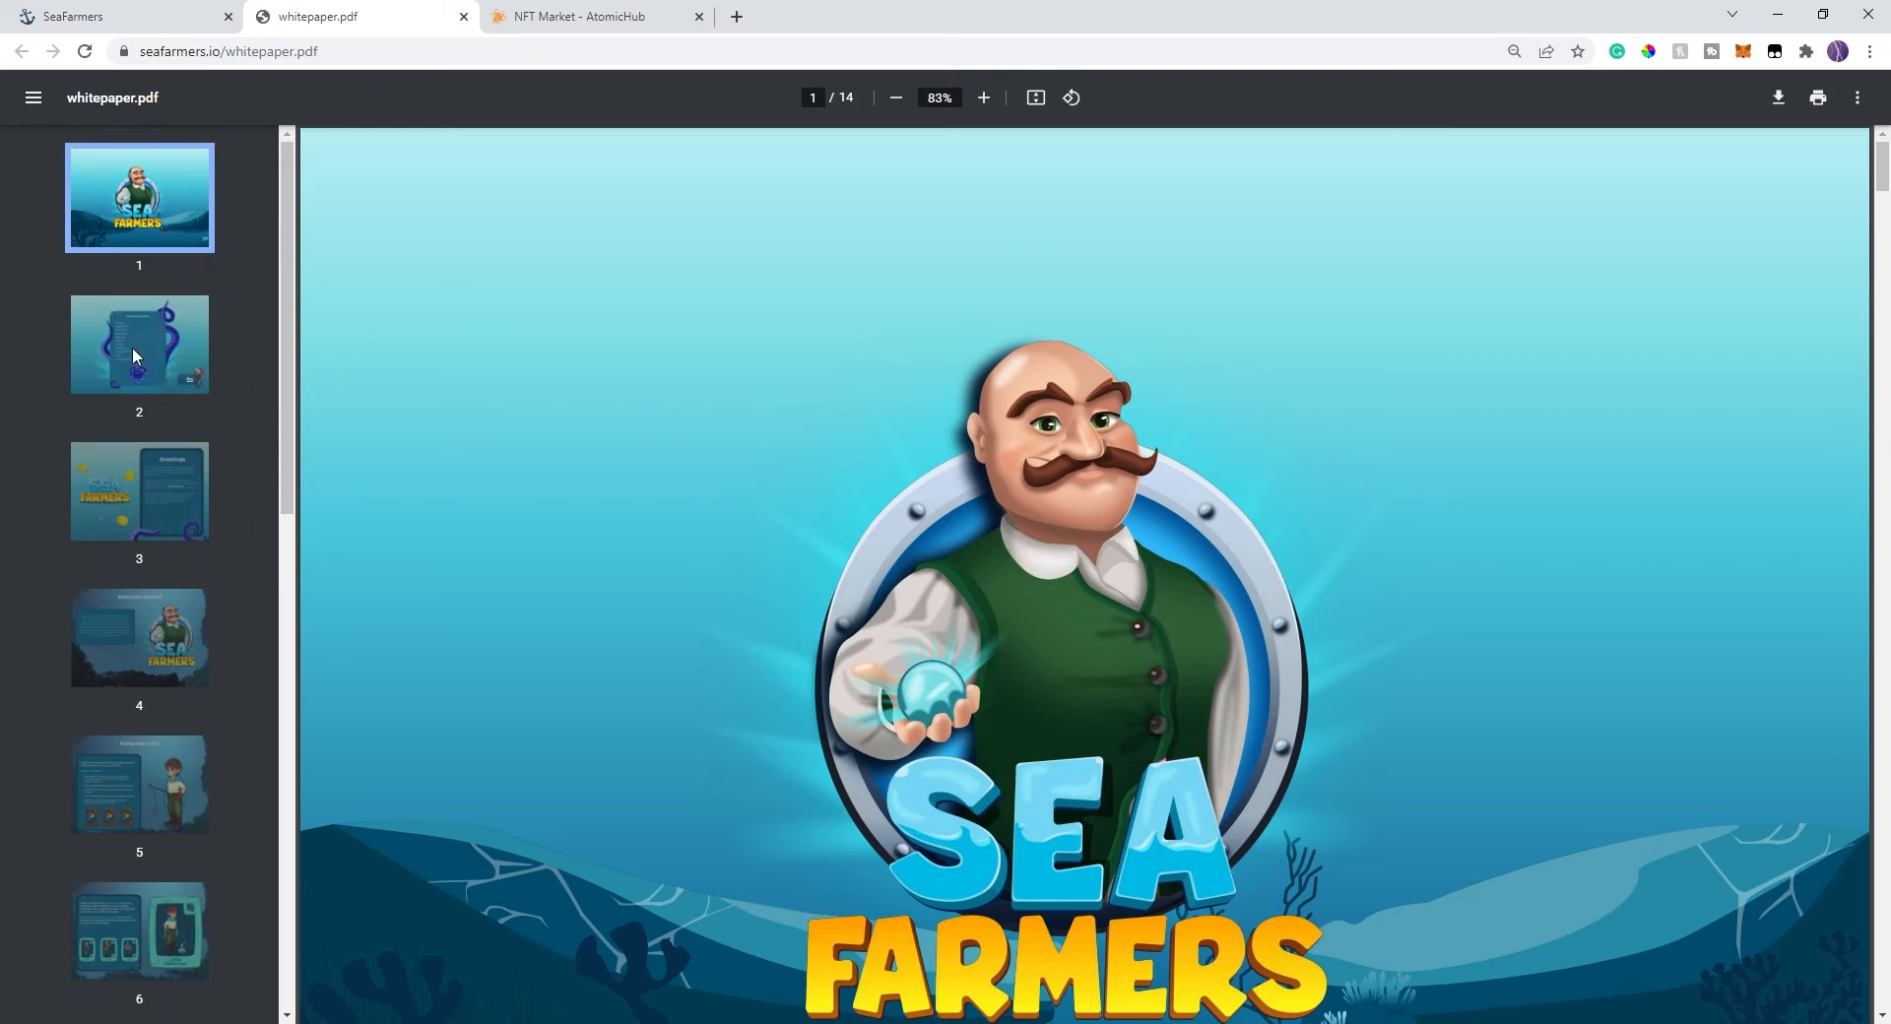
- Advance through the whitepaper thumbnails from Greetings to page 4, Welcome aboard
{"action": "left_click", "coordinate": [138, 491]}
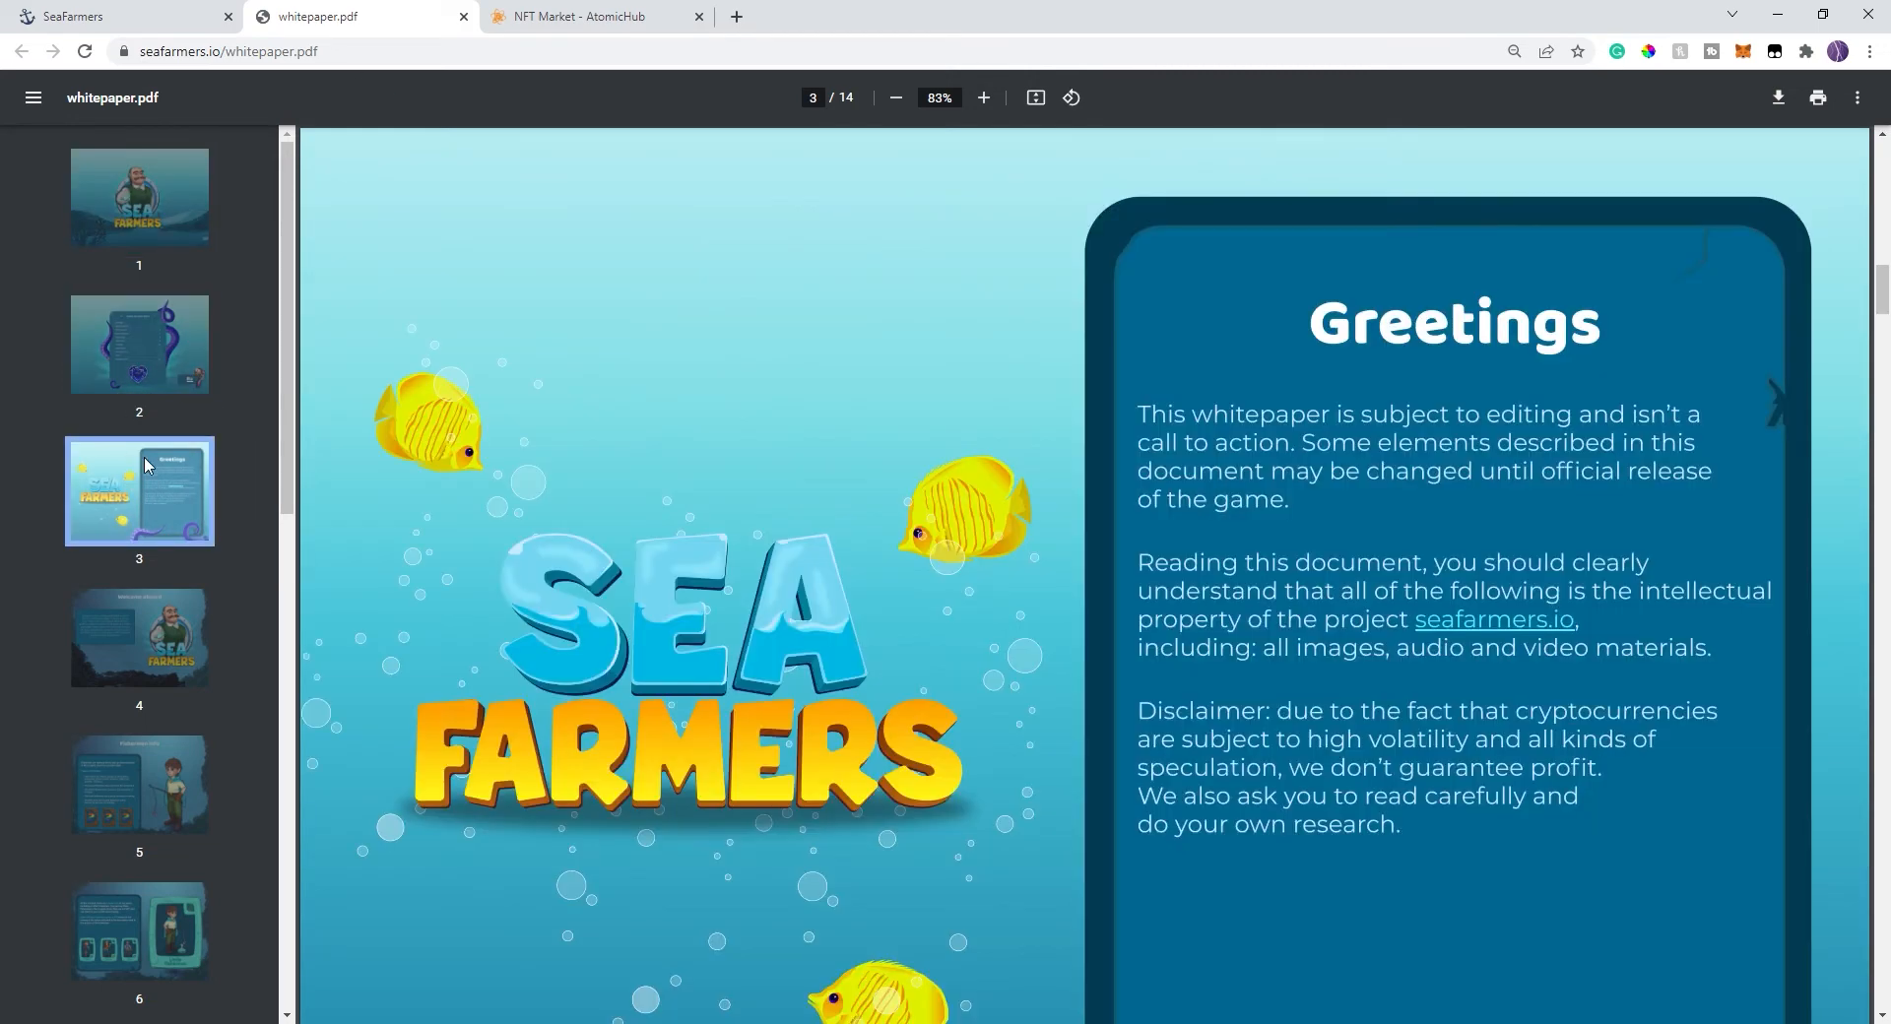
{"action": "left_click", "coordinate": [138, 638]}
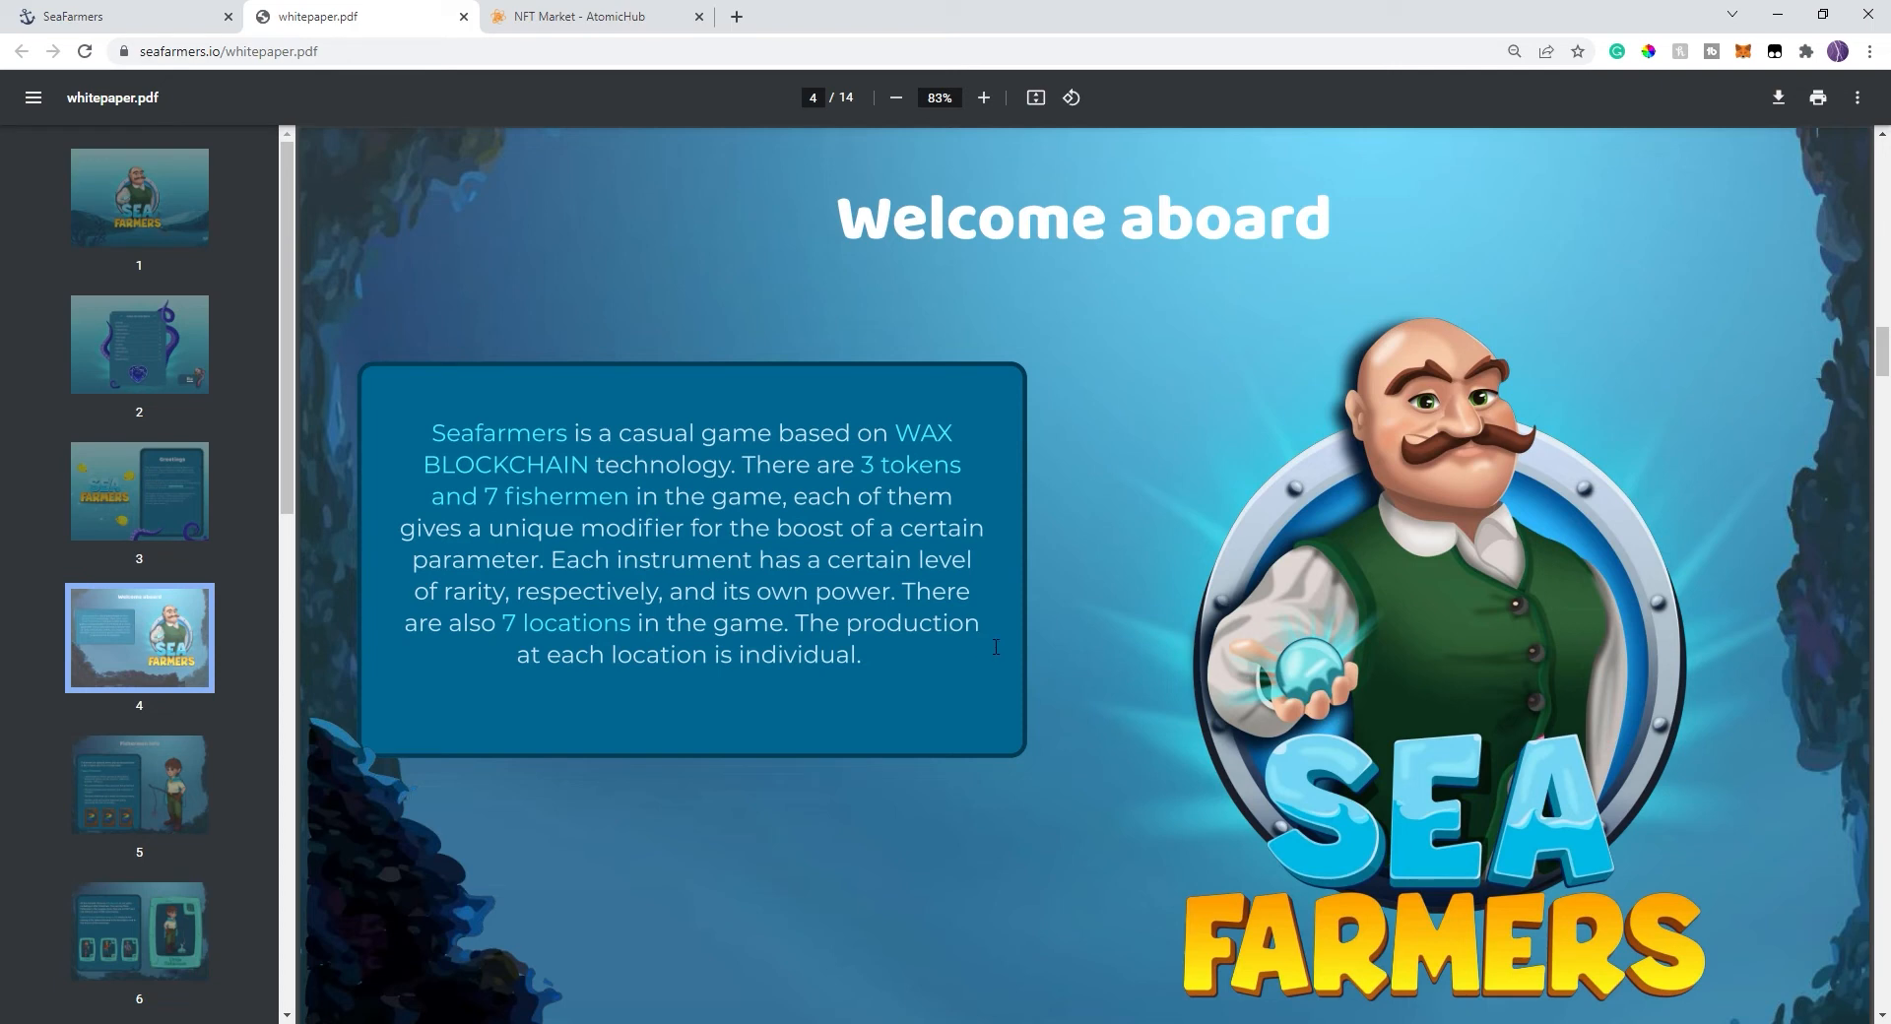
{"action": "mouse_move", "coordinate": [1052, 534]}
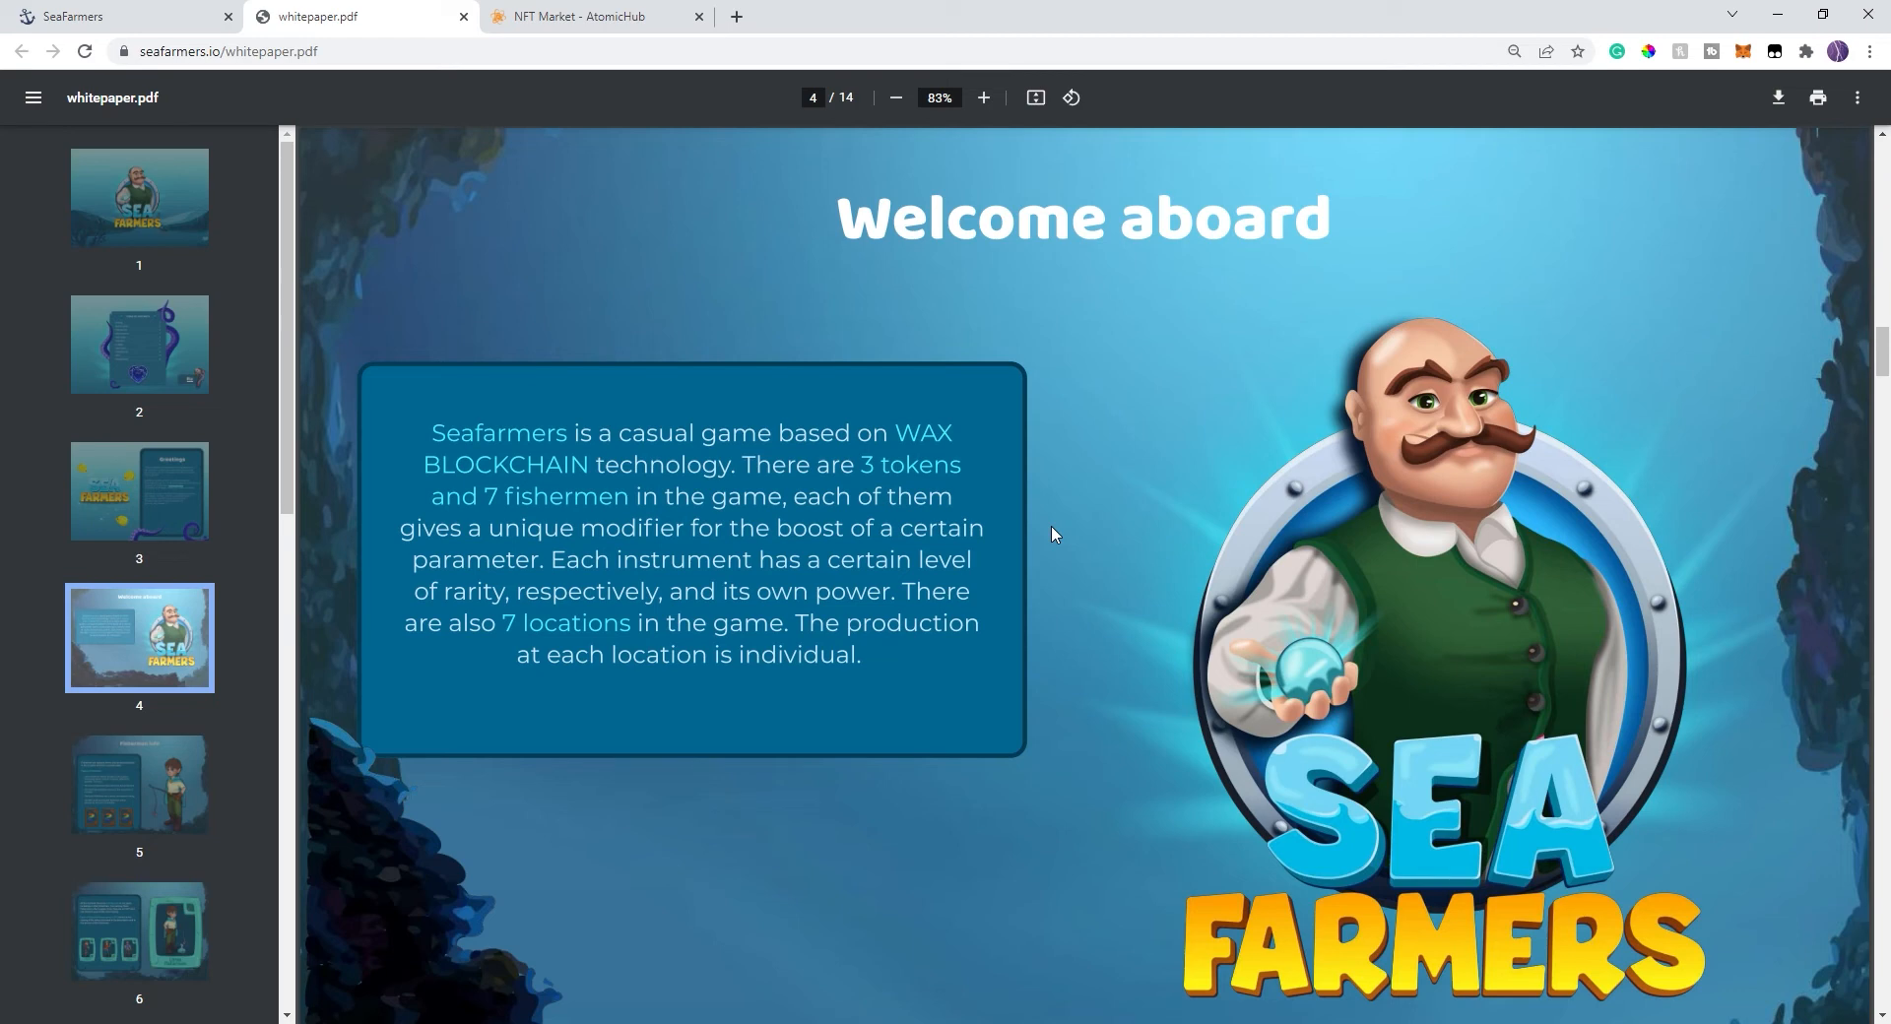
{"action": "mouse_move", "coordinate": [123, 762]}
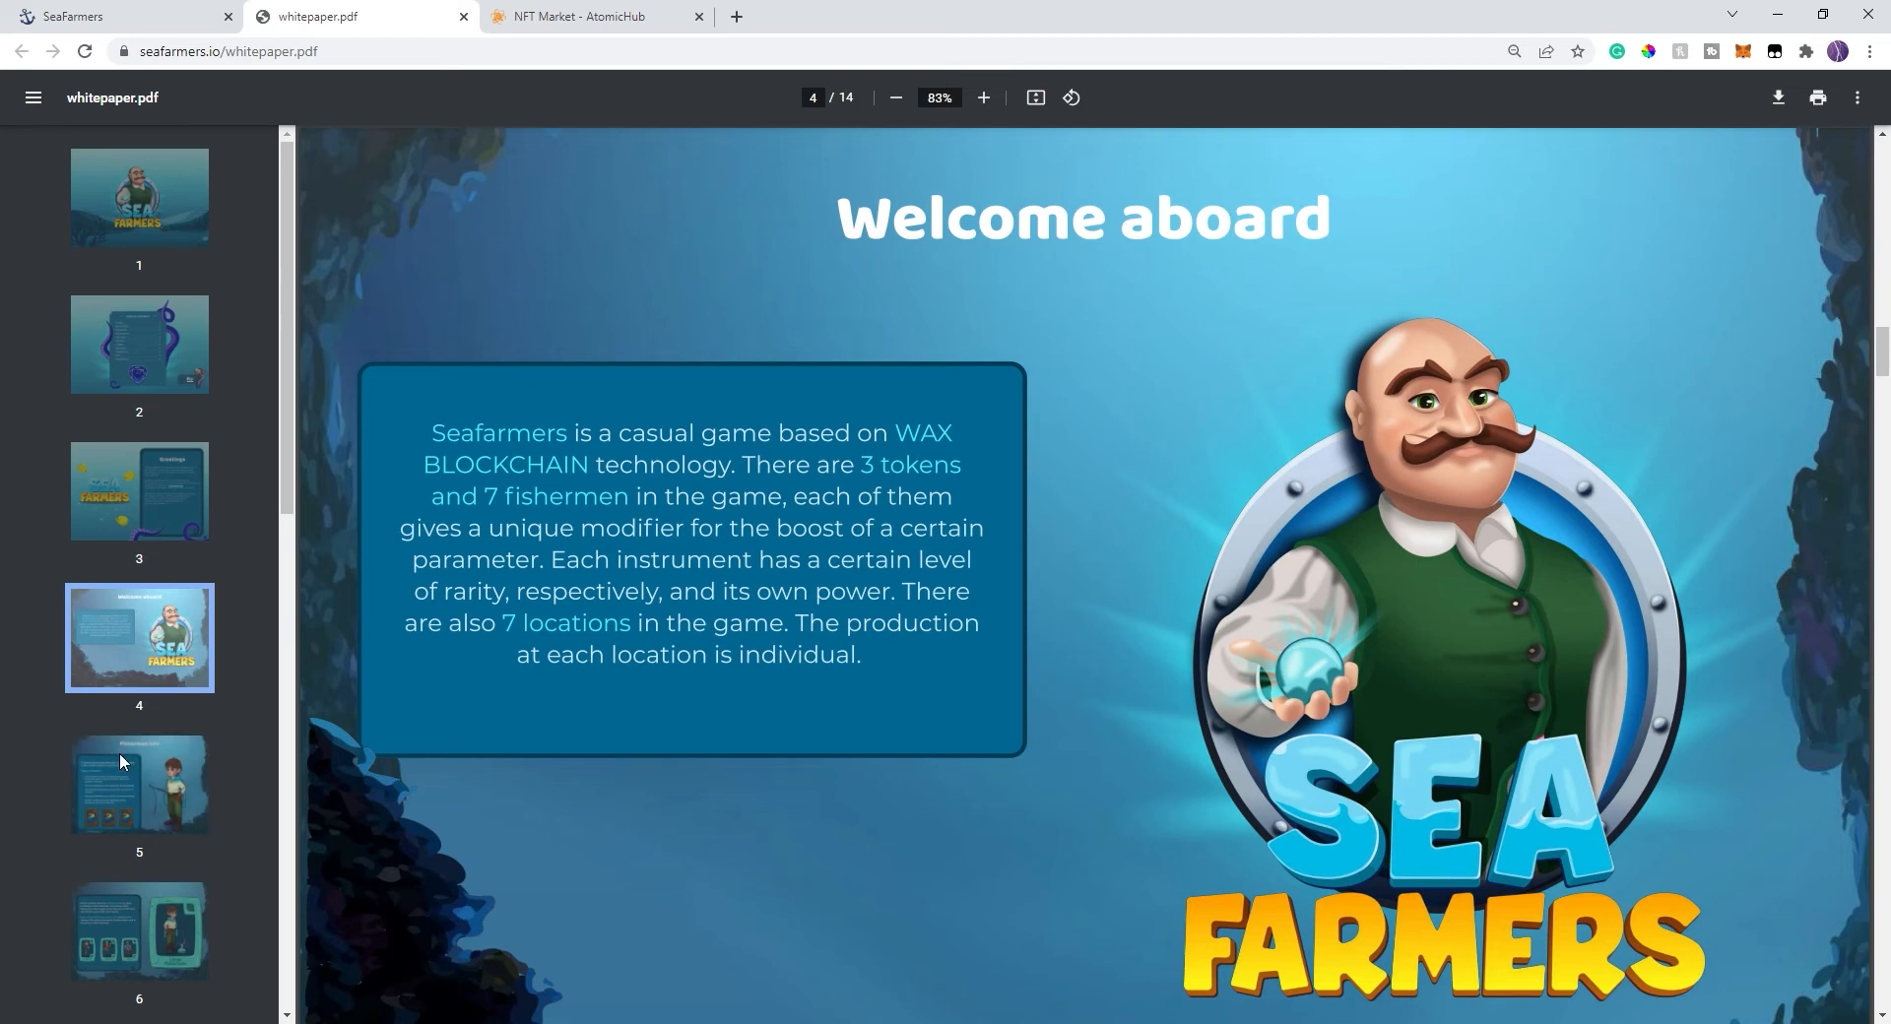
{"action": "left_click", "coordinate": [139, 786]}
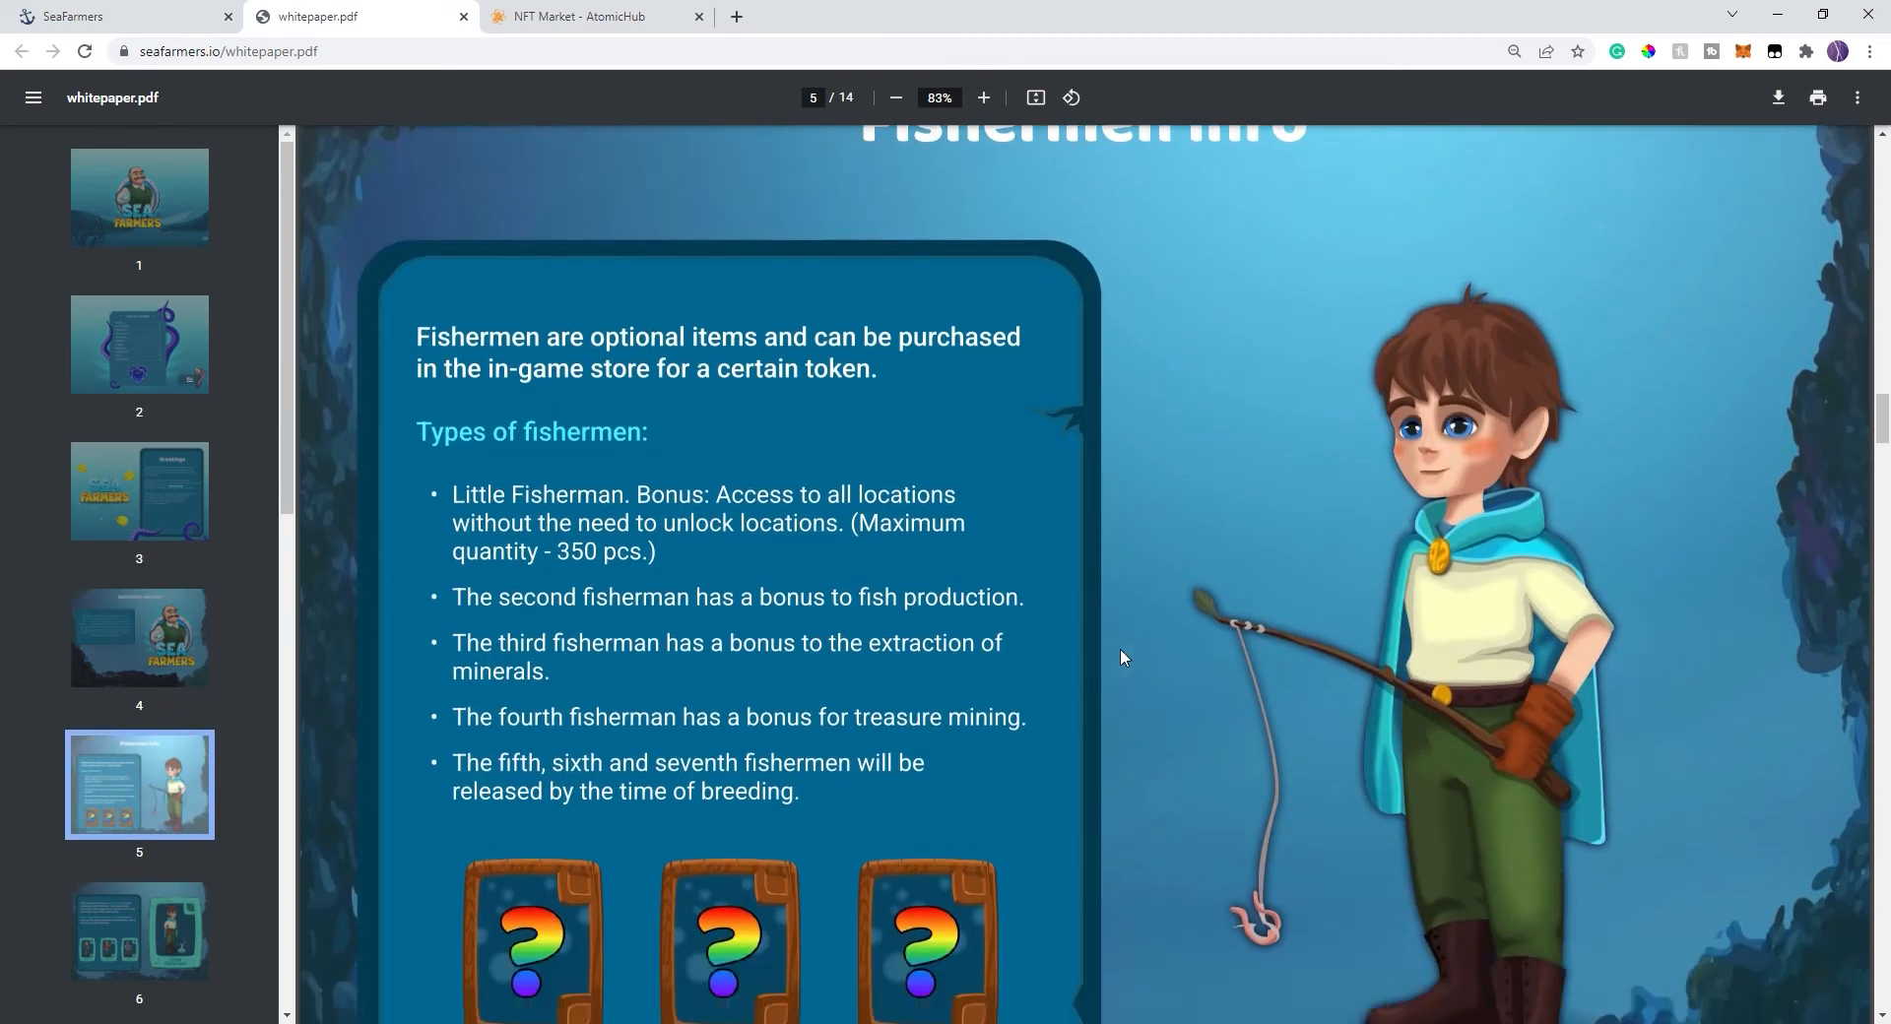
{"action": "scroll", "scroll_direction": "down", "scroll_amount": 3}
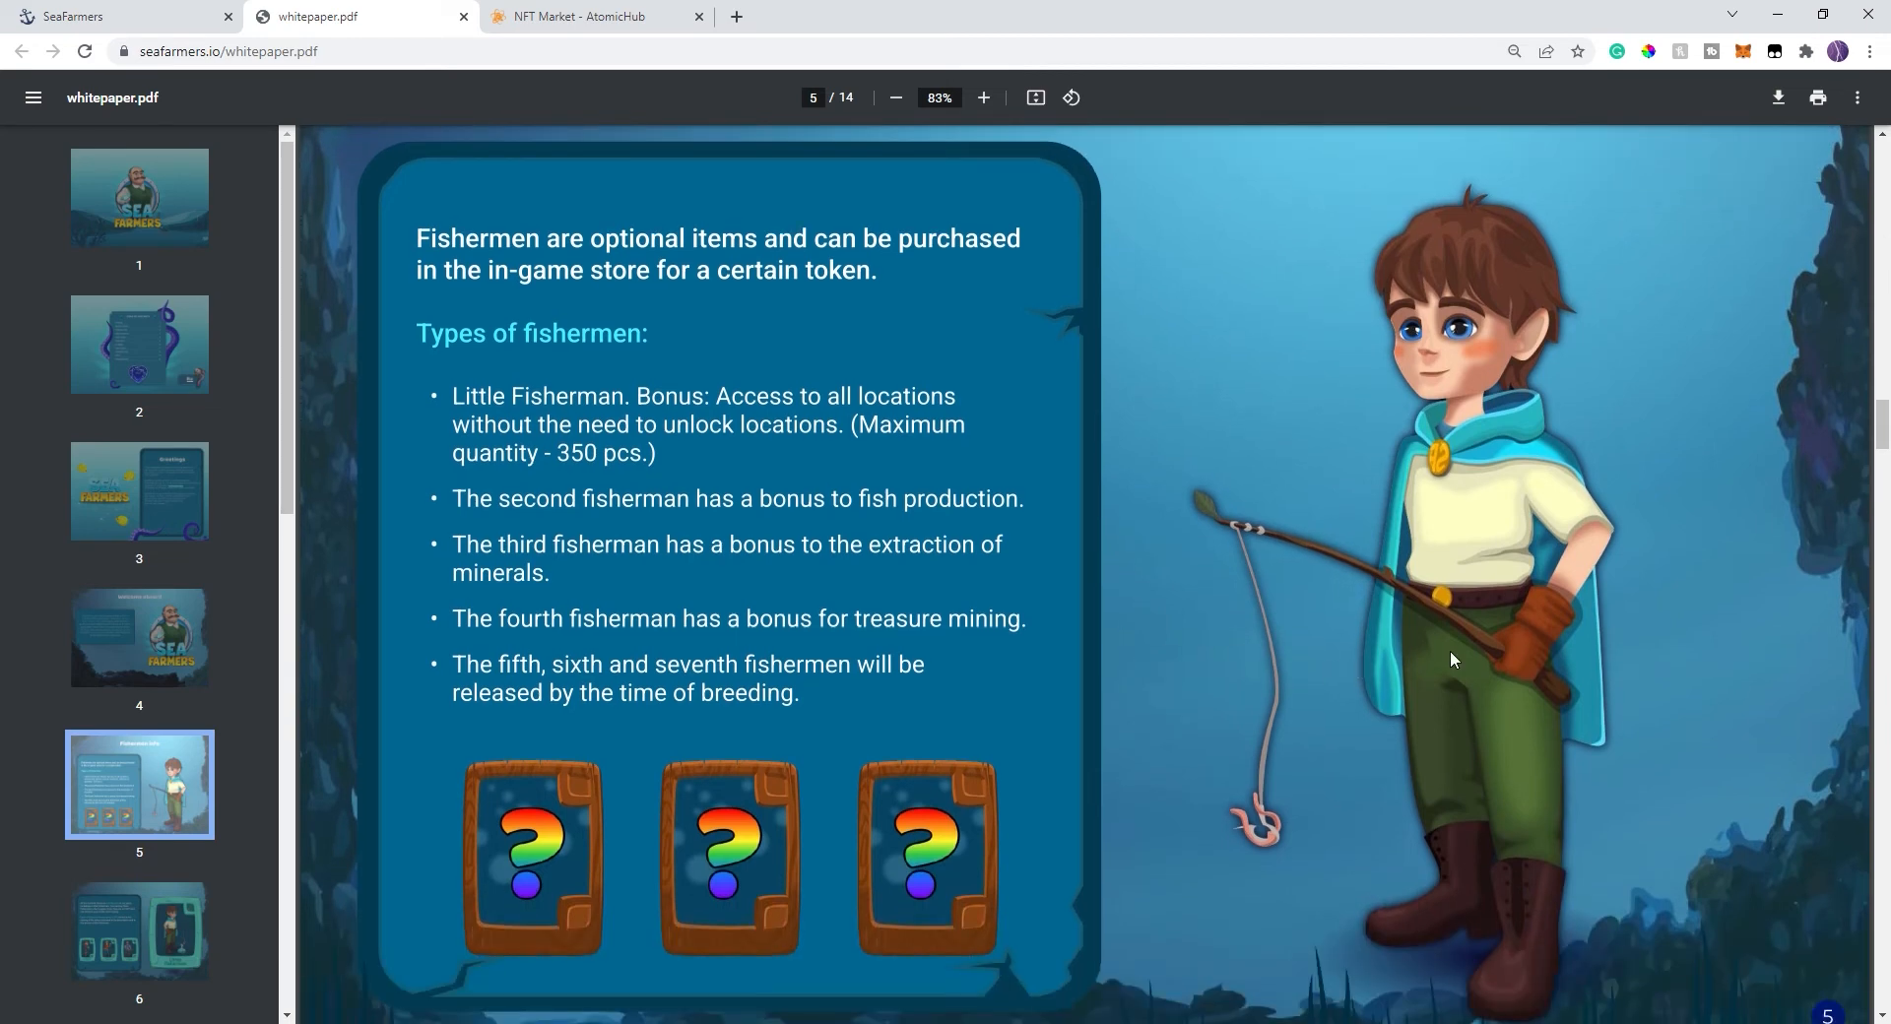
{"action": "mouse_move", "coordinate": [1462, 529]}
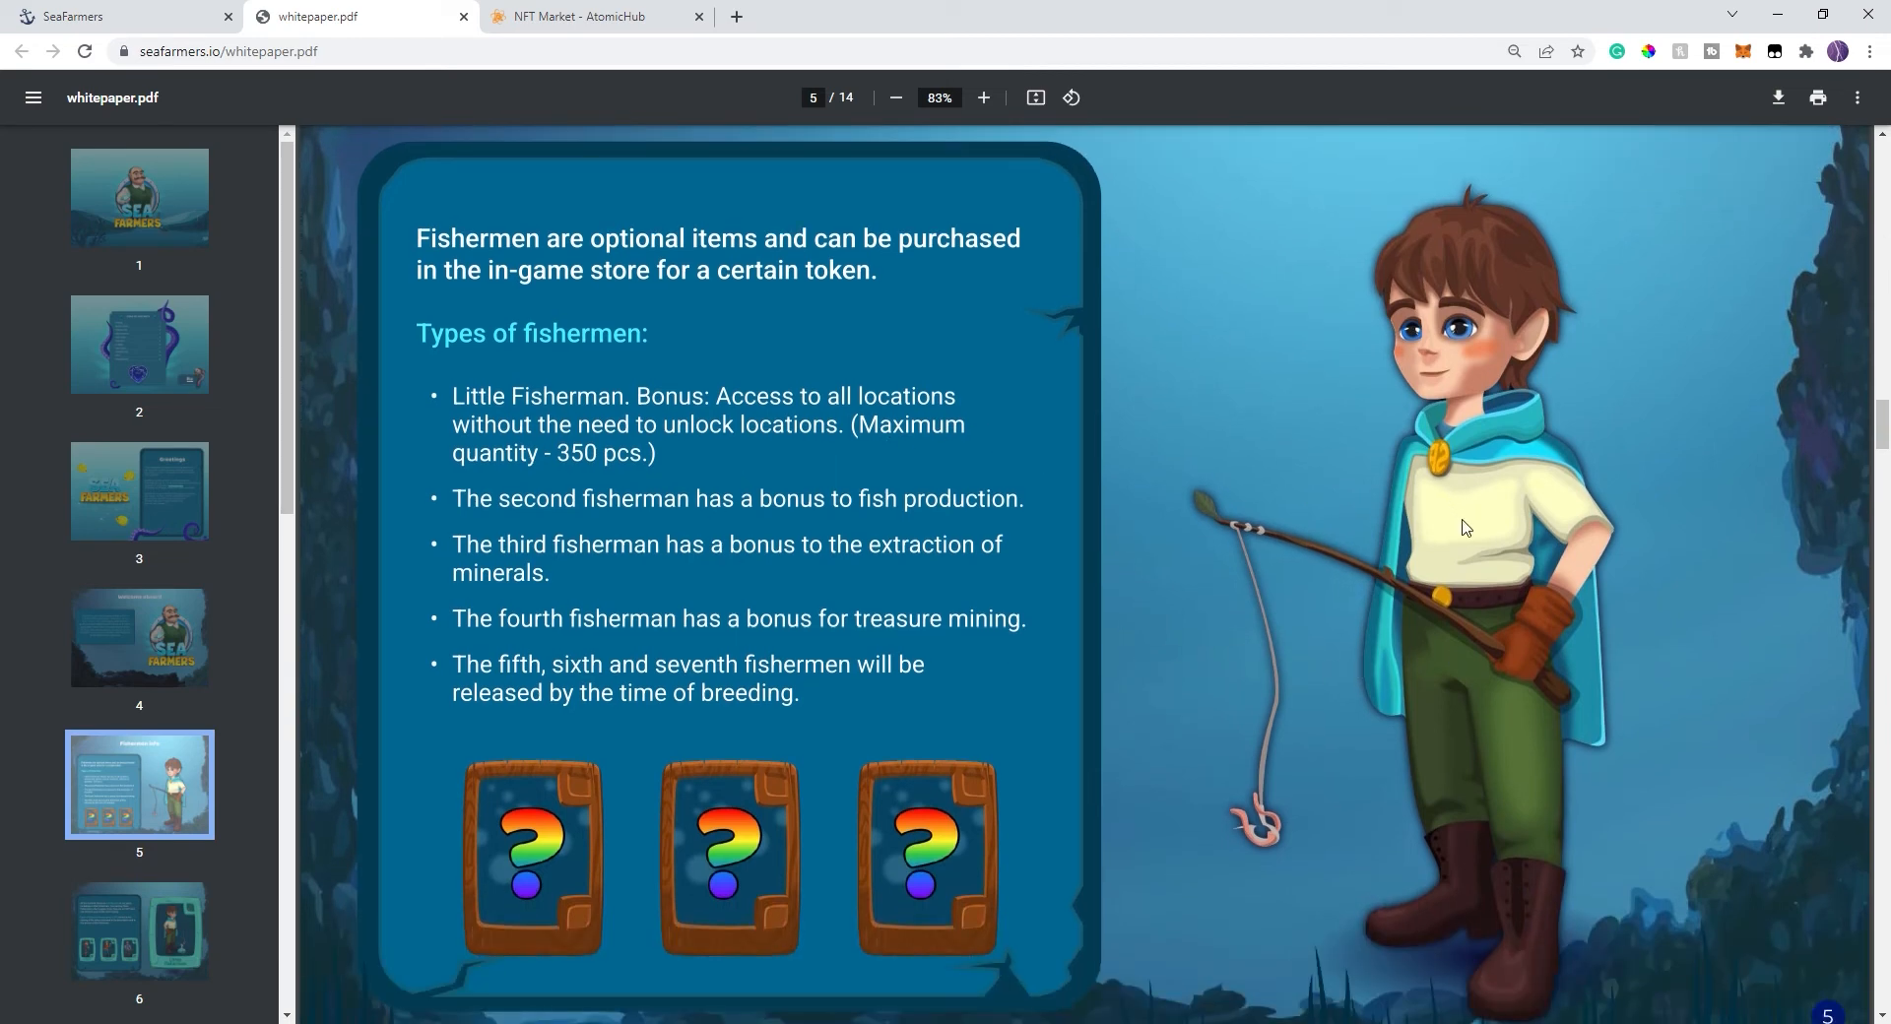
{"action": "mouse_move", "coordinate": [1662, 535]}
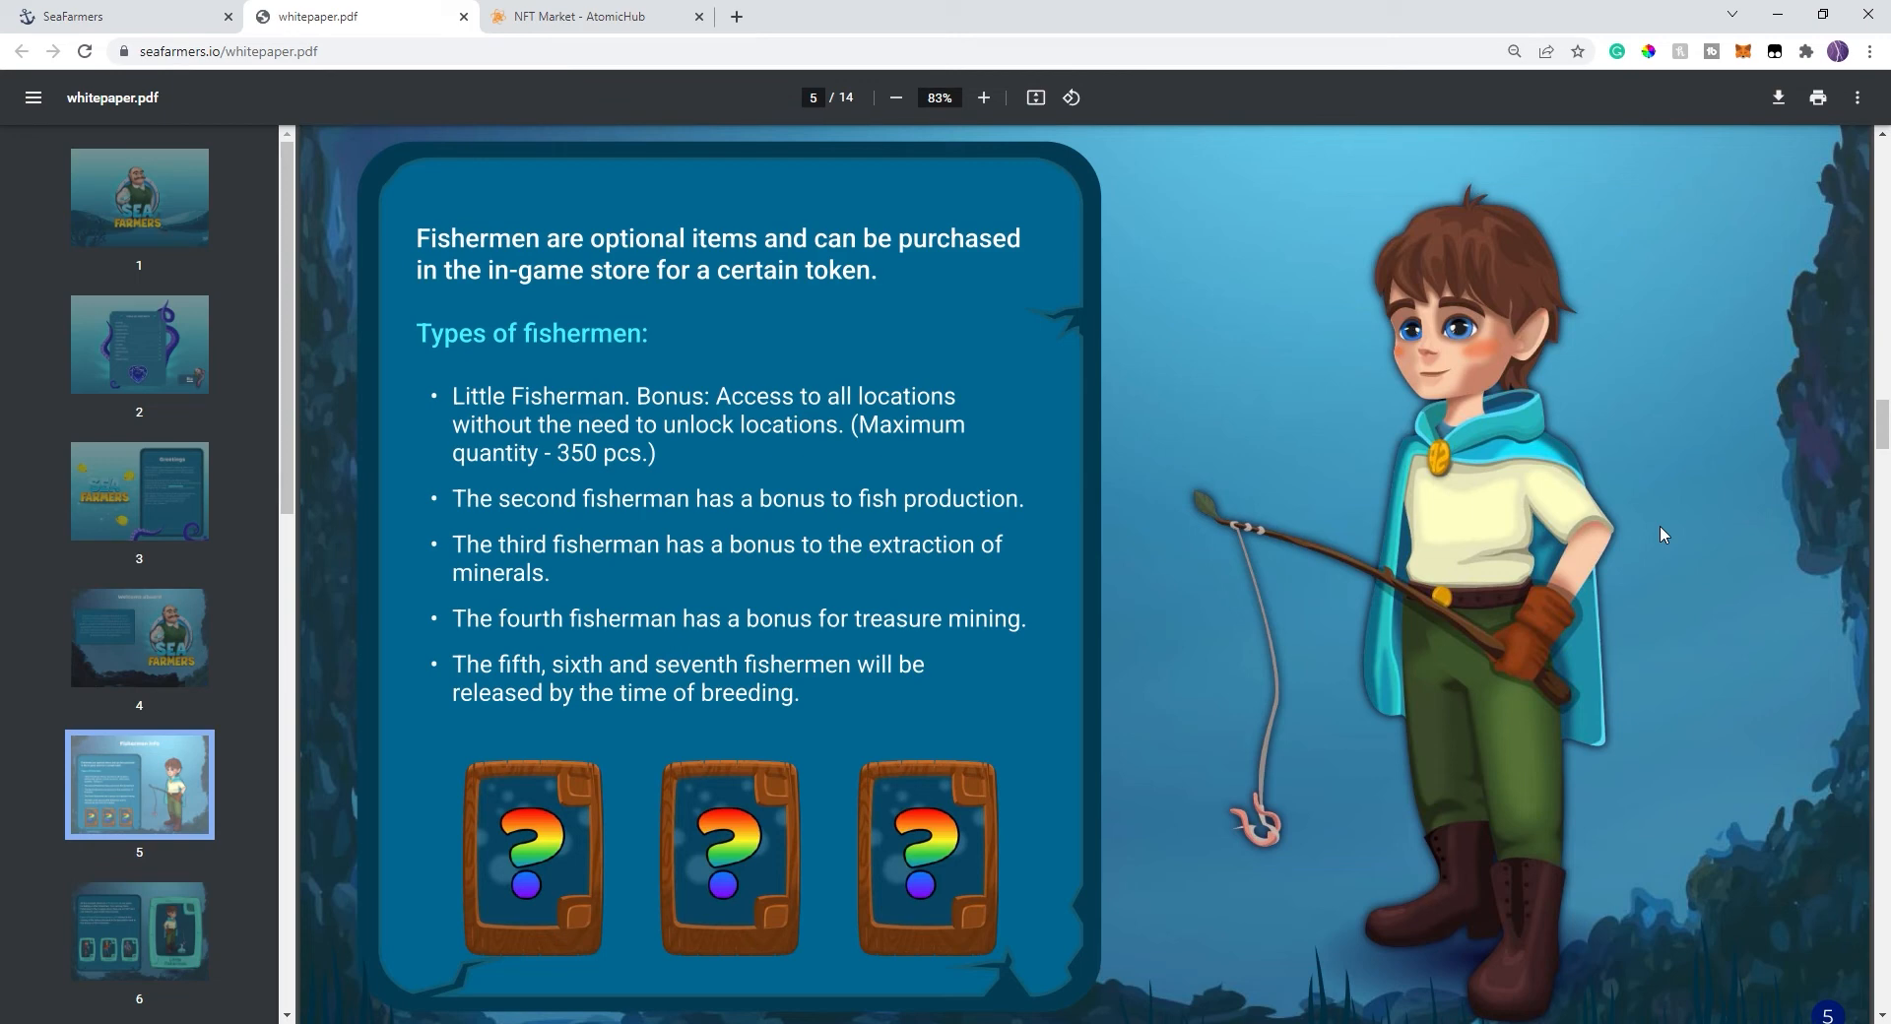
{"action": "mouse_move", "coordinate": [1101, 530]}
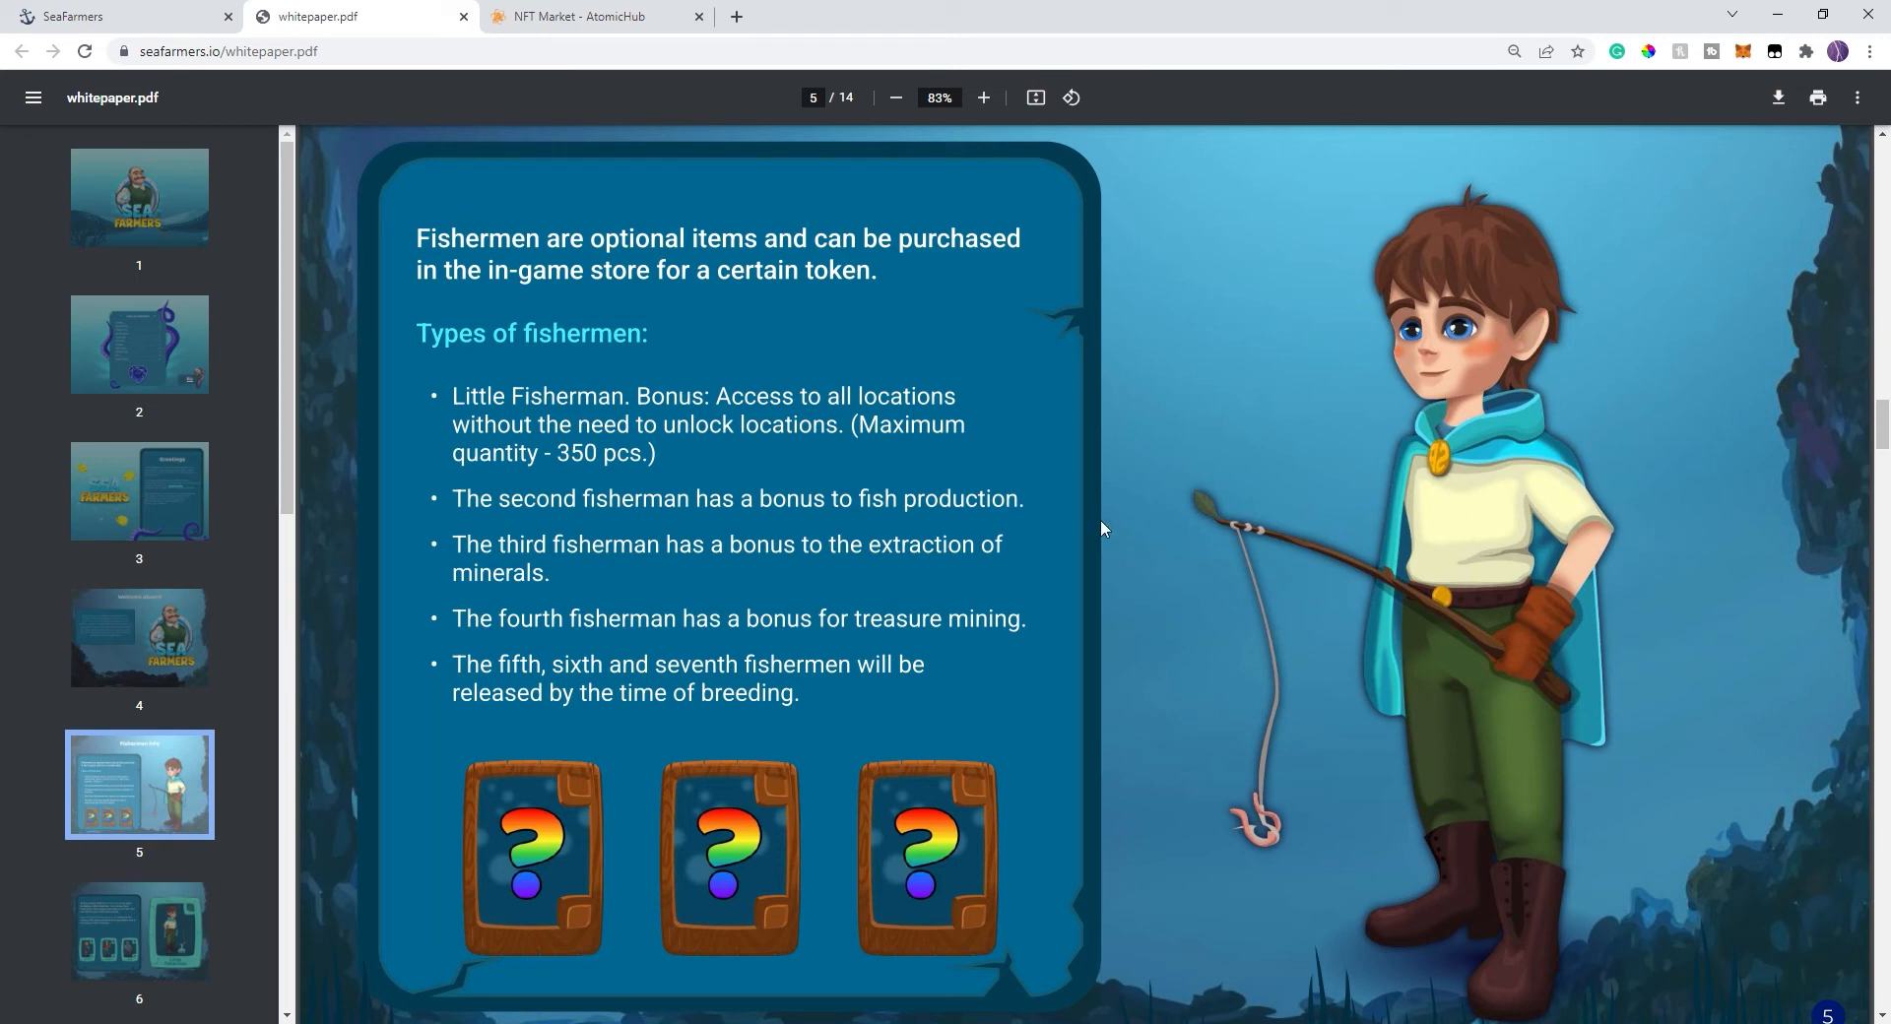
- Scroll through page 6 on the four fishermen toward Game mechanics
{"action": "scroll", "scroll_direction": "down", "scroll_amount": 3}
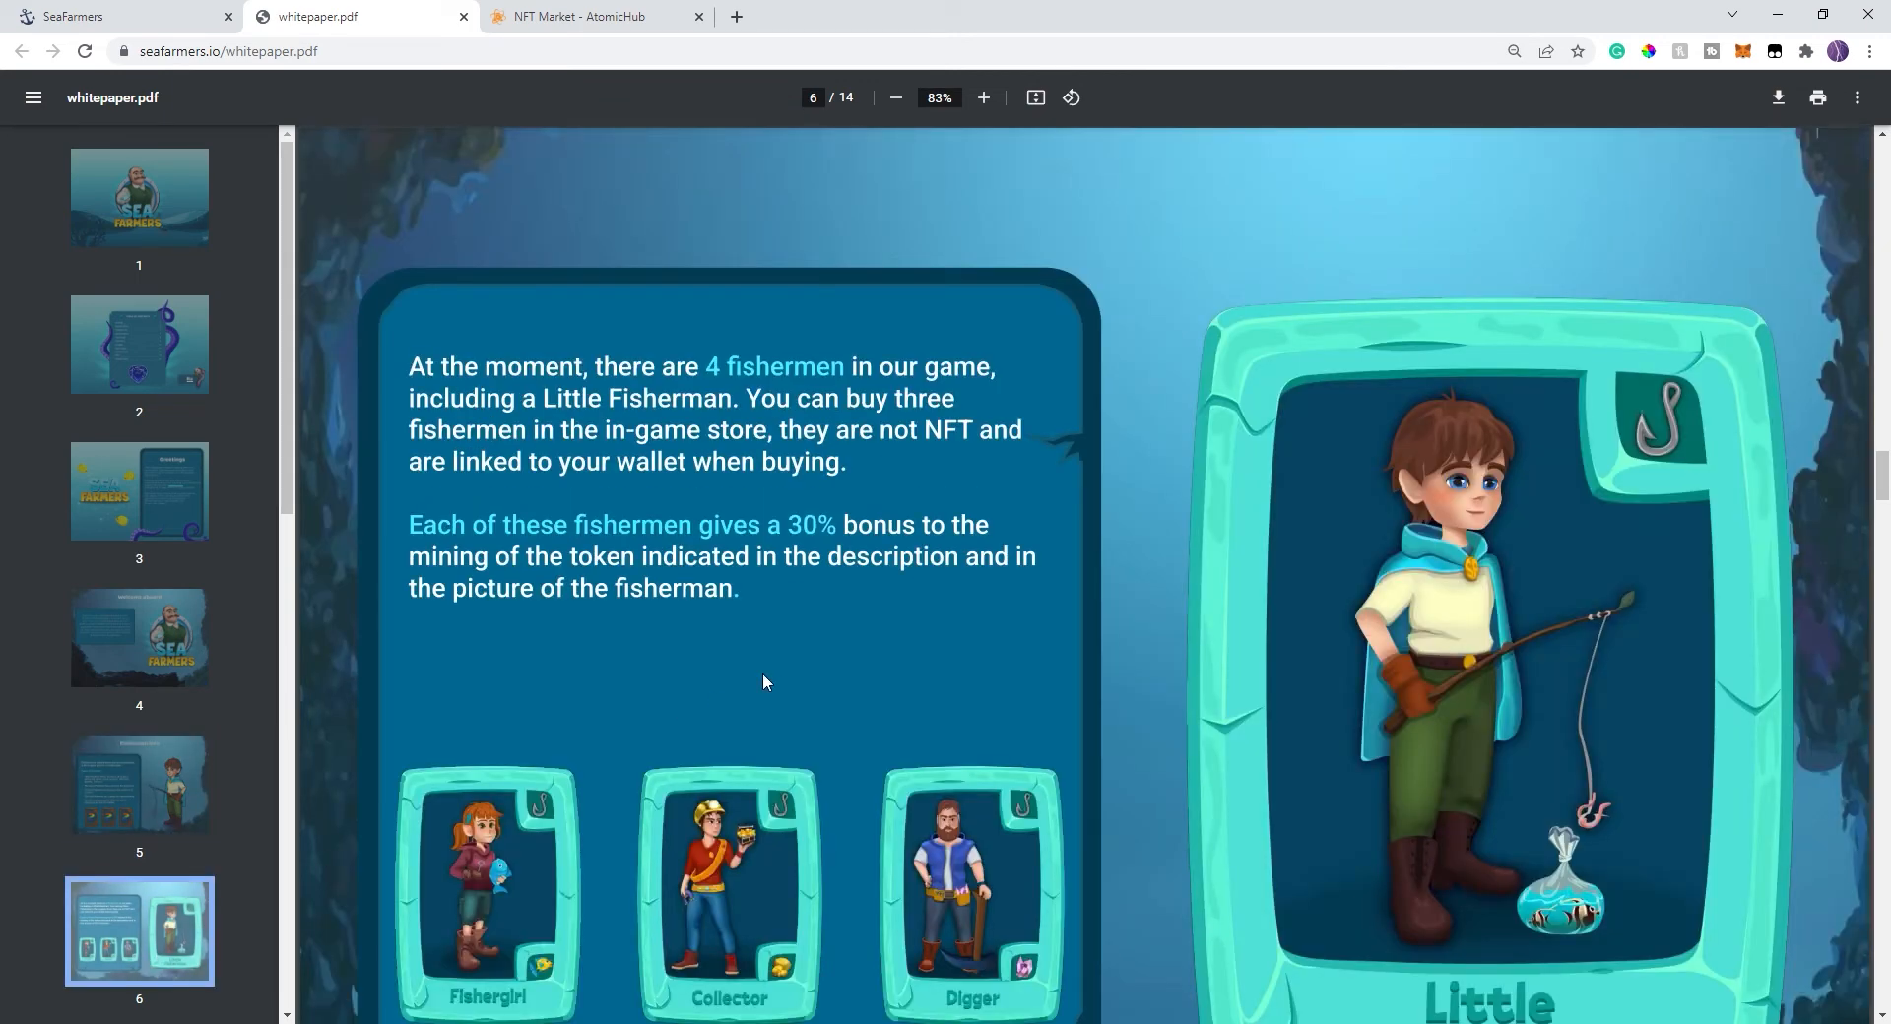
{"action": "scroll", "scroll_direction": "down", "scroll_amount": 3}
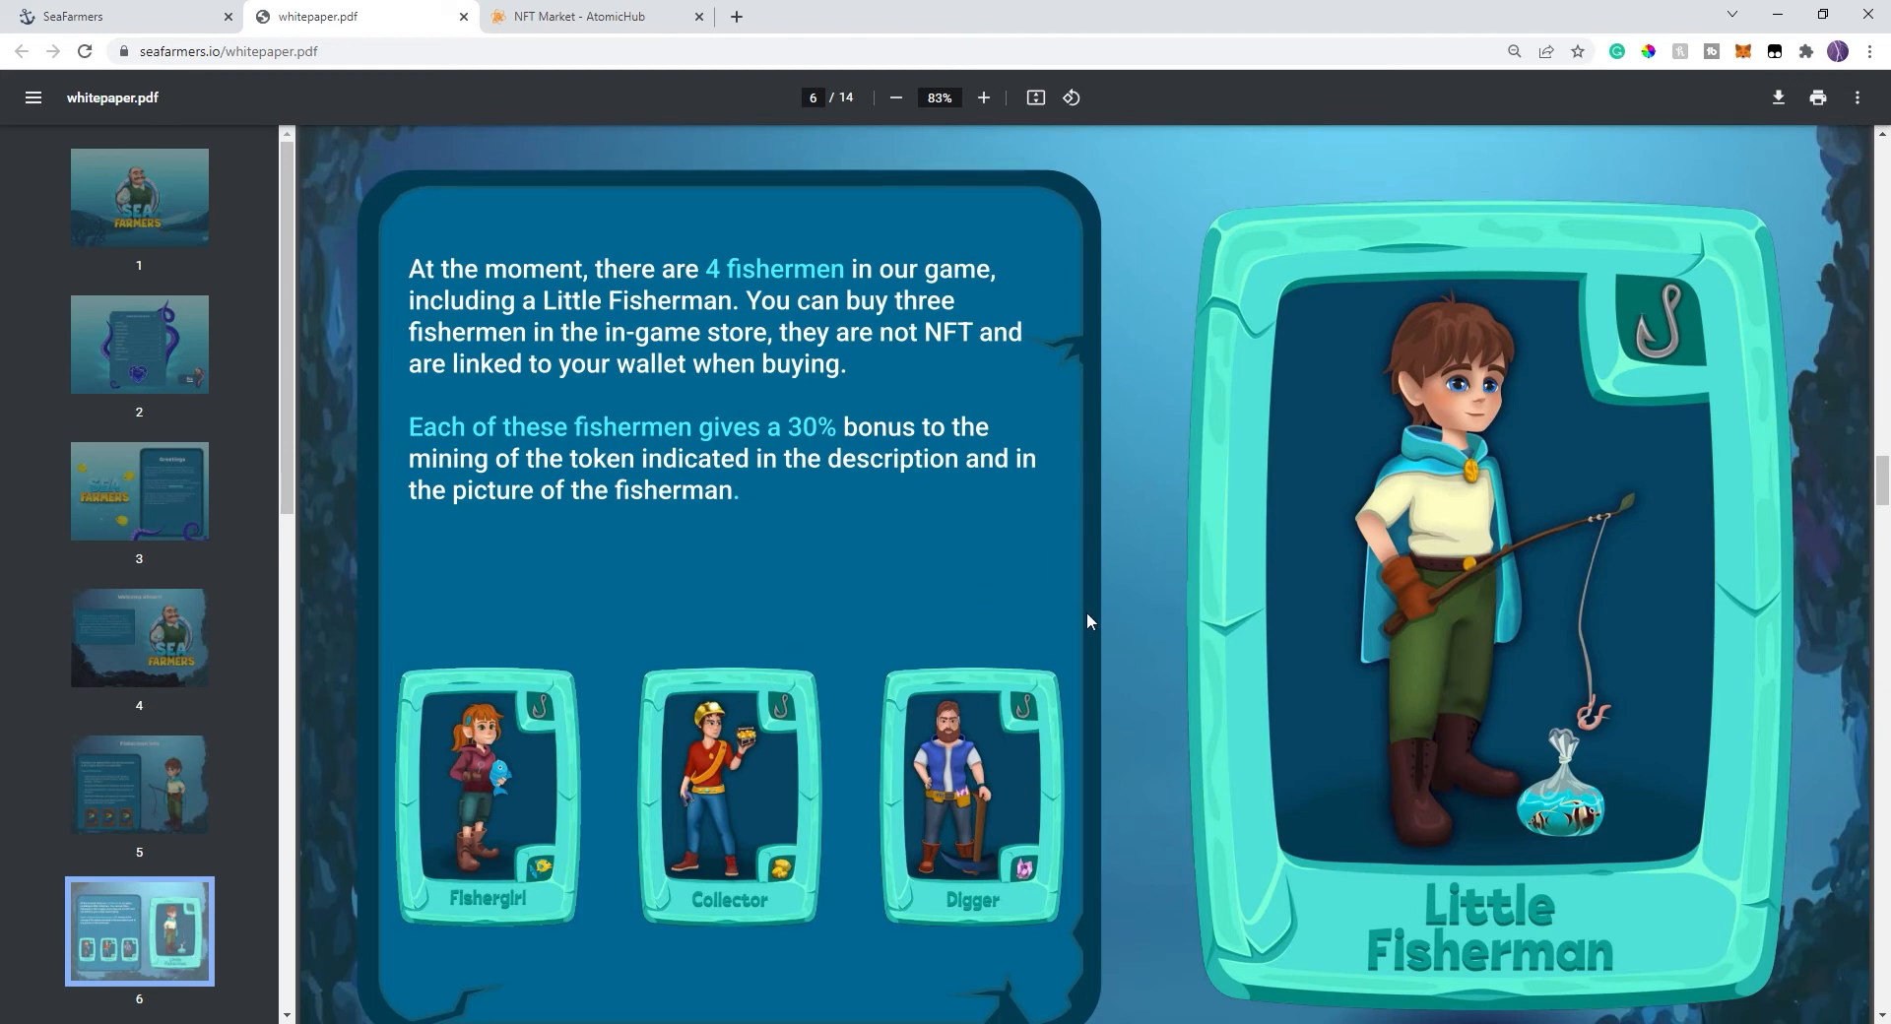
{"action": "mouse_move", "coordinate": [1126, 741]}
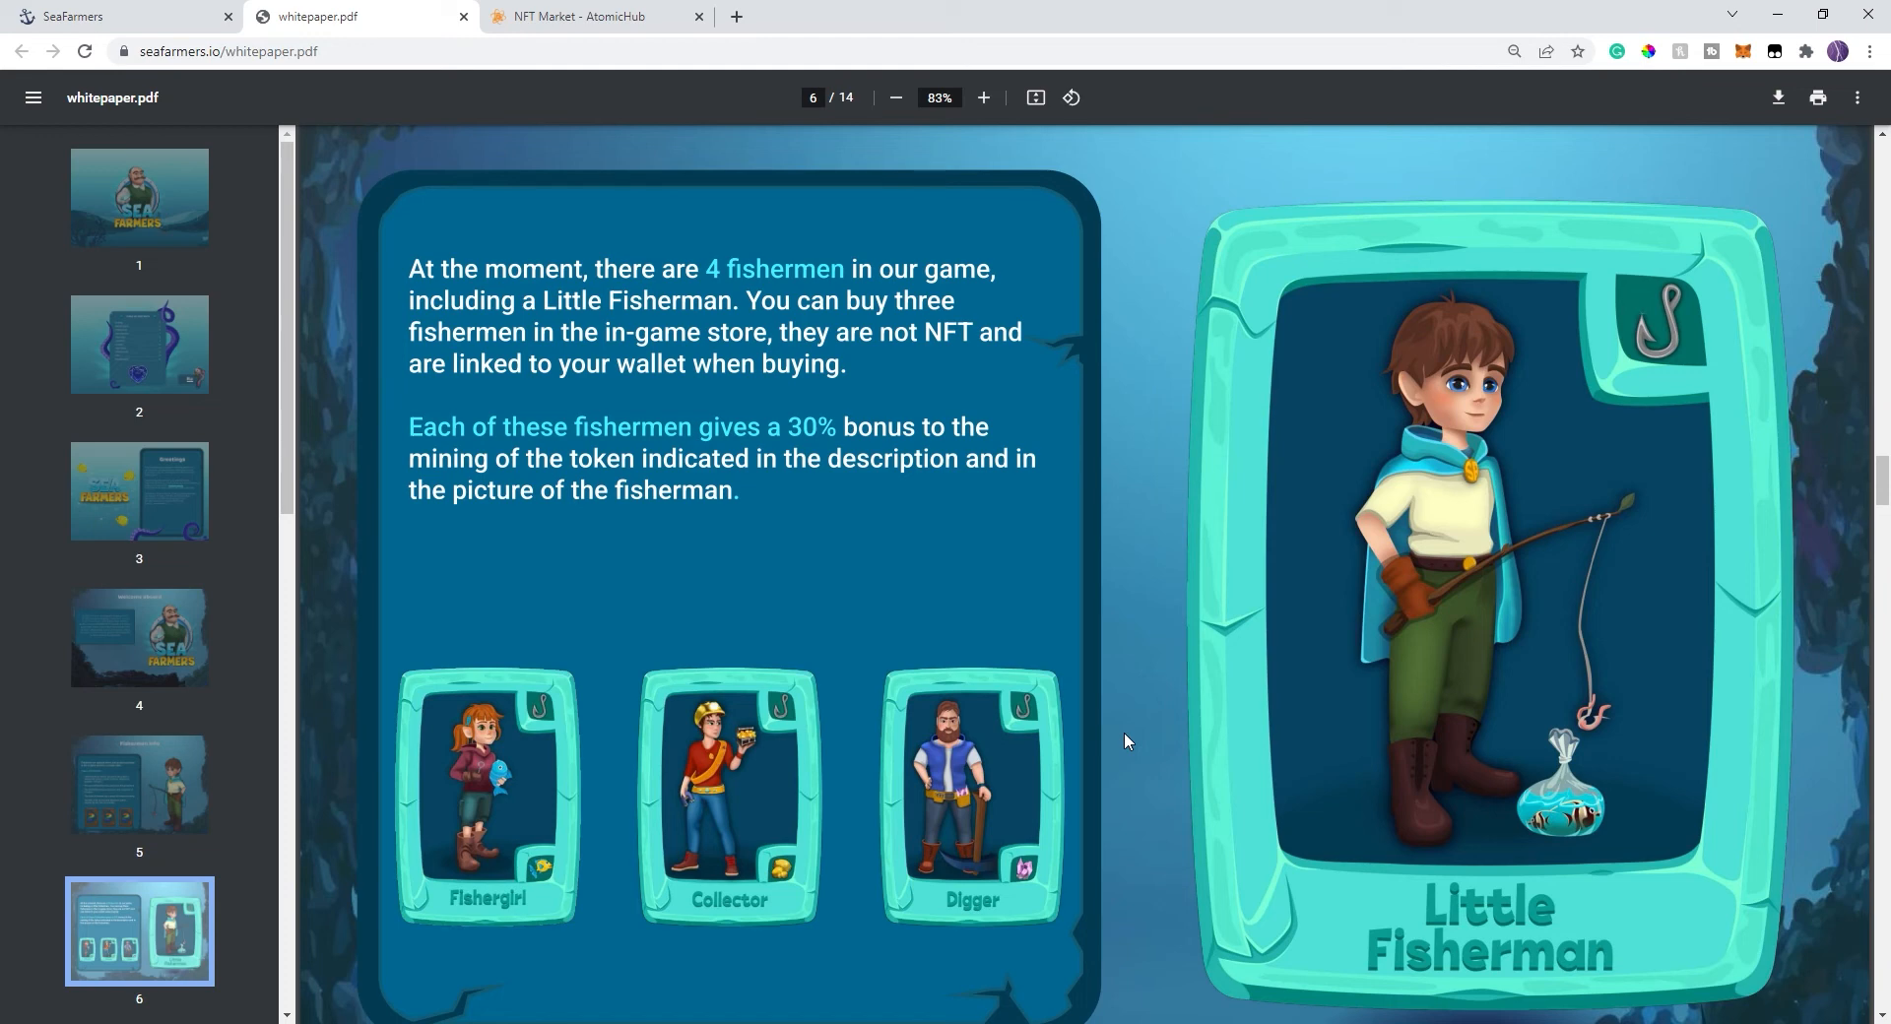
{"action": "mouse_move", "coordinate": [601, 738]}
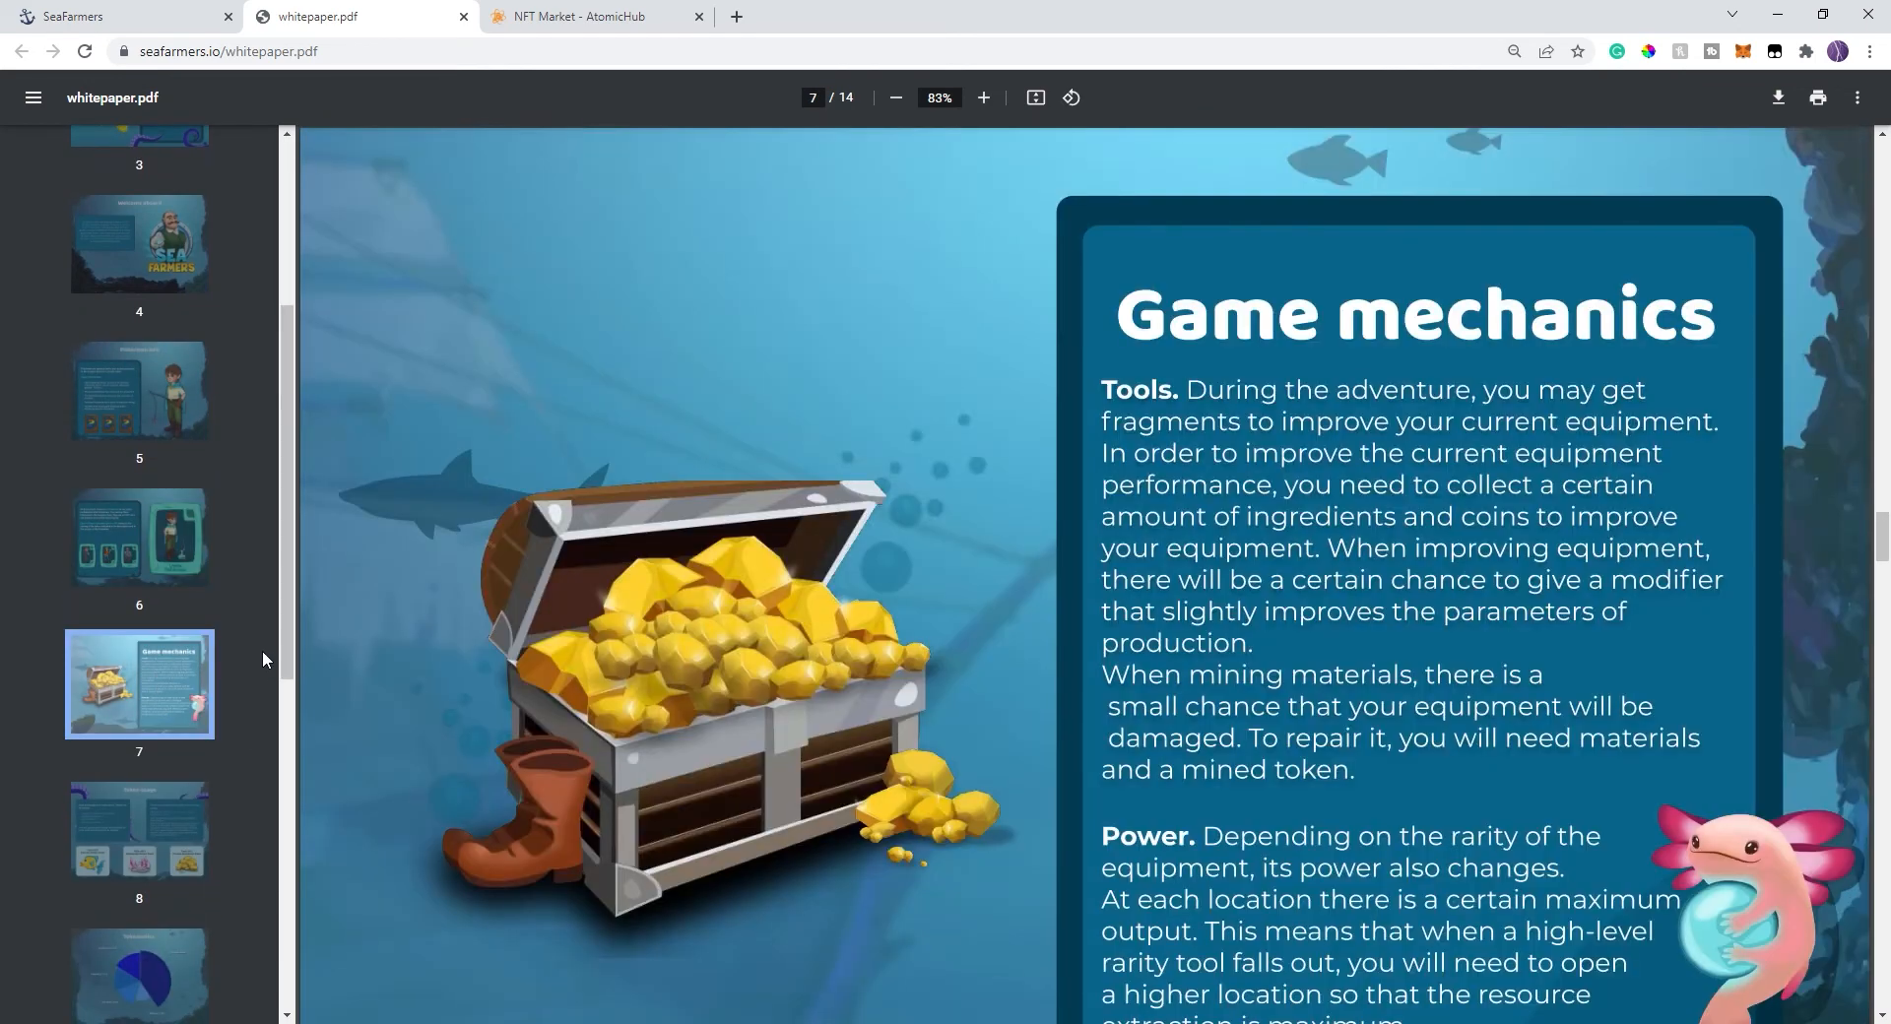
- Open page 8 on the FSFT, MSFT and TSFT tokens
{"action": "scroll", "scroll_direction": "down", "scroll_amount": 3}
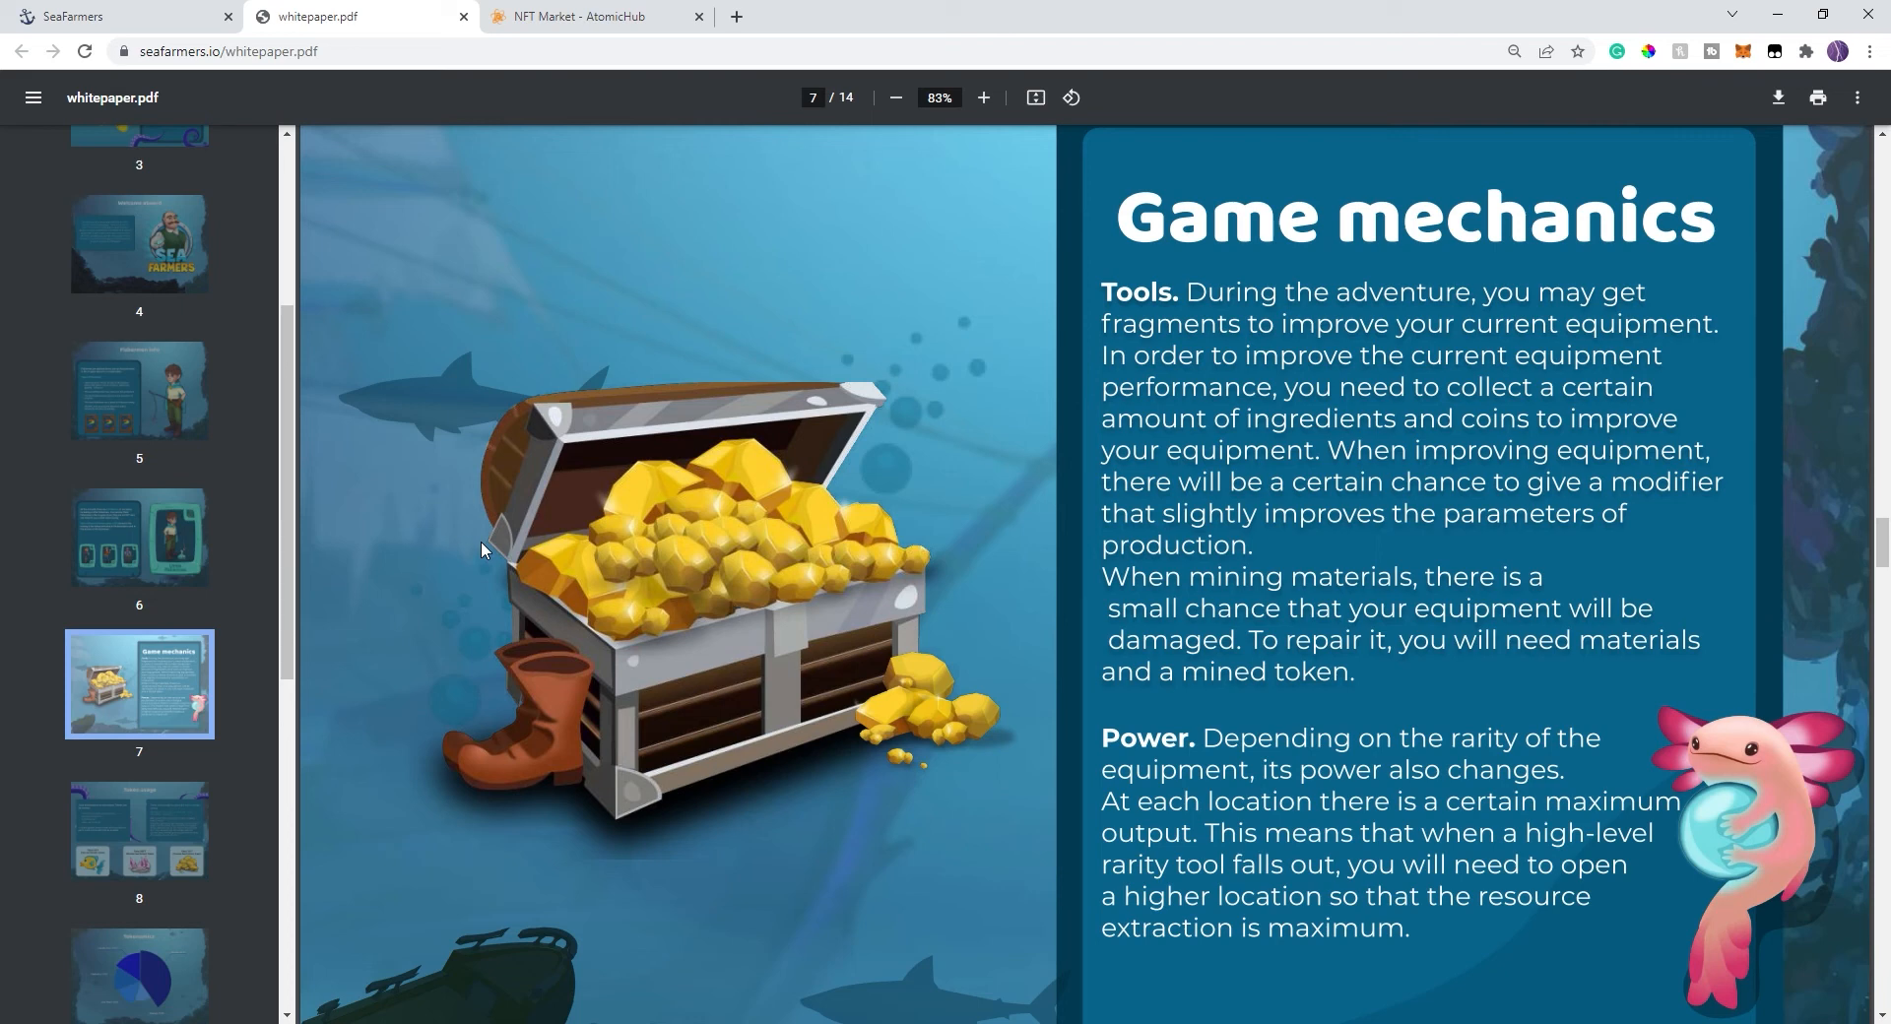
{"action": "mouse_move", "coordinate": [161, 825]}
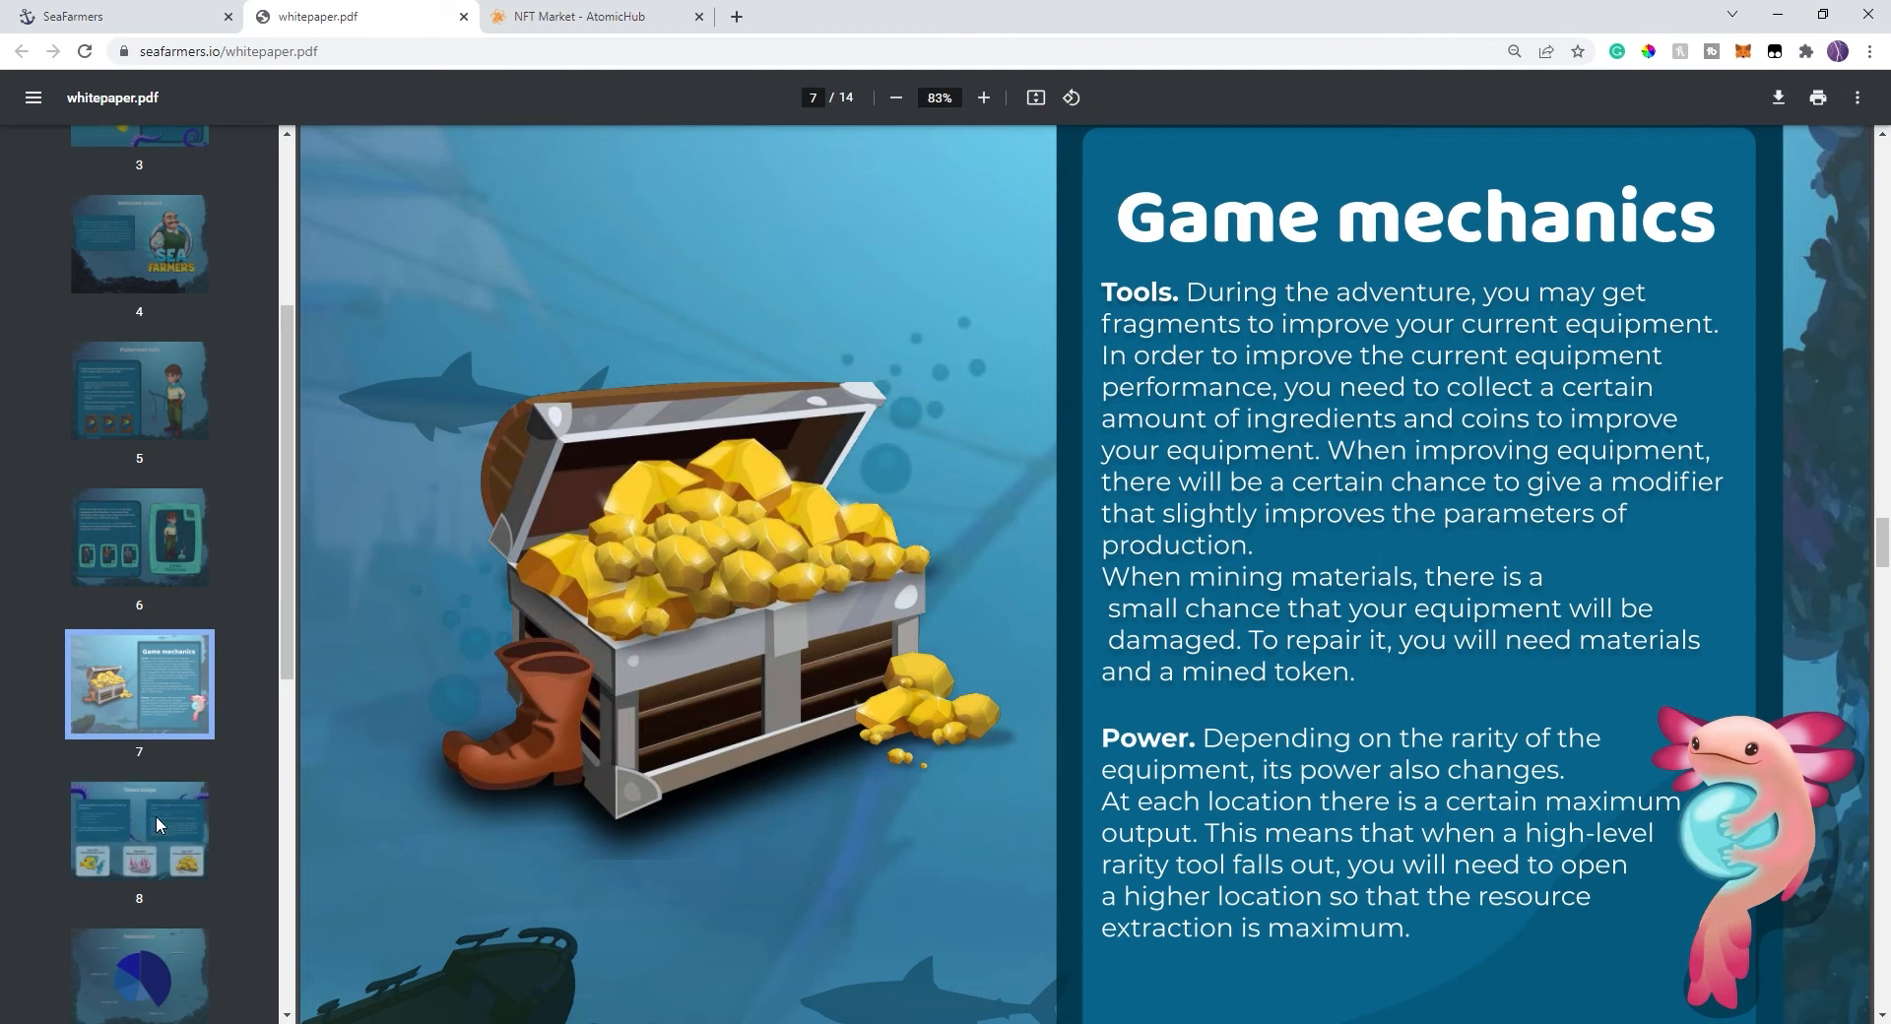
{"action": "left_click", "coordinate": [139, 829]}
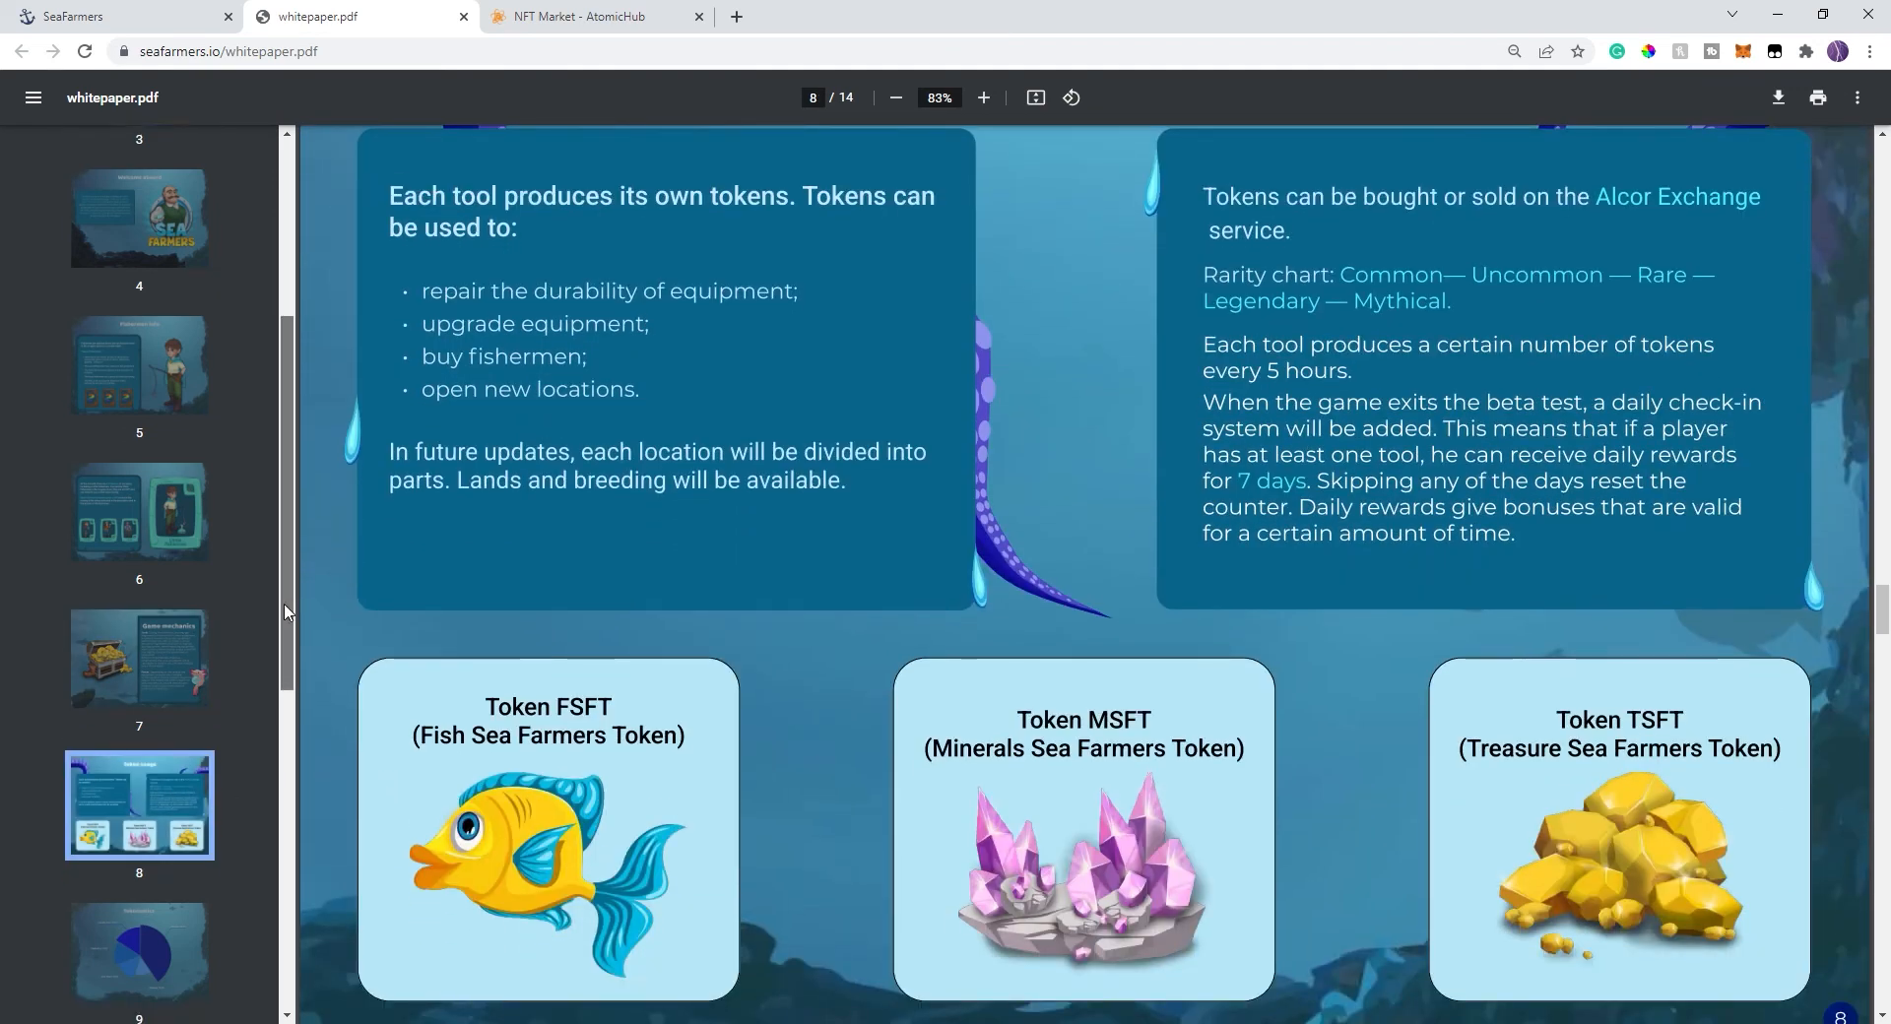
{"action": "scroll", "scroll_direction": "down", "scroll_amount": 3}
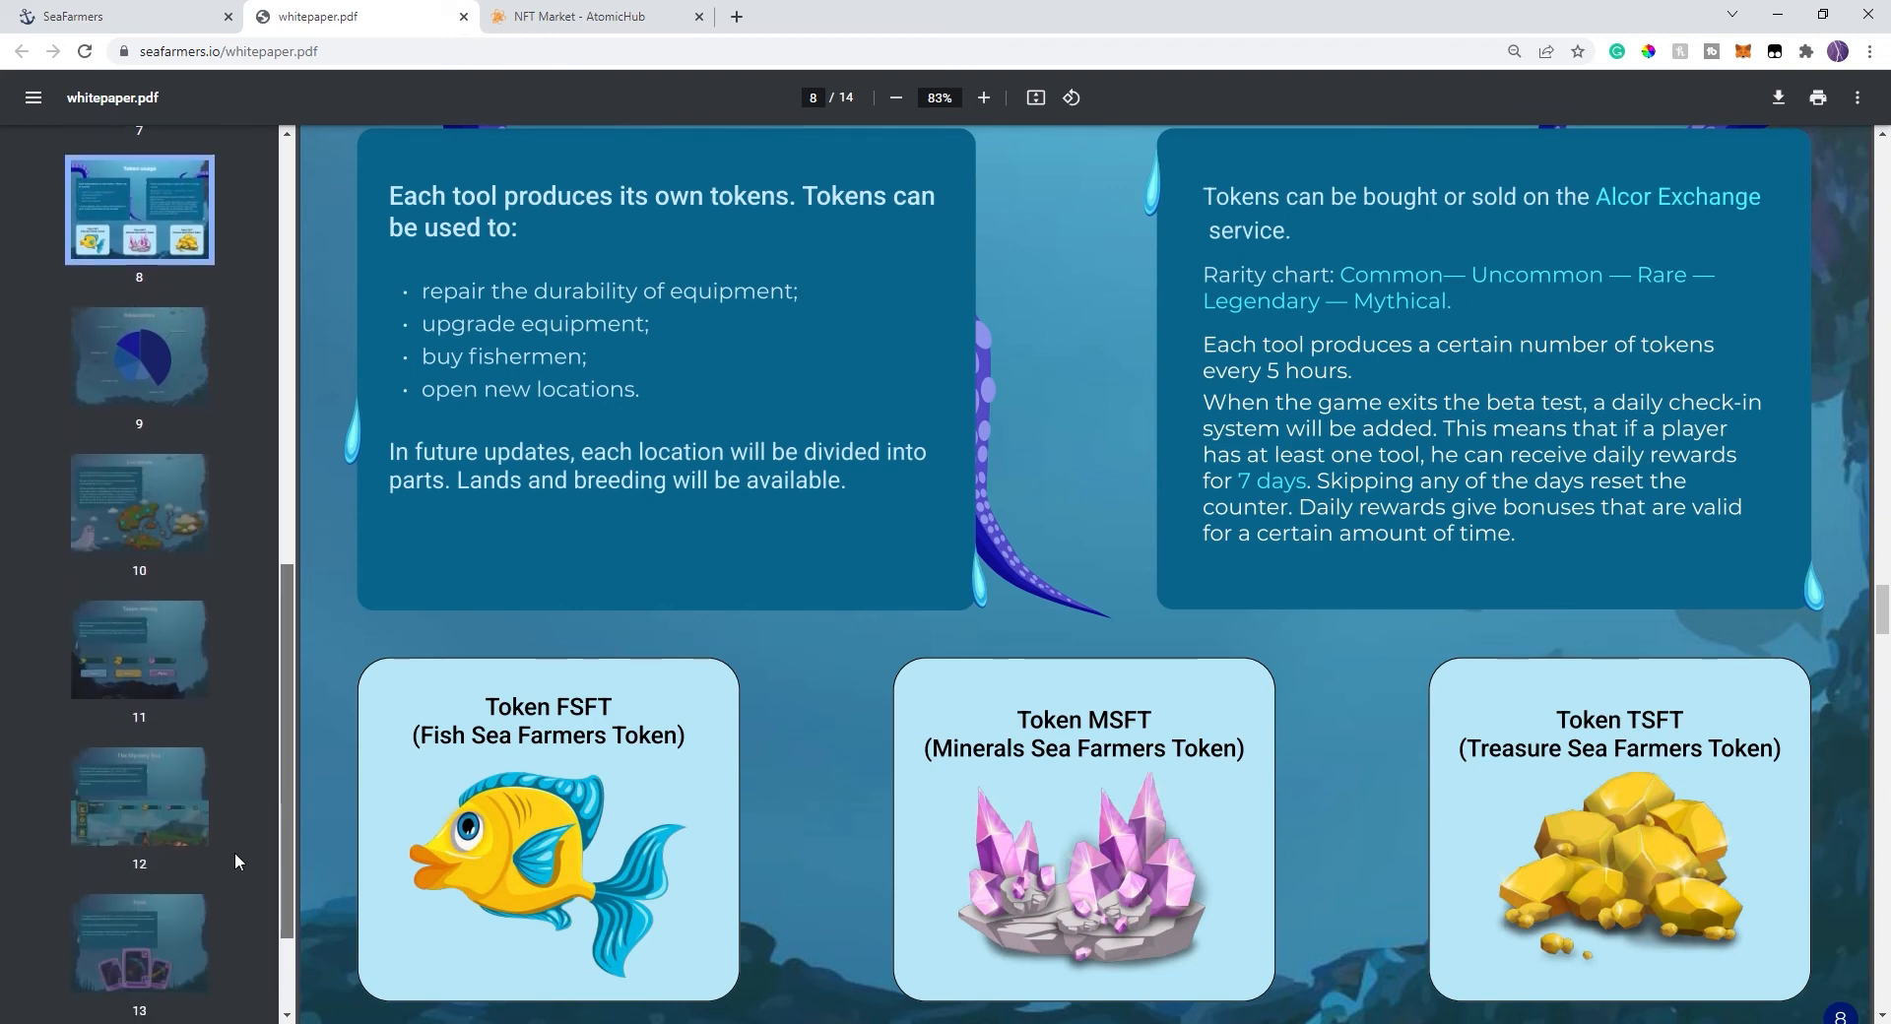
{"action": "scroll", "scroll_direction": "down", "scroll_amount": 3}
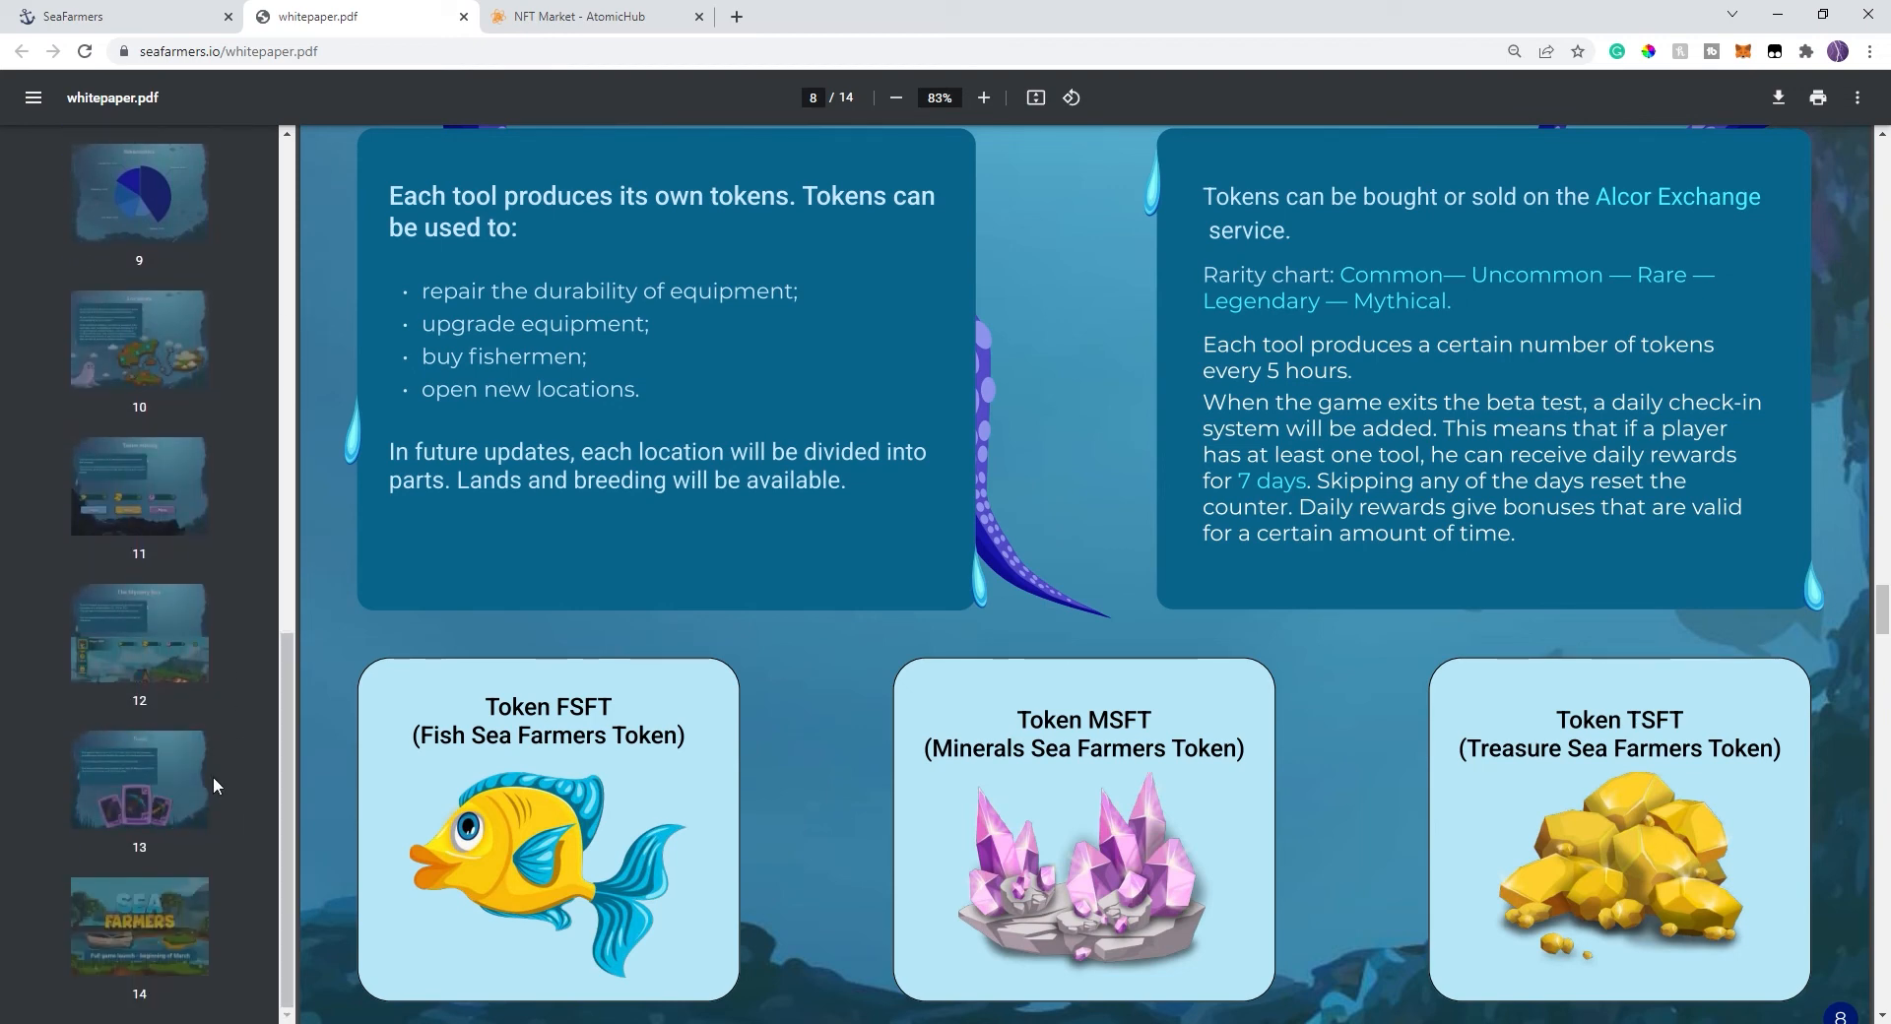
- Flip between the Tools and Mystery Box pages, reading Tools repair and upgrade costs
{"action": "left_click", "coordinate": [139, 780]}
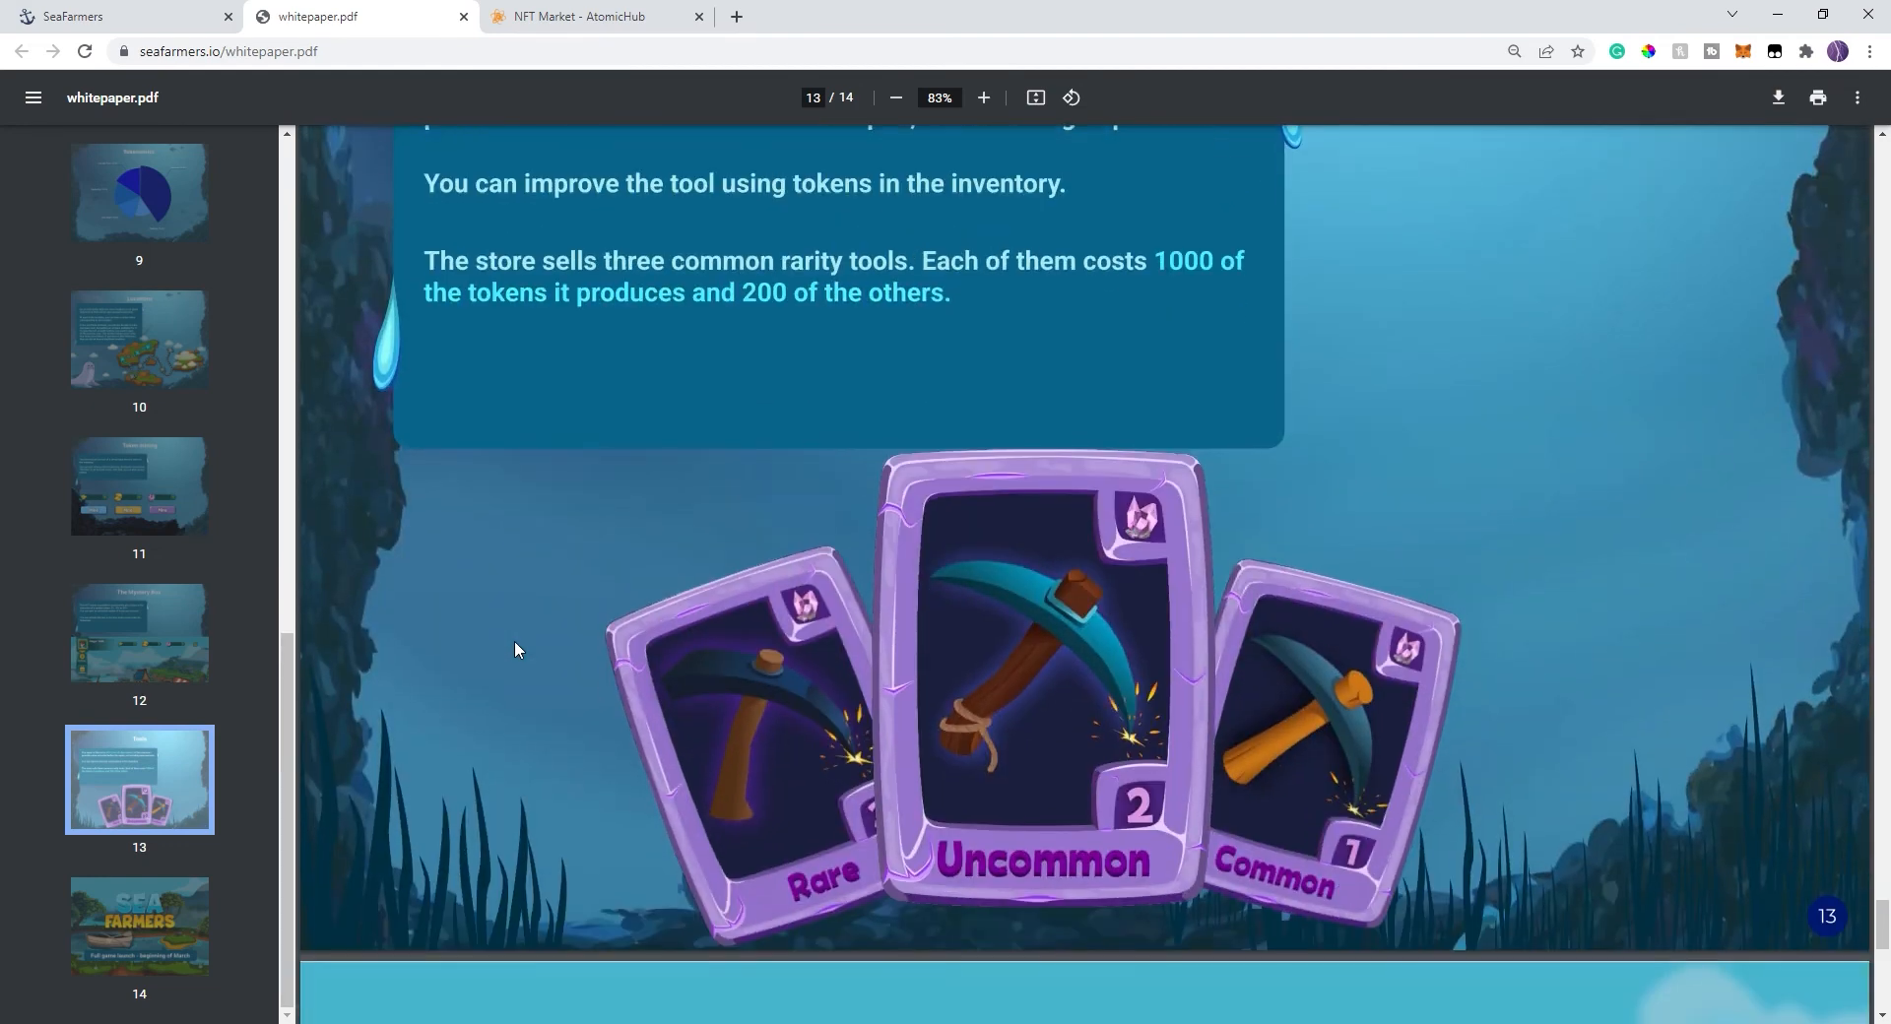
{"action": "left_click", "coordinate": [139, 633]}
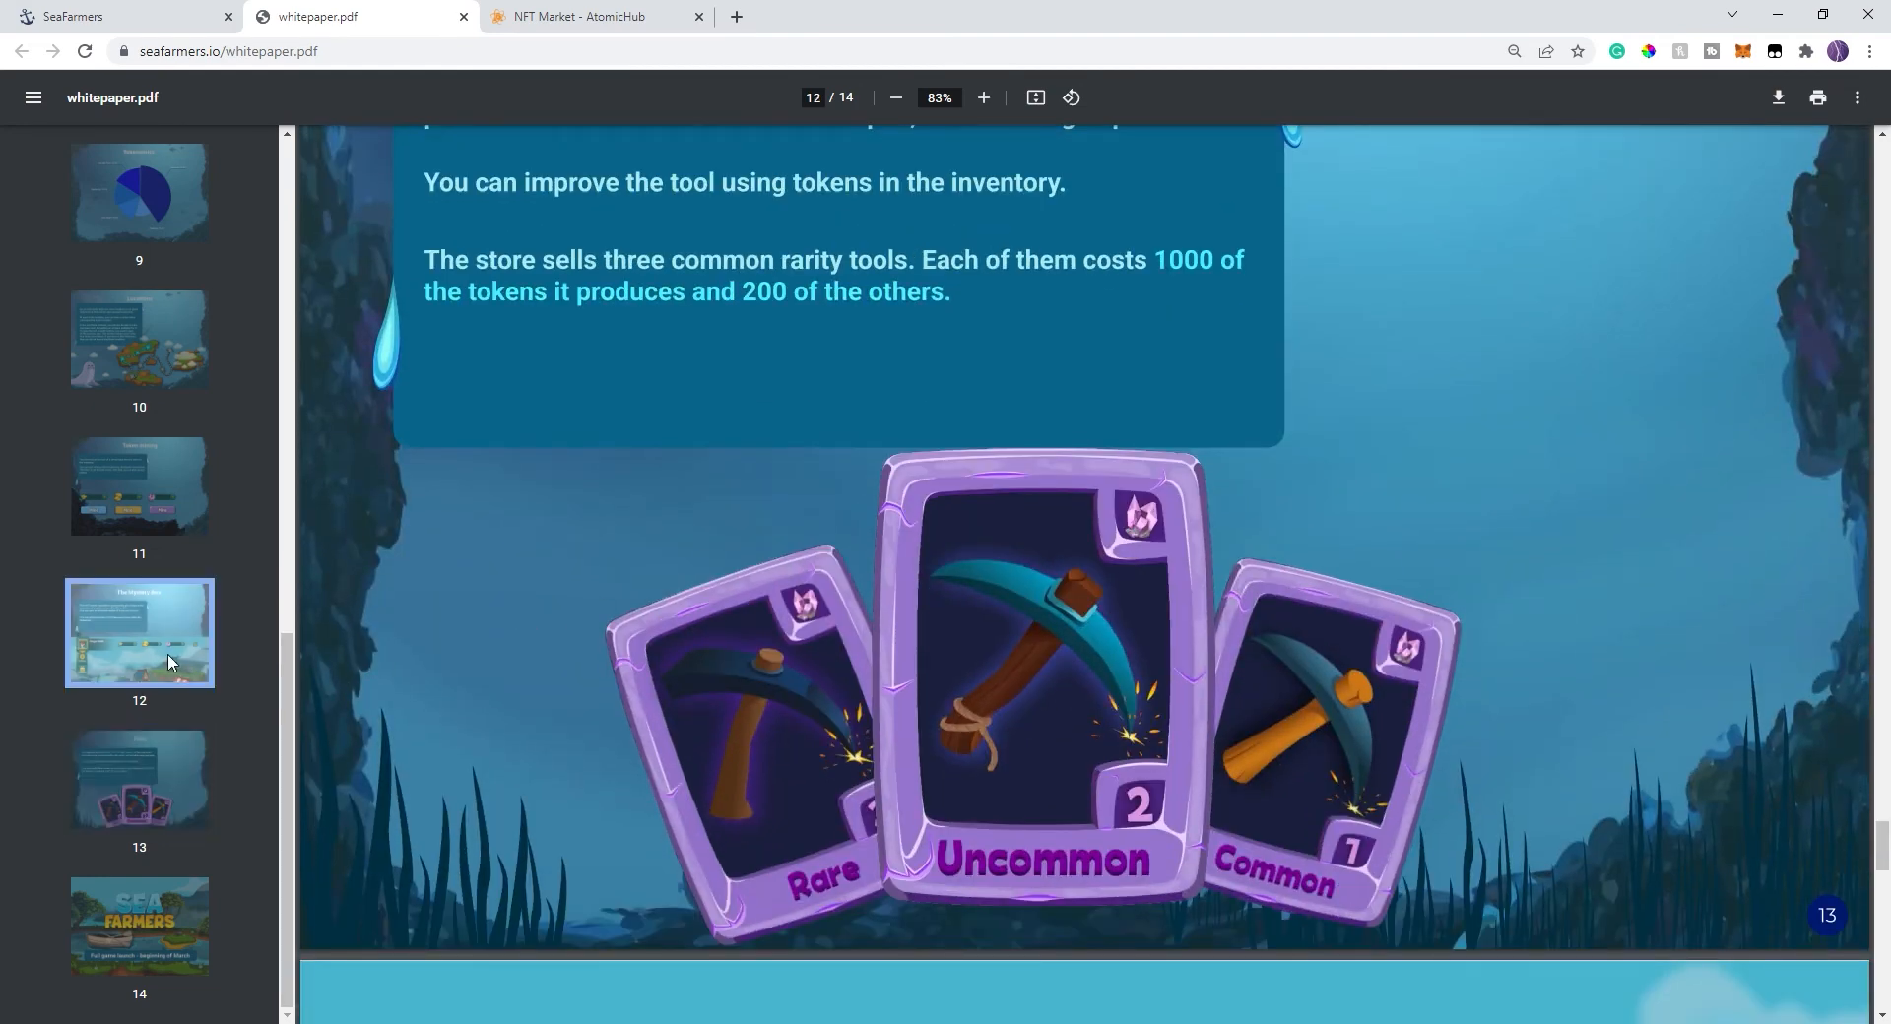
{"action": "scroll", "scroll_direction": "down", "scroll_amount": 3}
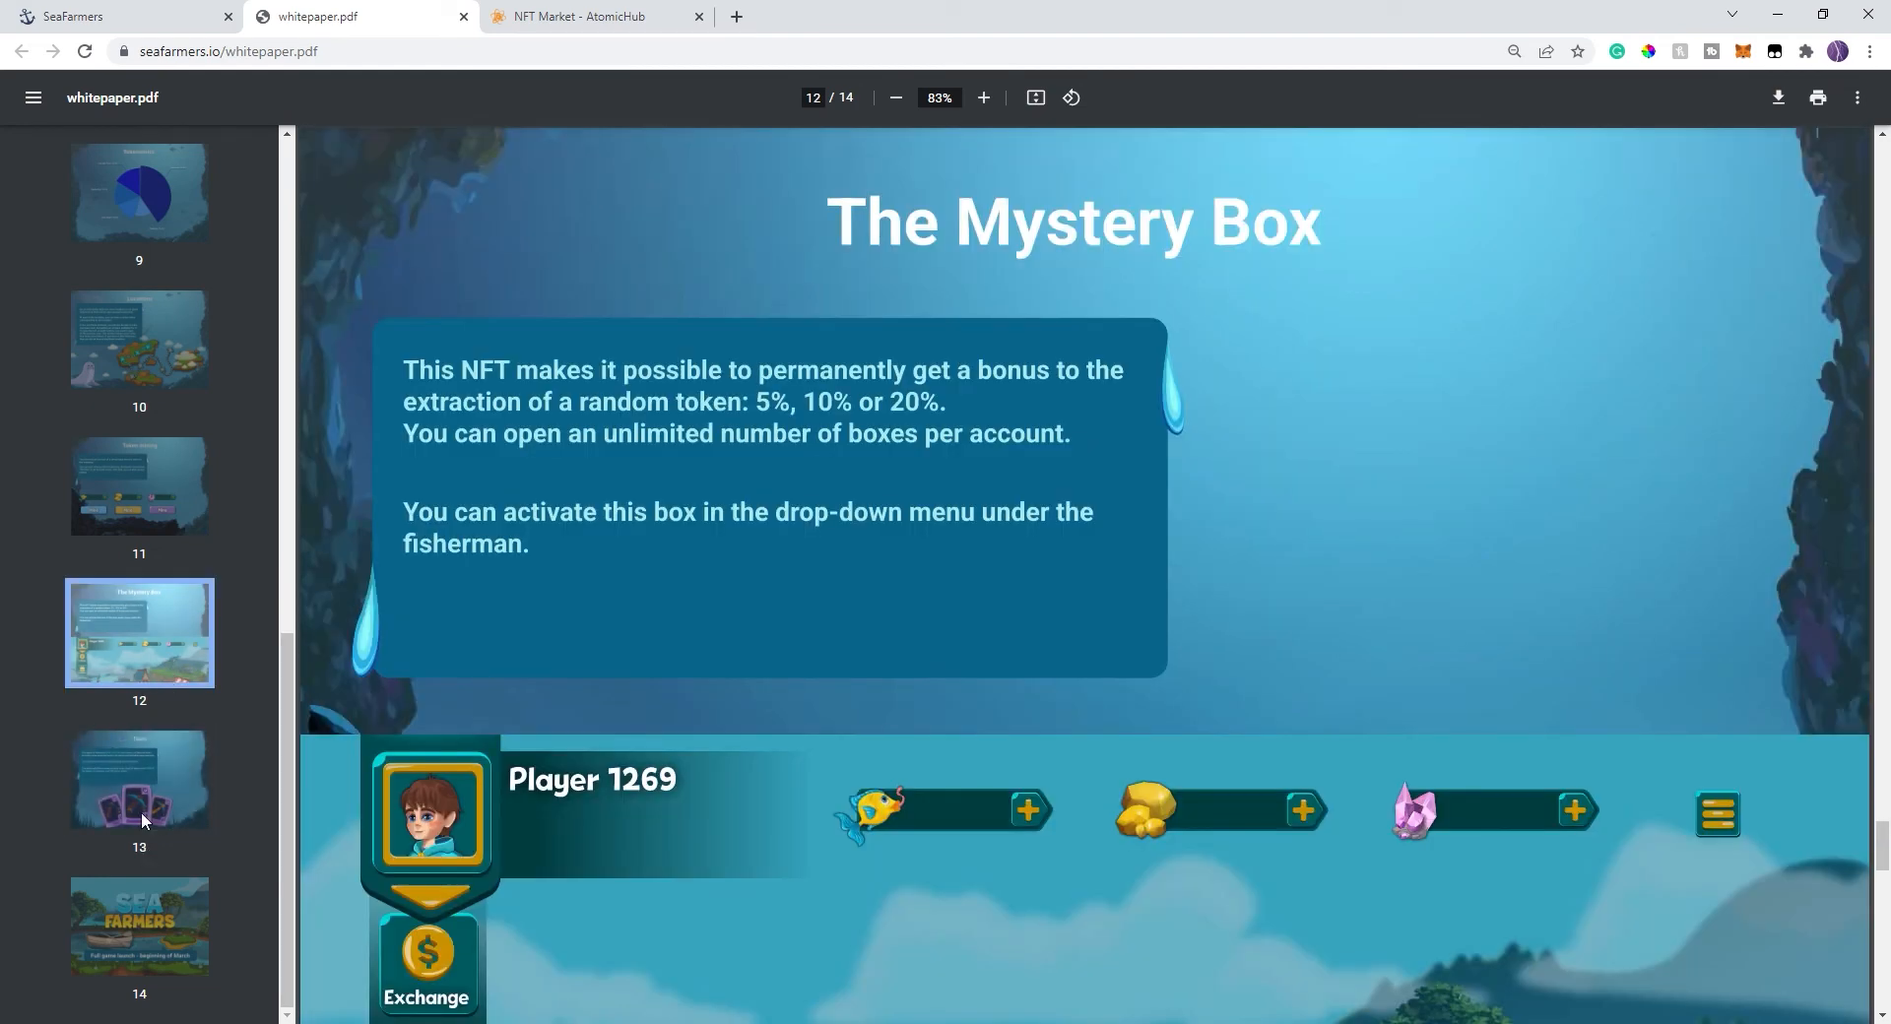
{"action": "left_click", "coordinate": [139, 779]}
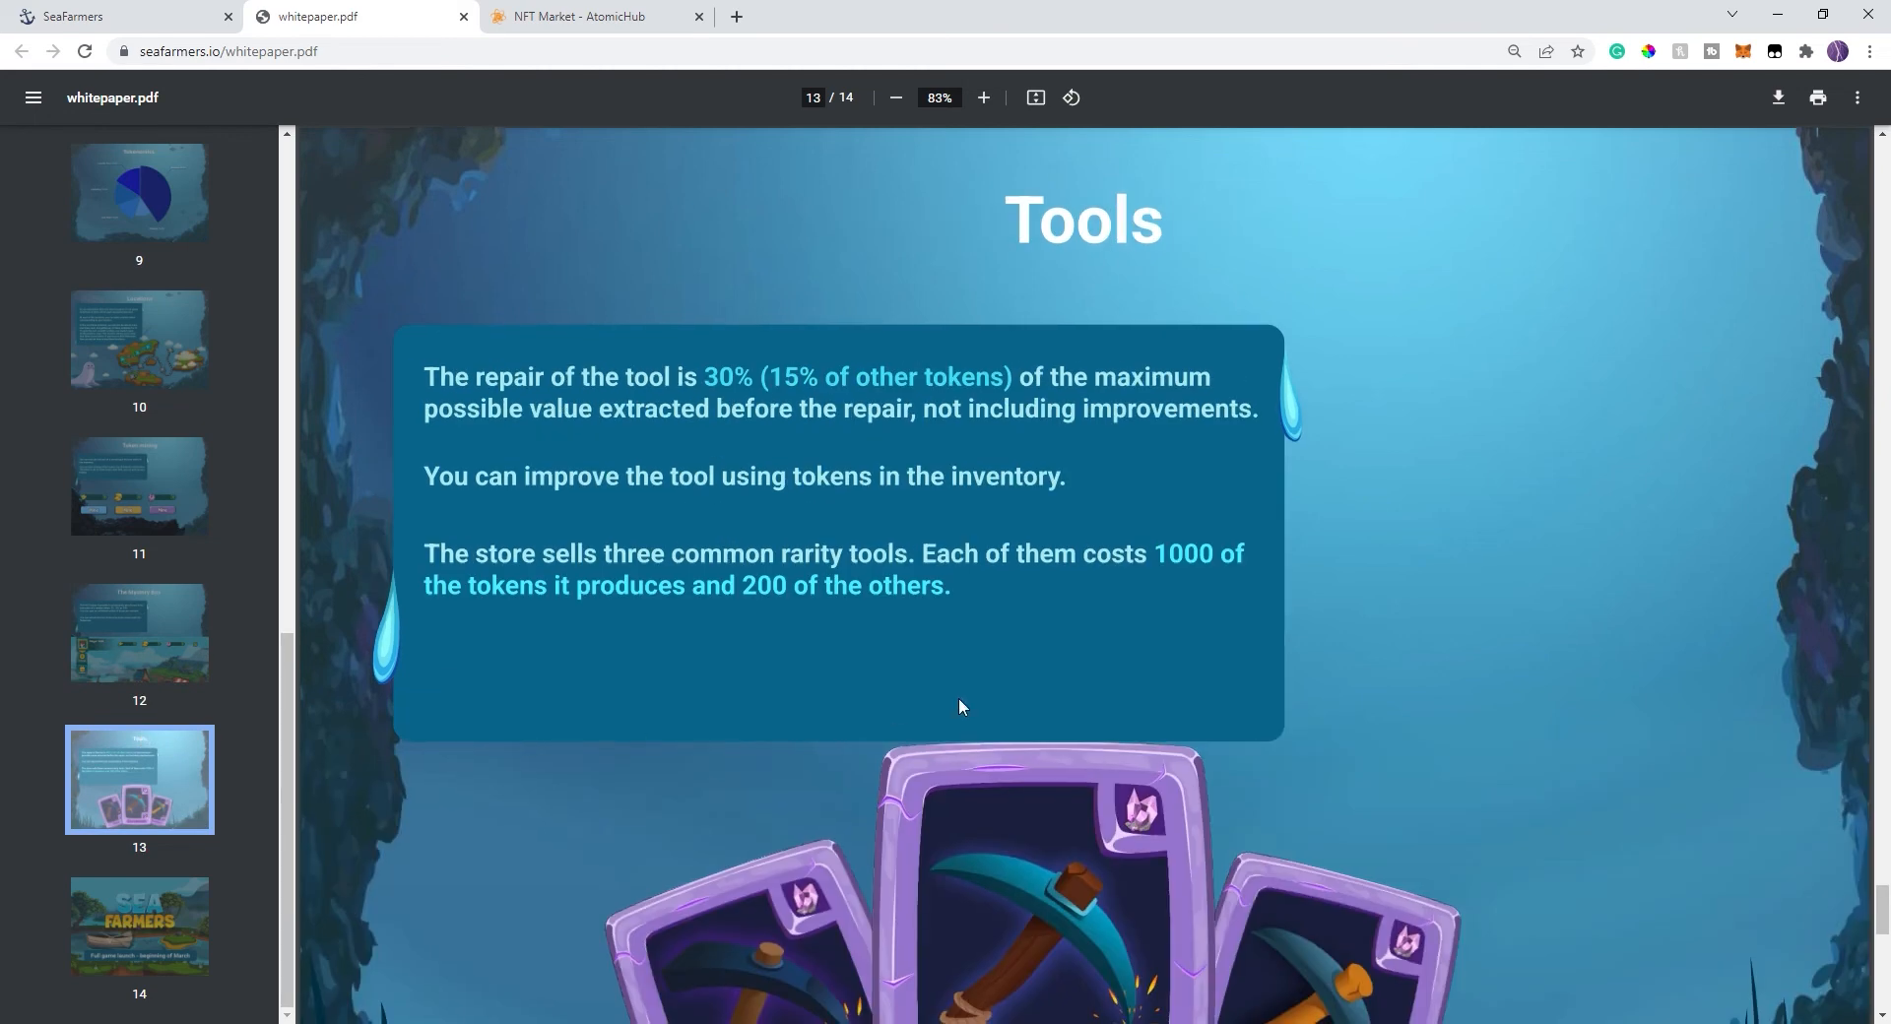
{"action": "scroll", "scroll_direction": "down", "scroll_amount": 3}
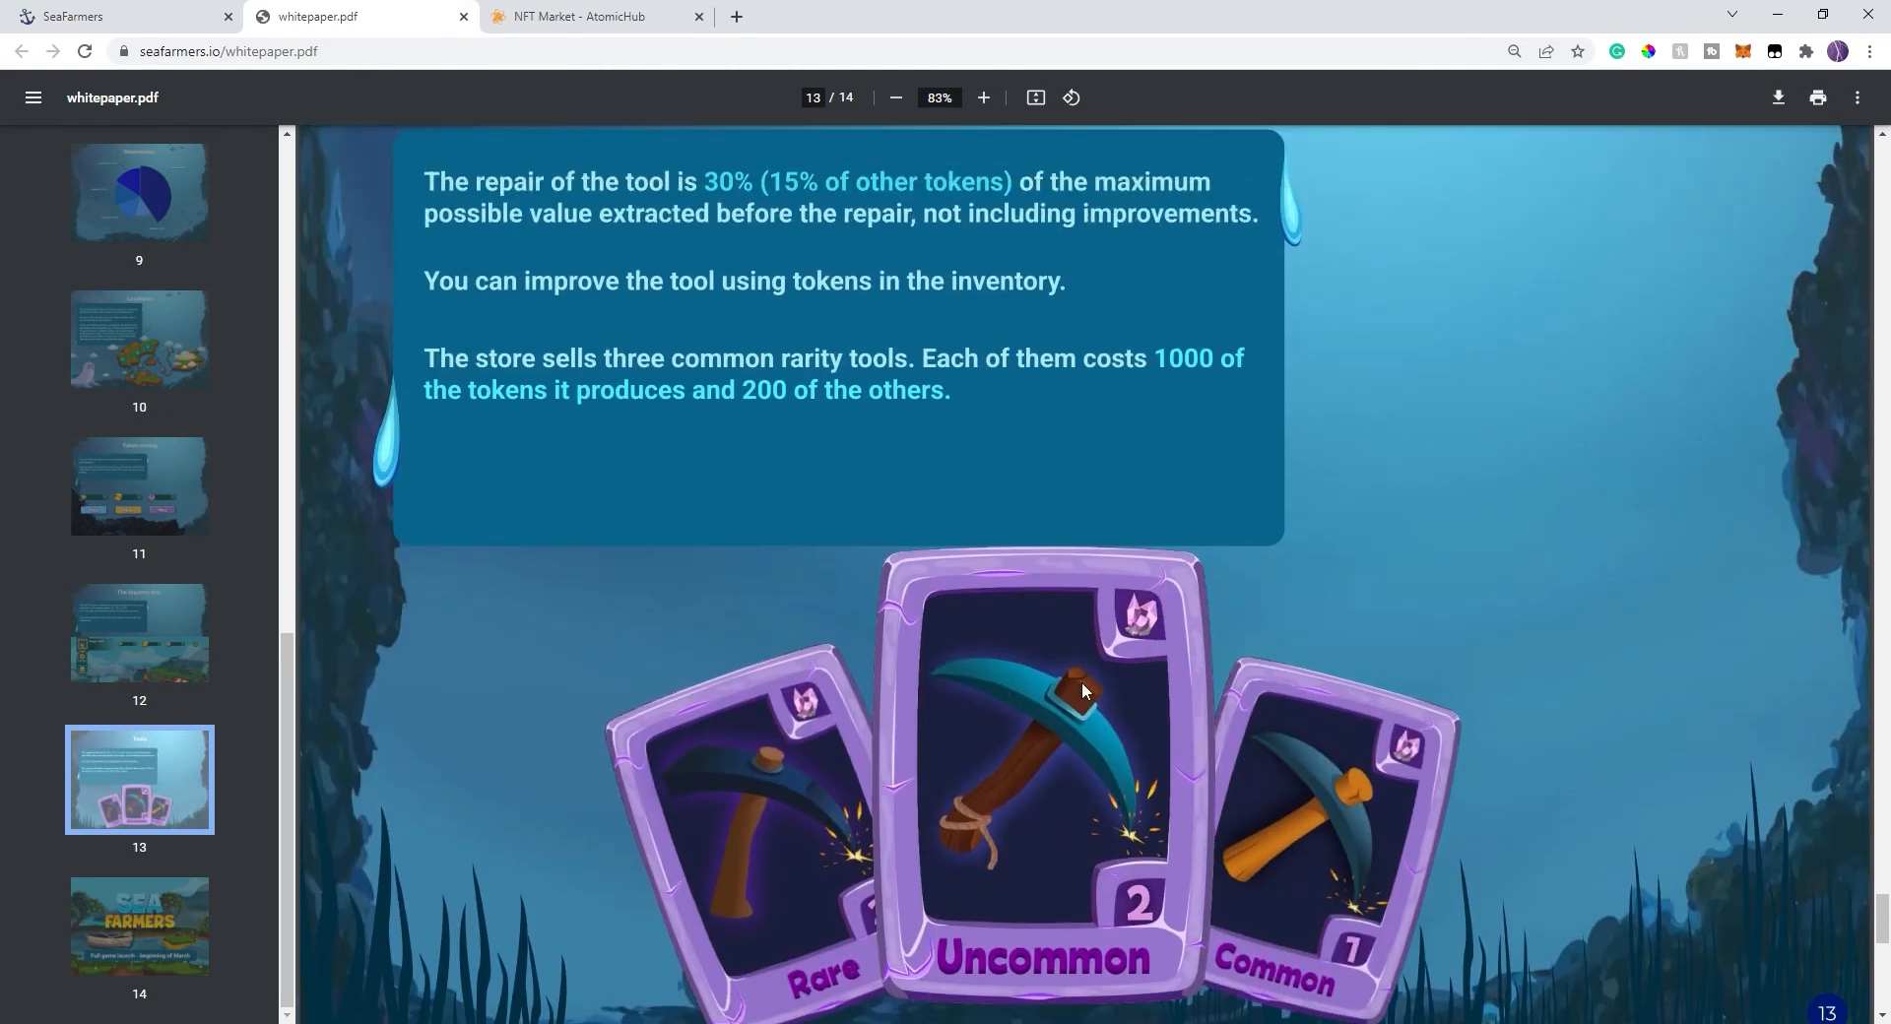
{"action": "mouse_move", "coordinate": [1245, 689]}
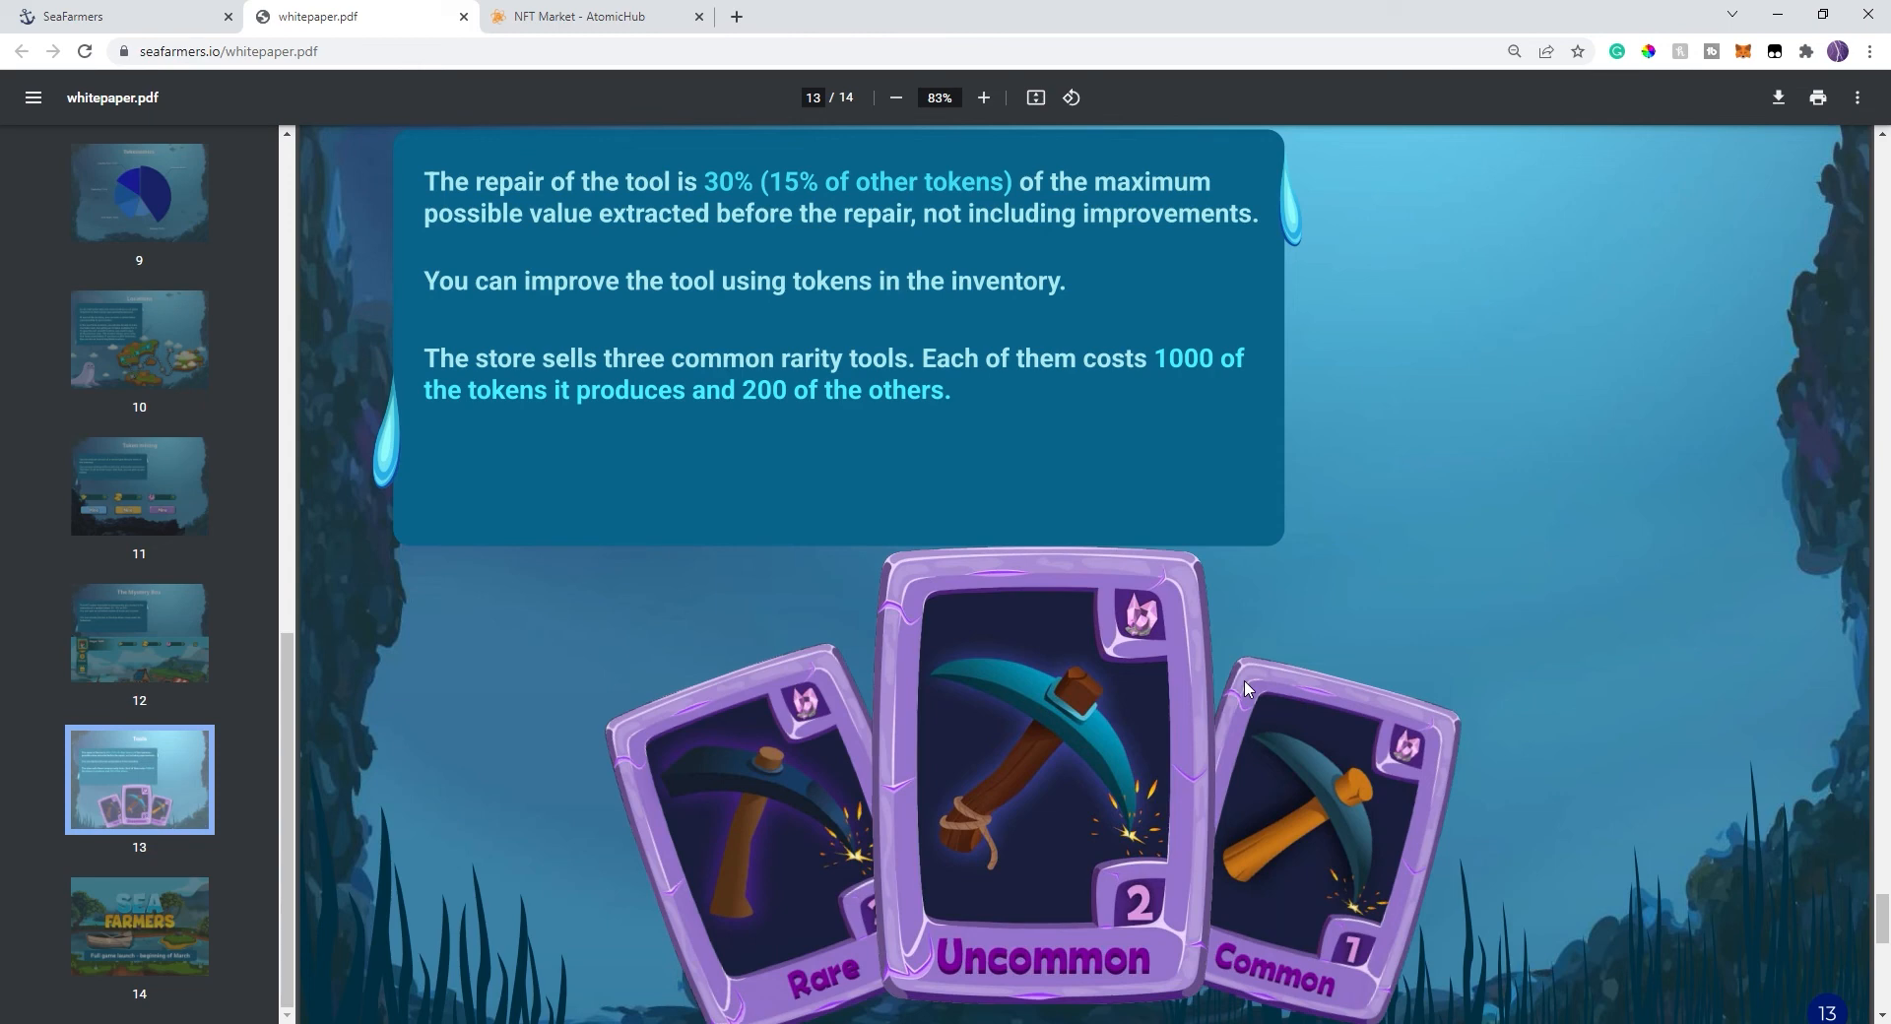
{"action": "mouse_move", "coordinate": [1347, 465]}
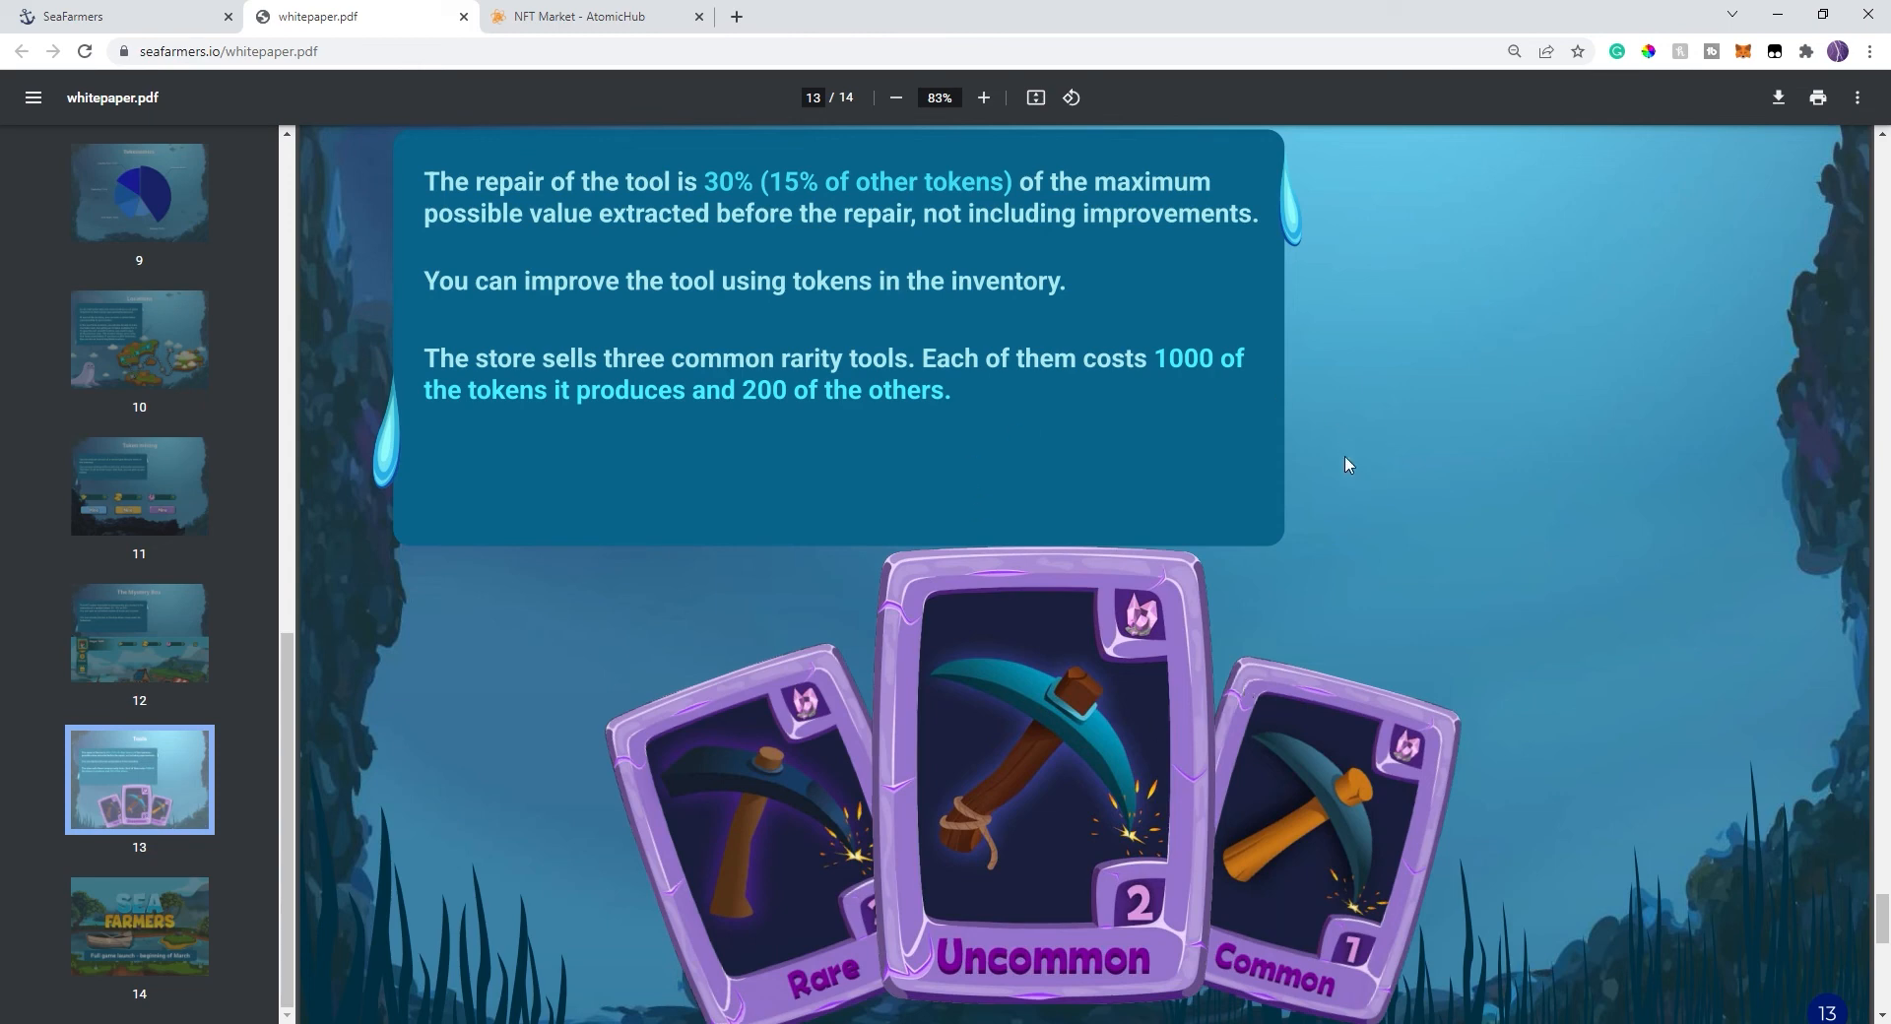
{"action": "mouse_move", "coordinate": [702, 362]}
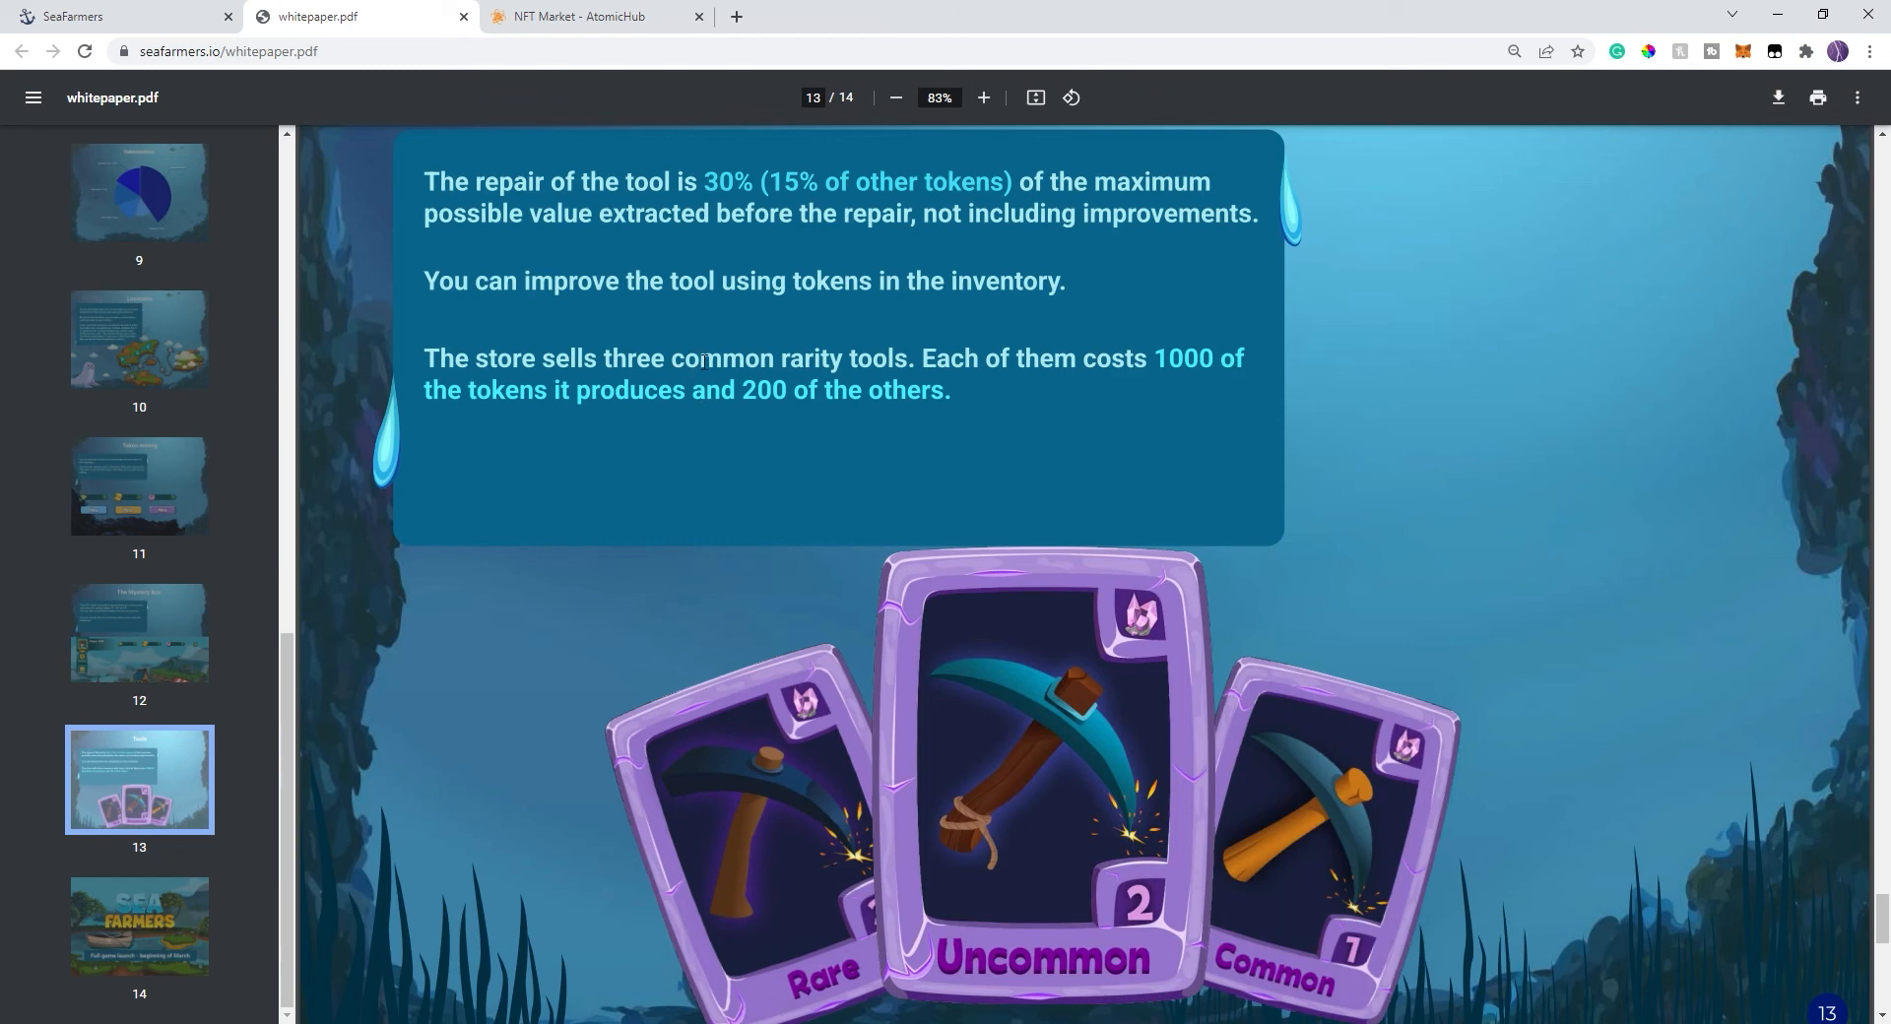
{"action": "mouse_move", "coordinate": [1402, 400]}
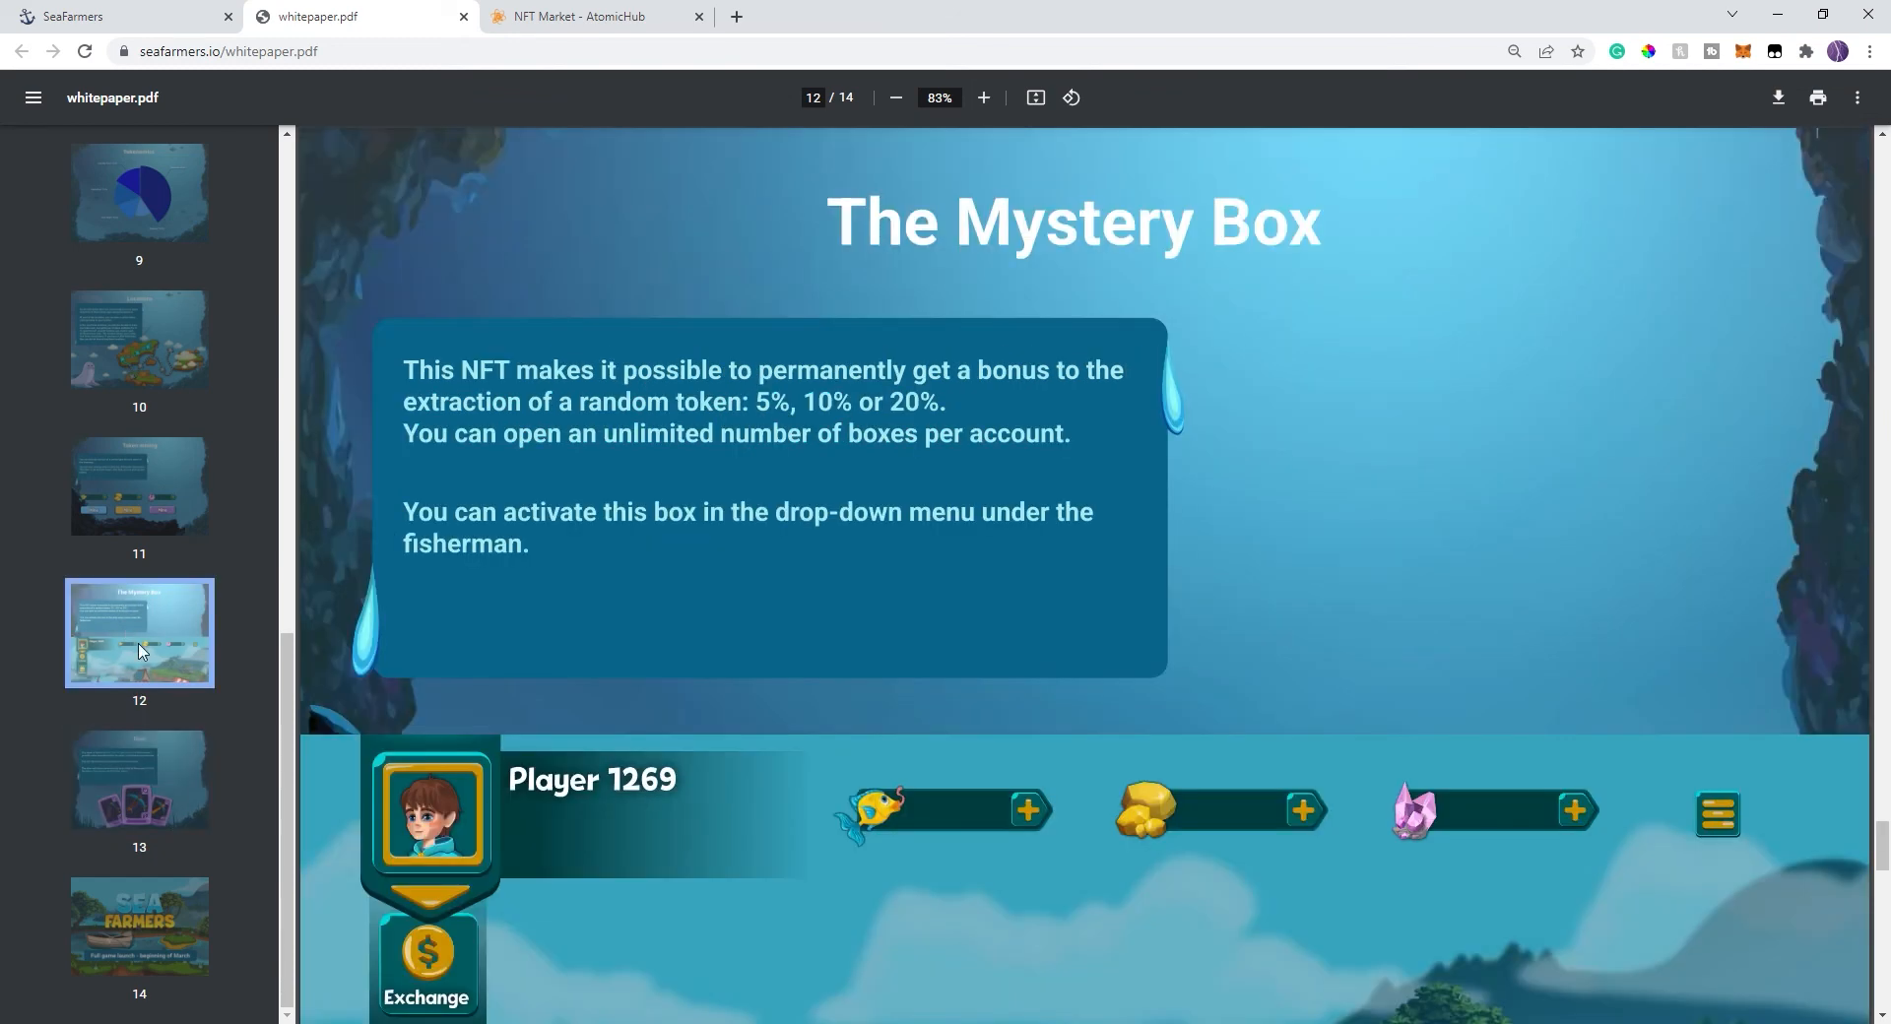
{"action": "scroll", "scroll_direction": "down", "scroll_amount": 3}
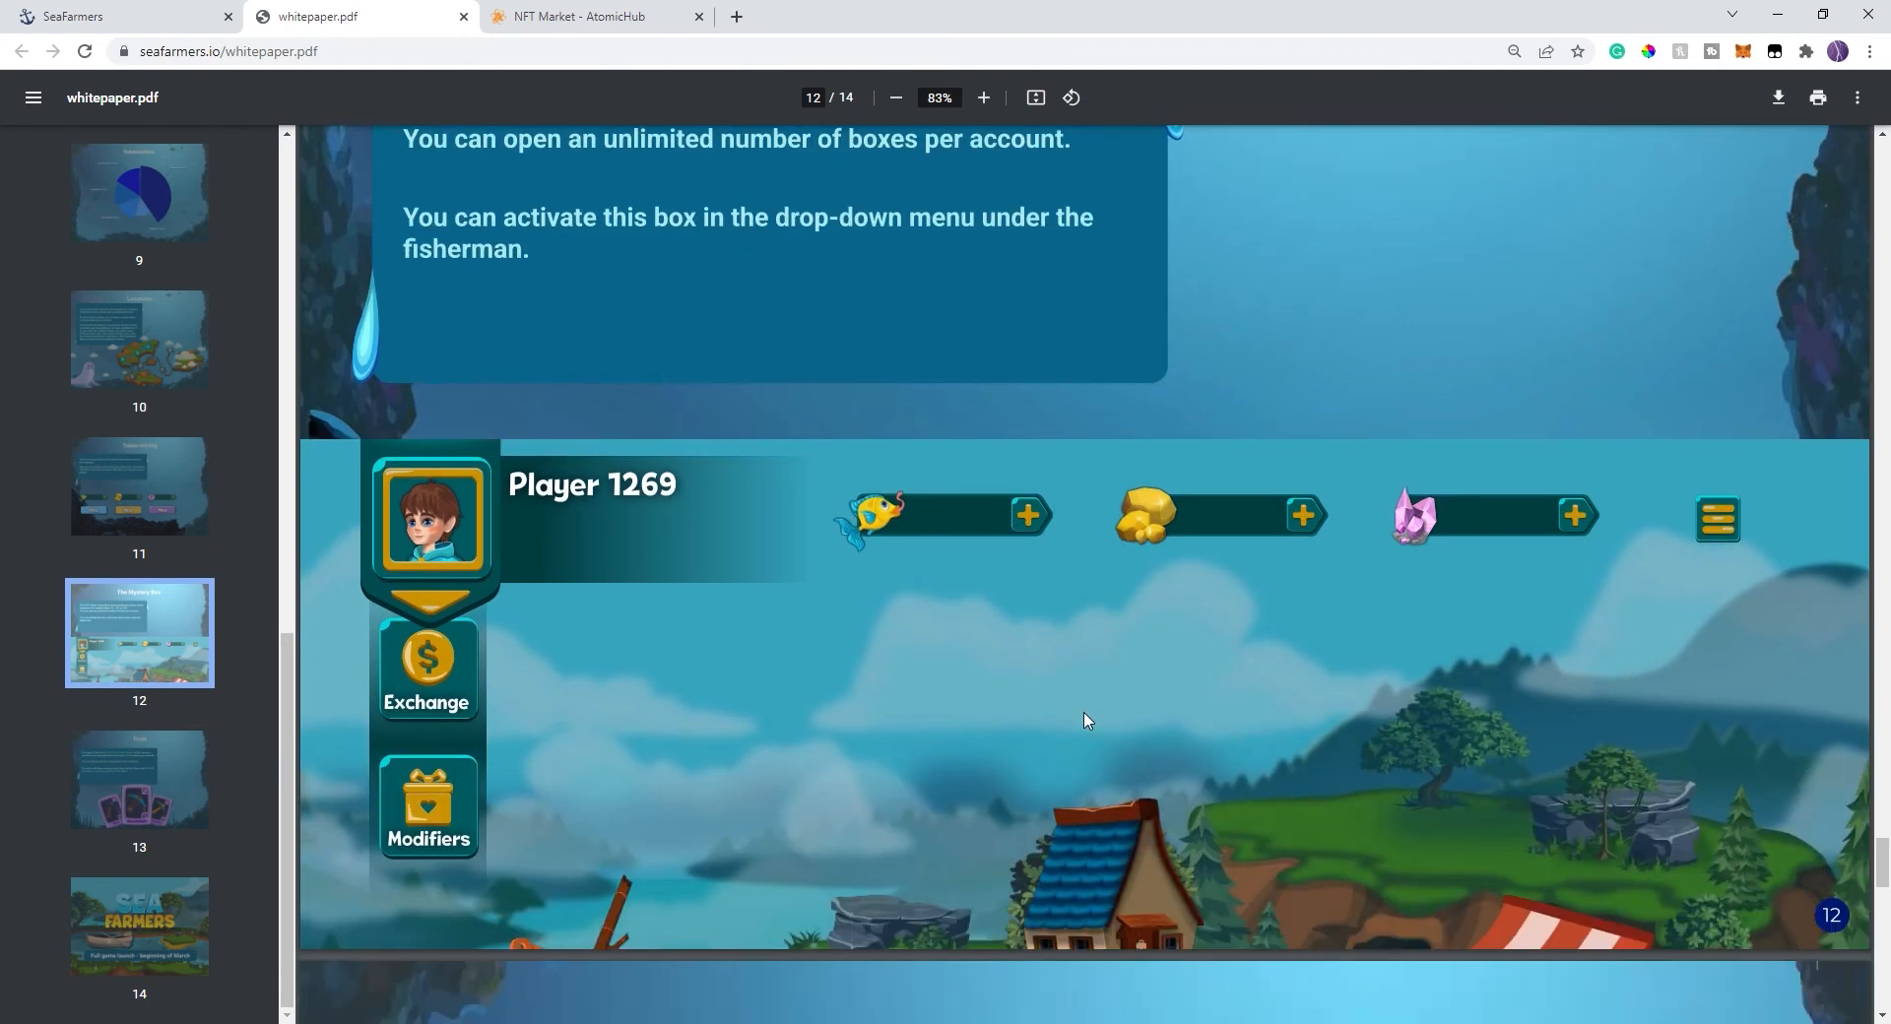
{"action": "mouse_move", "coordinate": [1568, 197]}
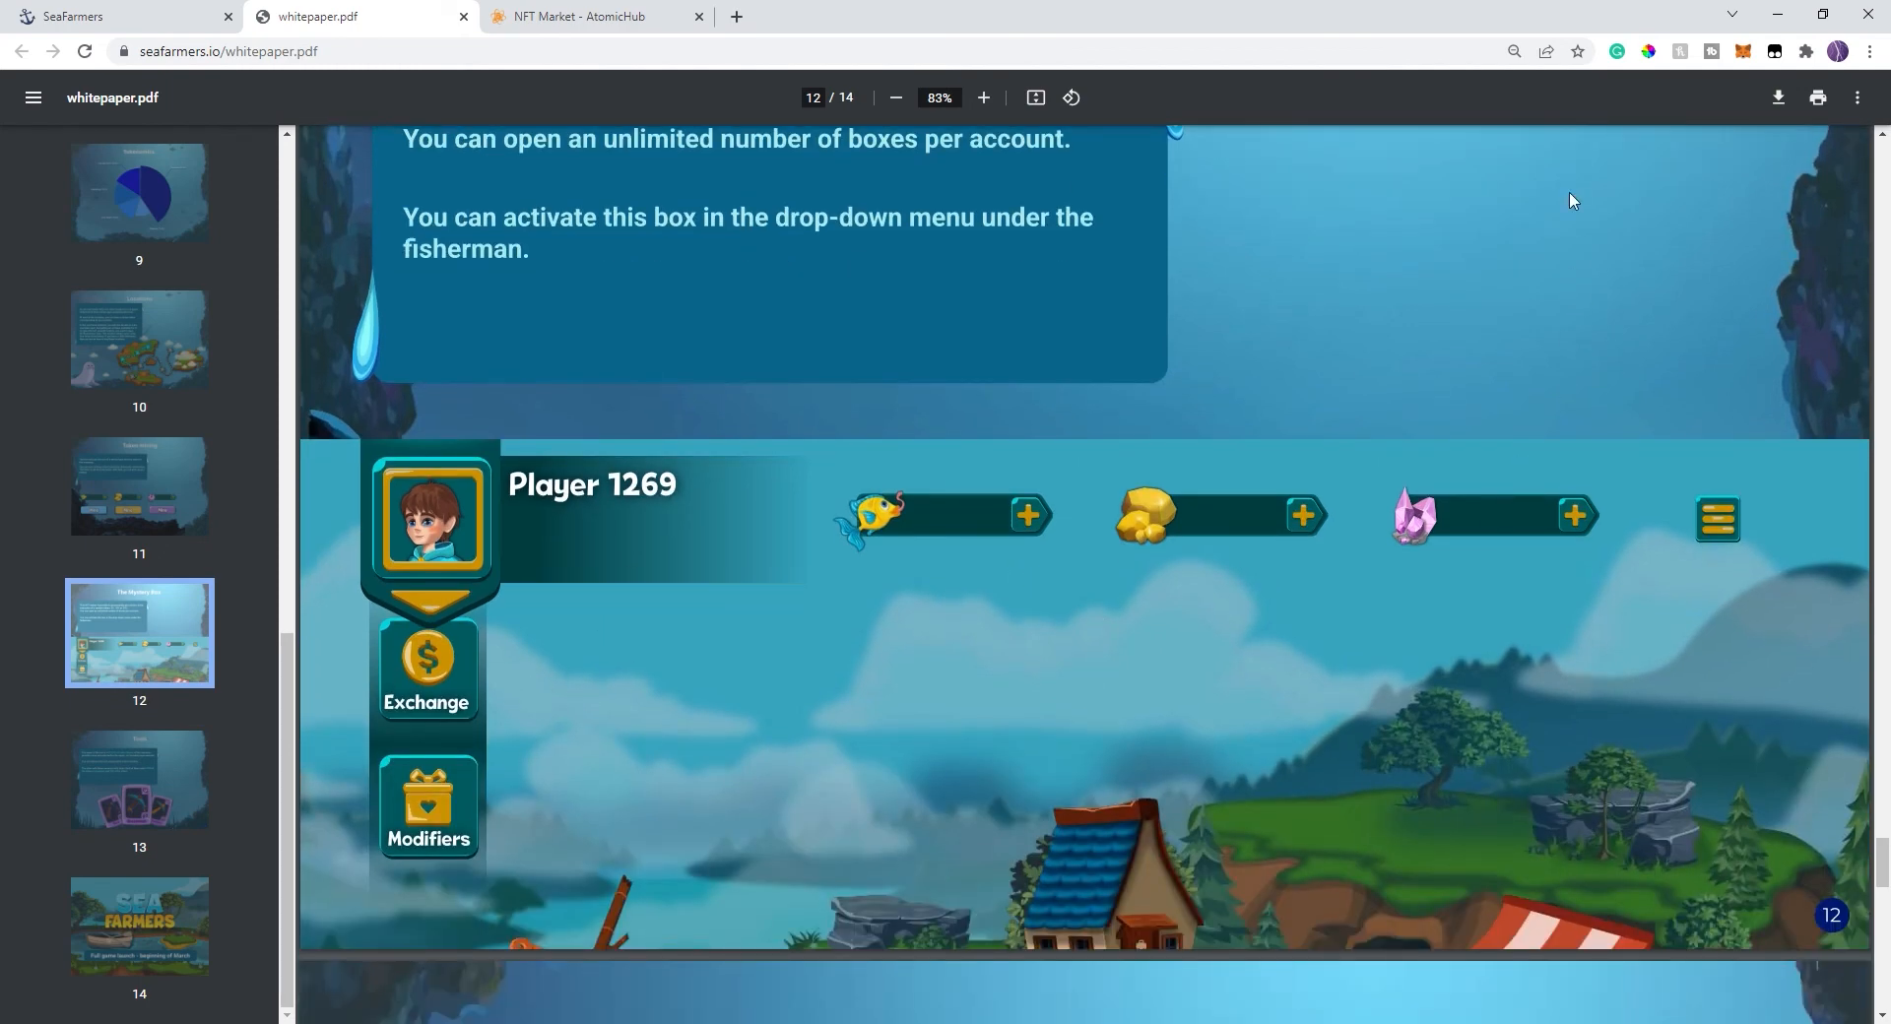
{"action": "mouse_move", "coordinate": [1577, 246]}
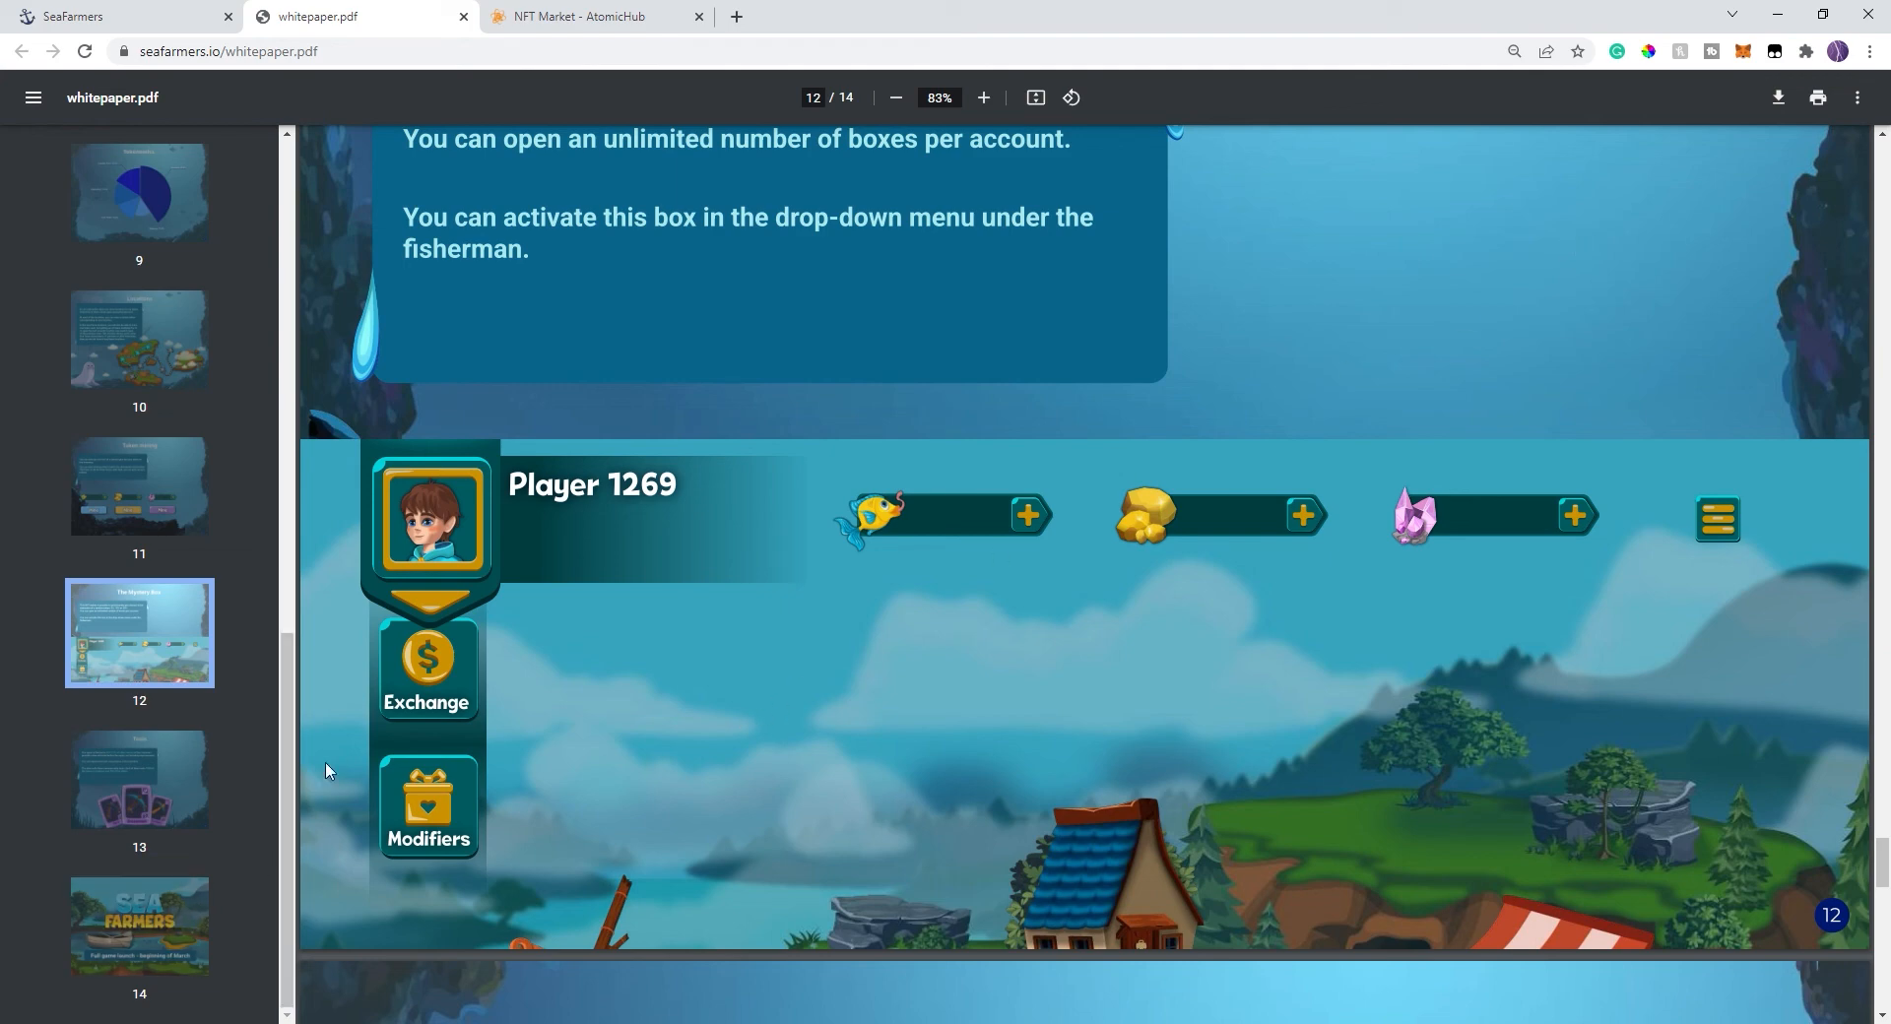
- Open page 10, Locations, and scroll through the seven locations
{"action": "left_click", "coordinate": [139, 340]}
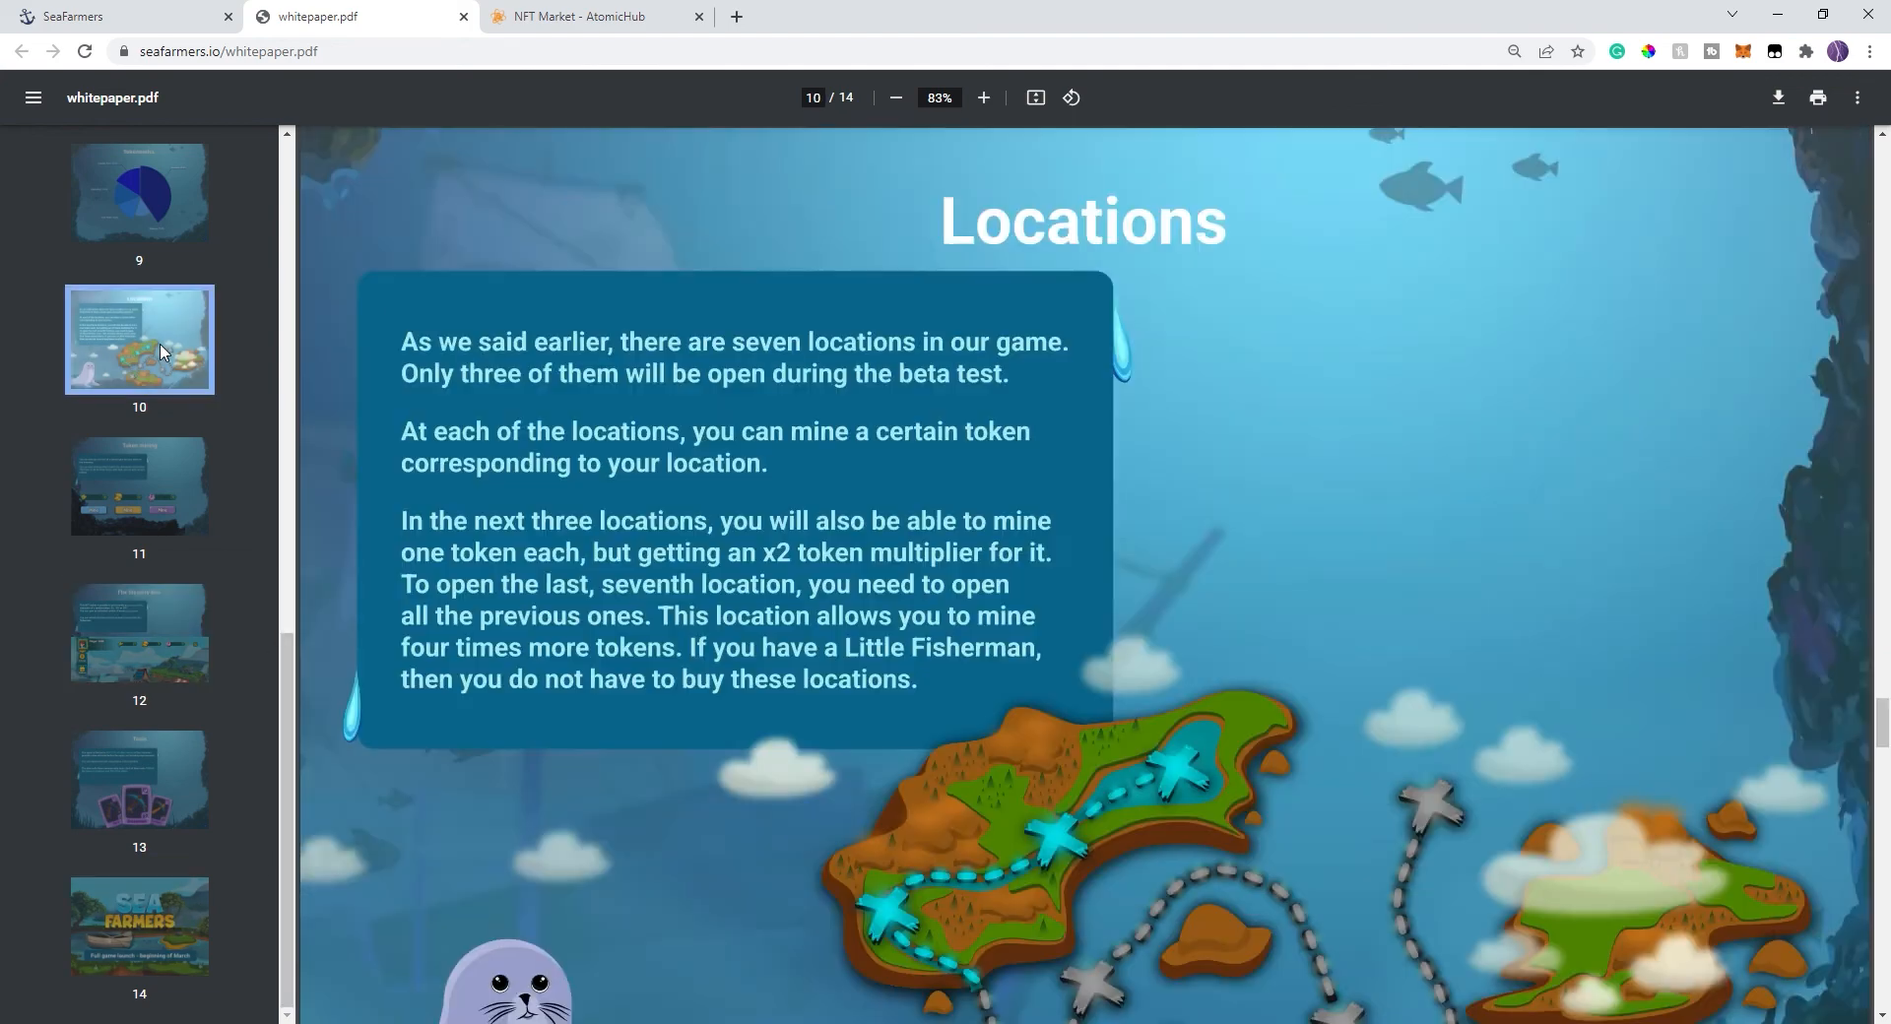
{"action": "scroll", "scroll_direction": "down", "scroll_amount": 3}
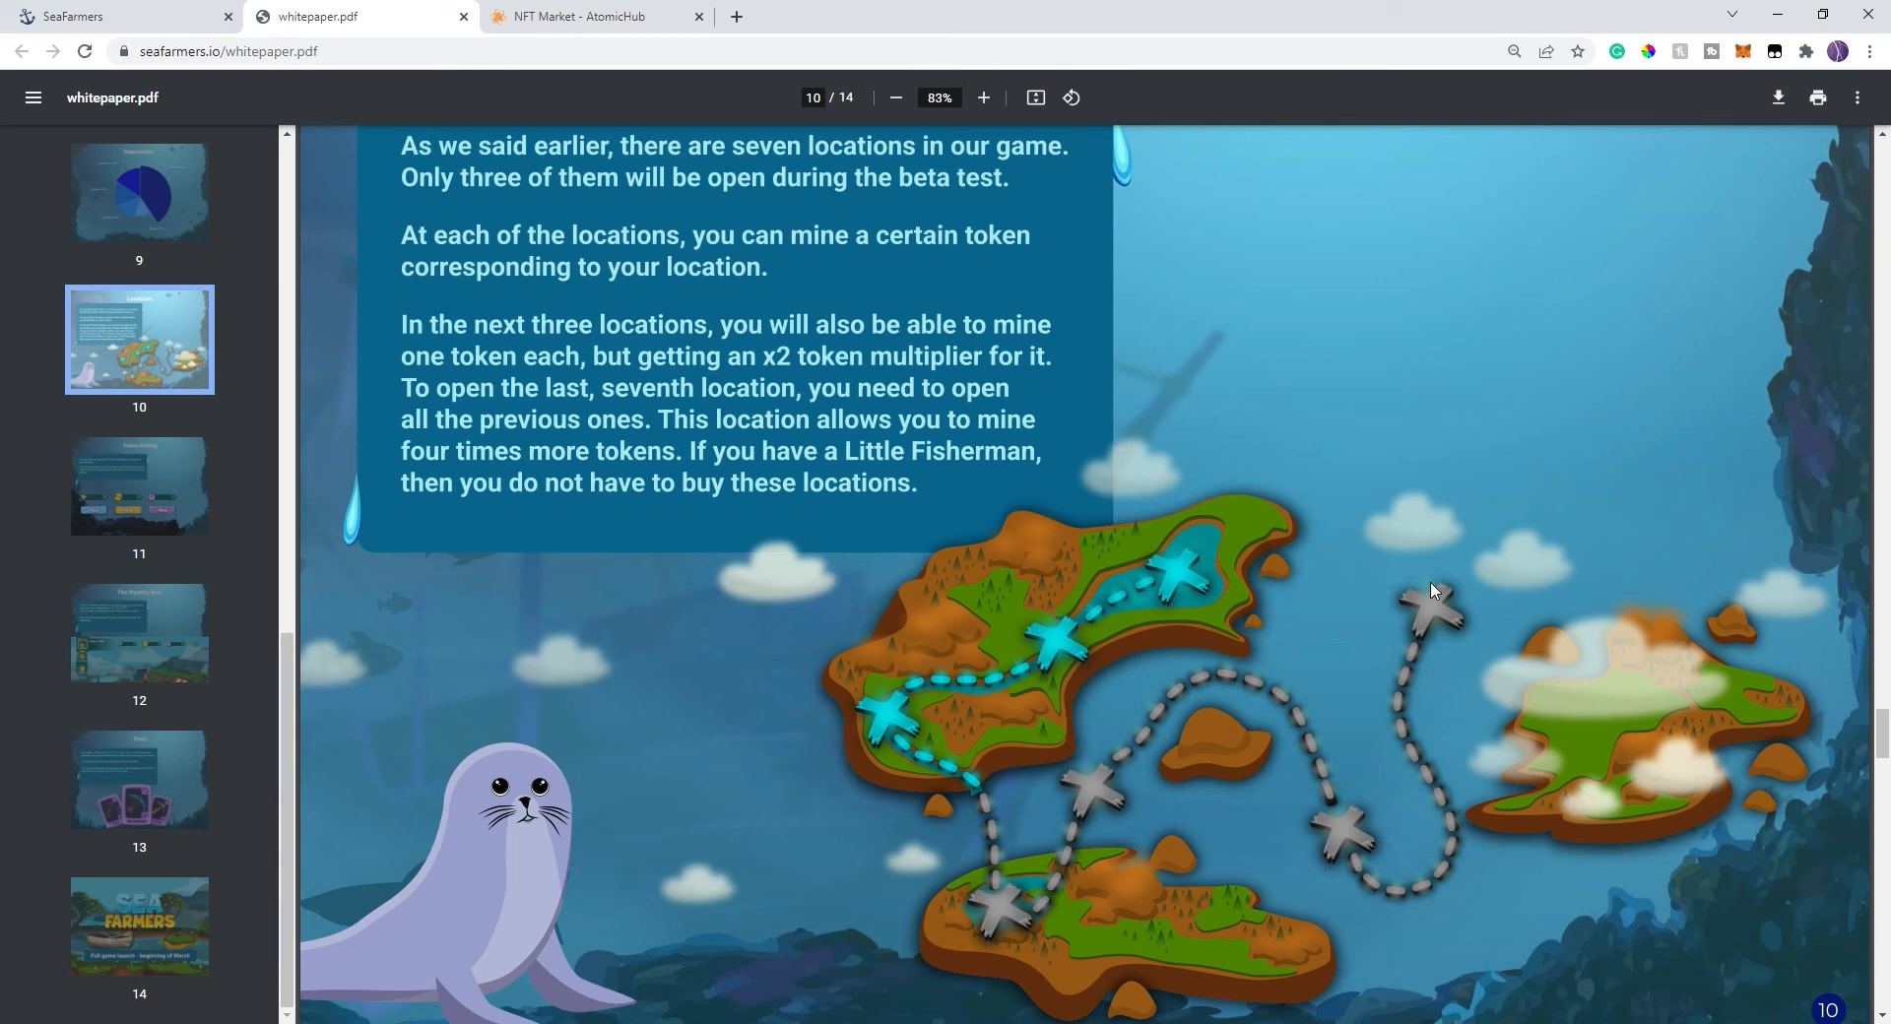
{"action": "mouse_move", "coordinate": [1542, 464]}
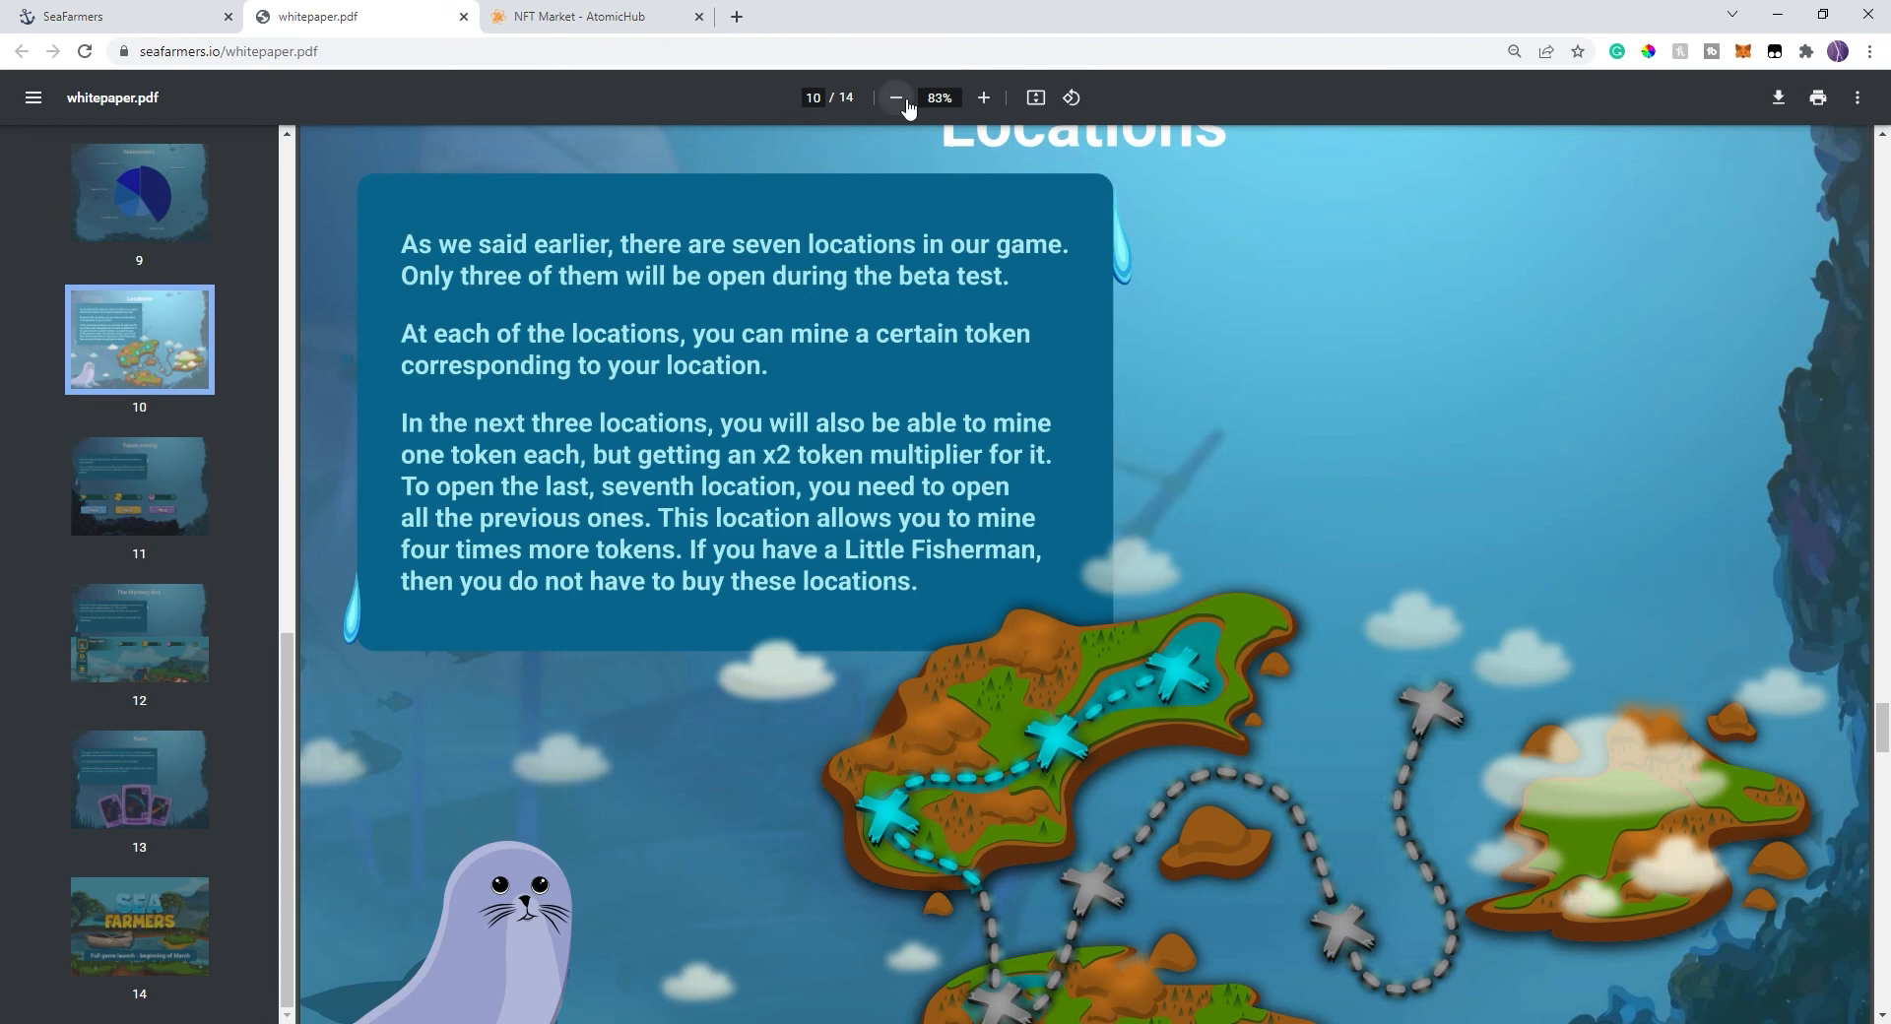
{"action": "mouse_move", "coordinate": [1029, 262]}
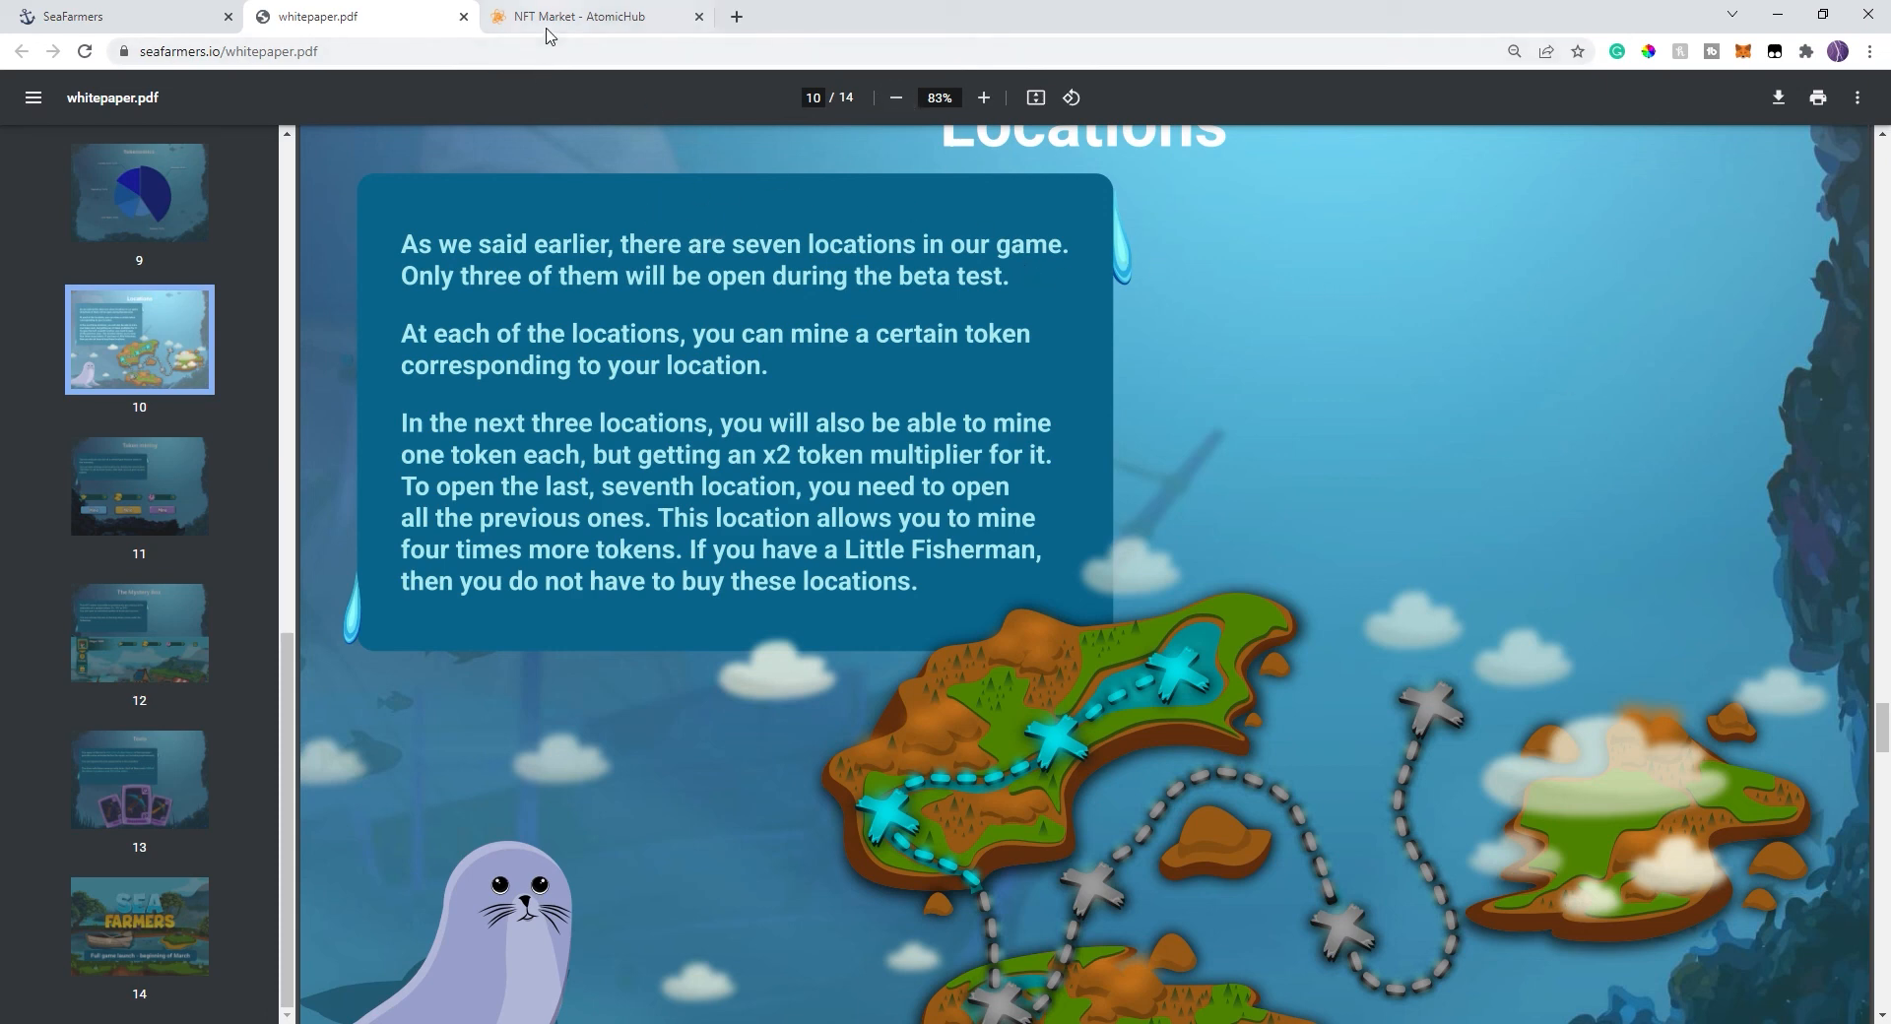
- Filter the AtomicHub NFT market listings to the seafarmersio collection
{"action": "left_click", "coordinate": [582, 17]}
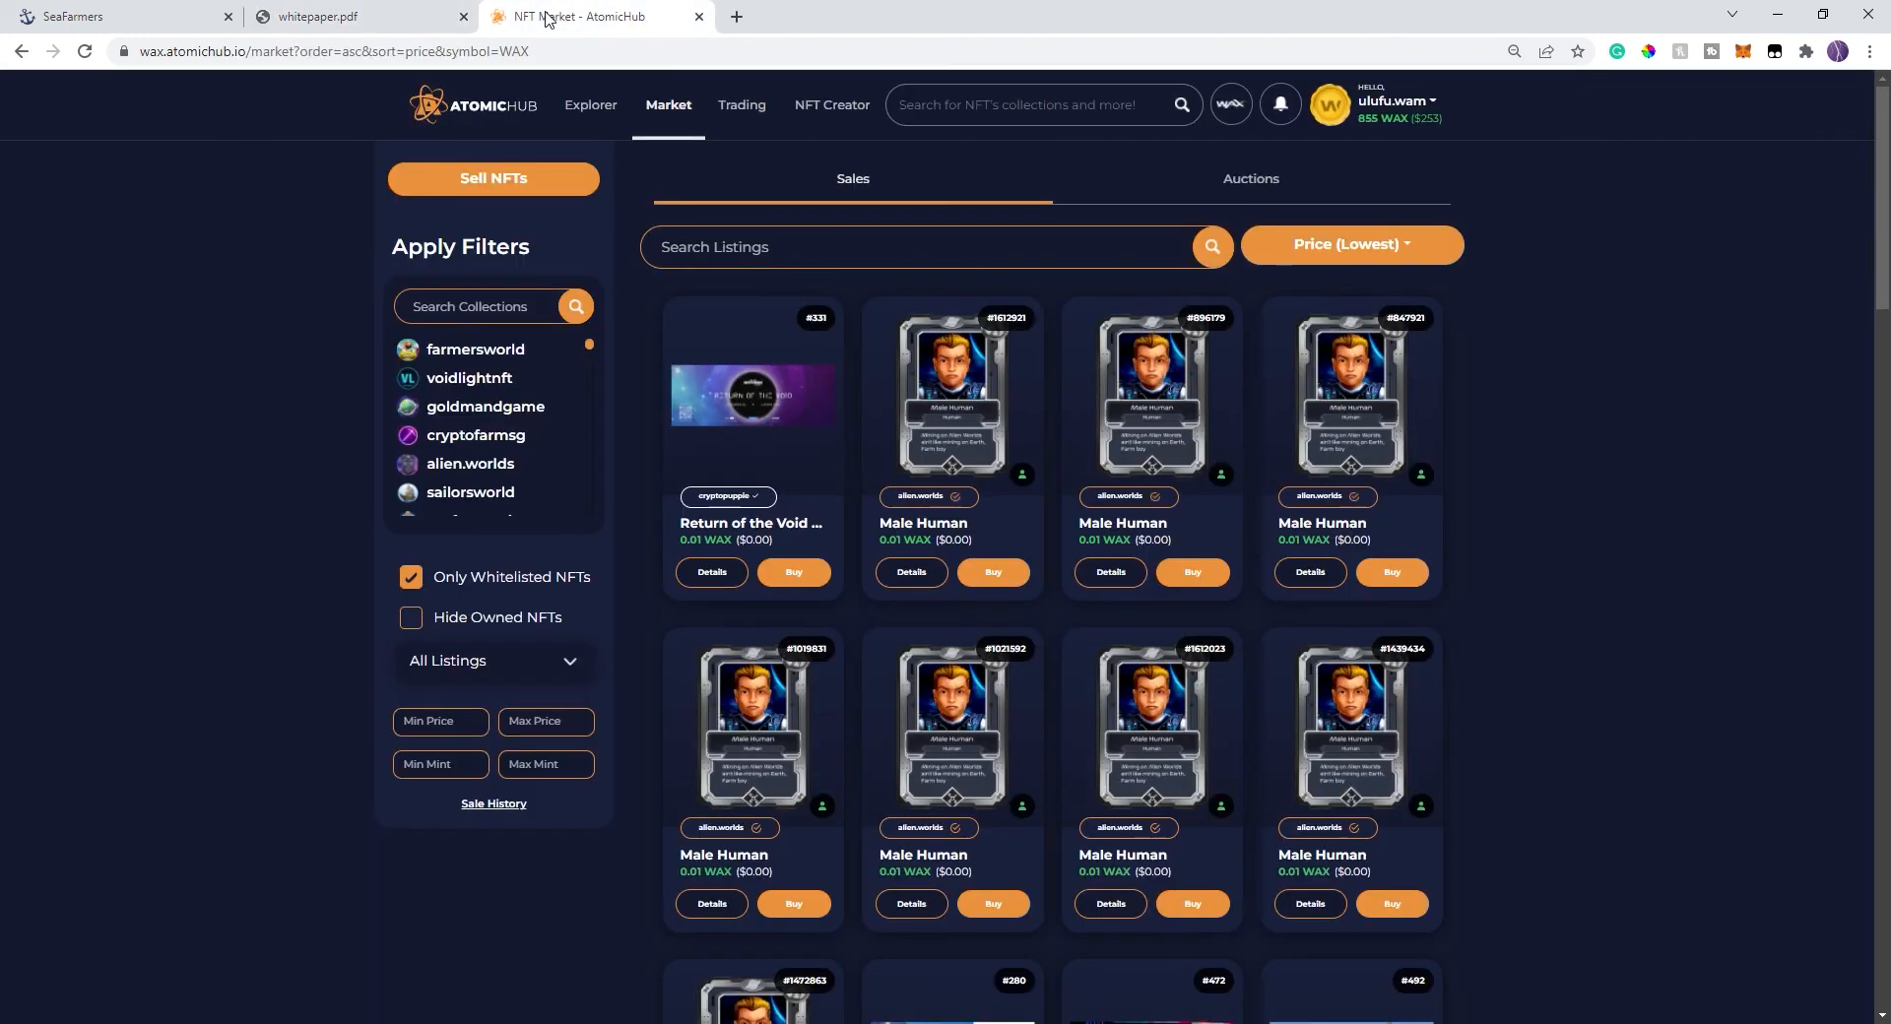
{"action": "scroll", "scroll_direction": "down", "scroll_amount": 3}
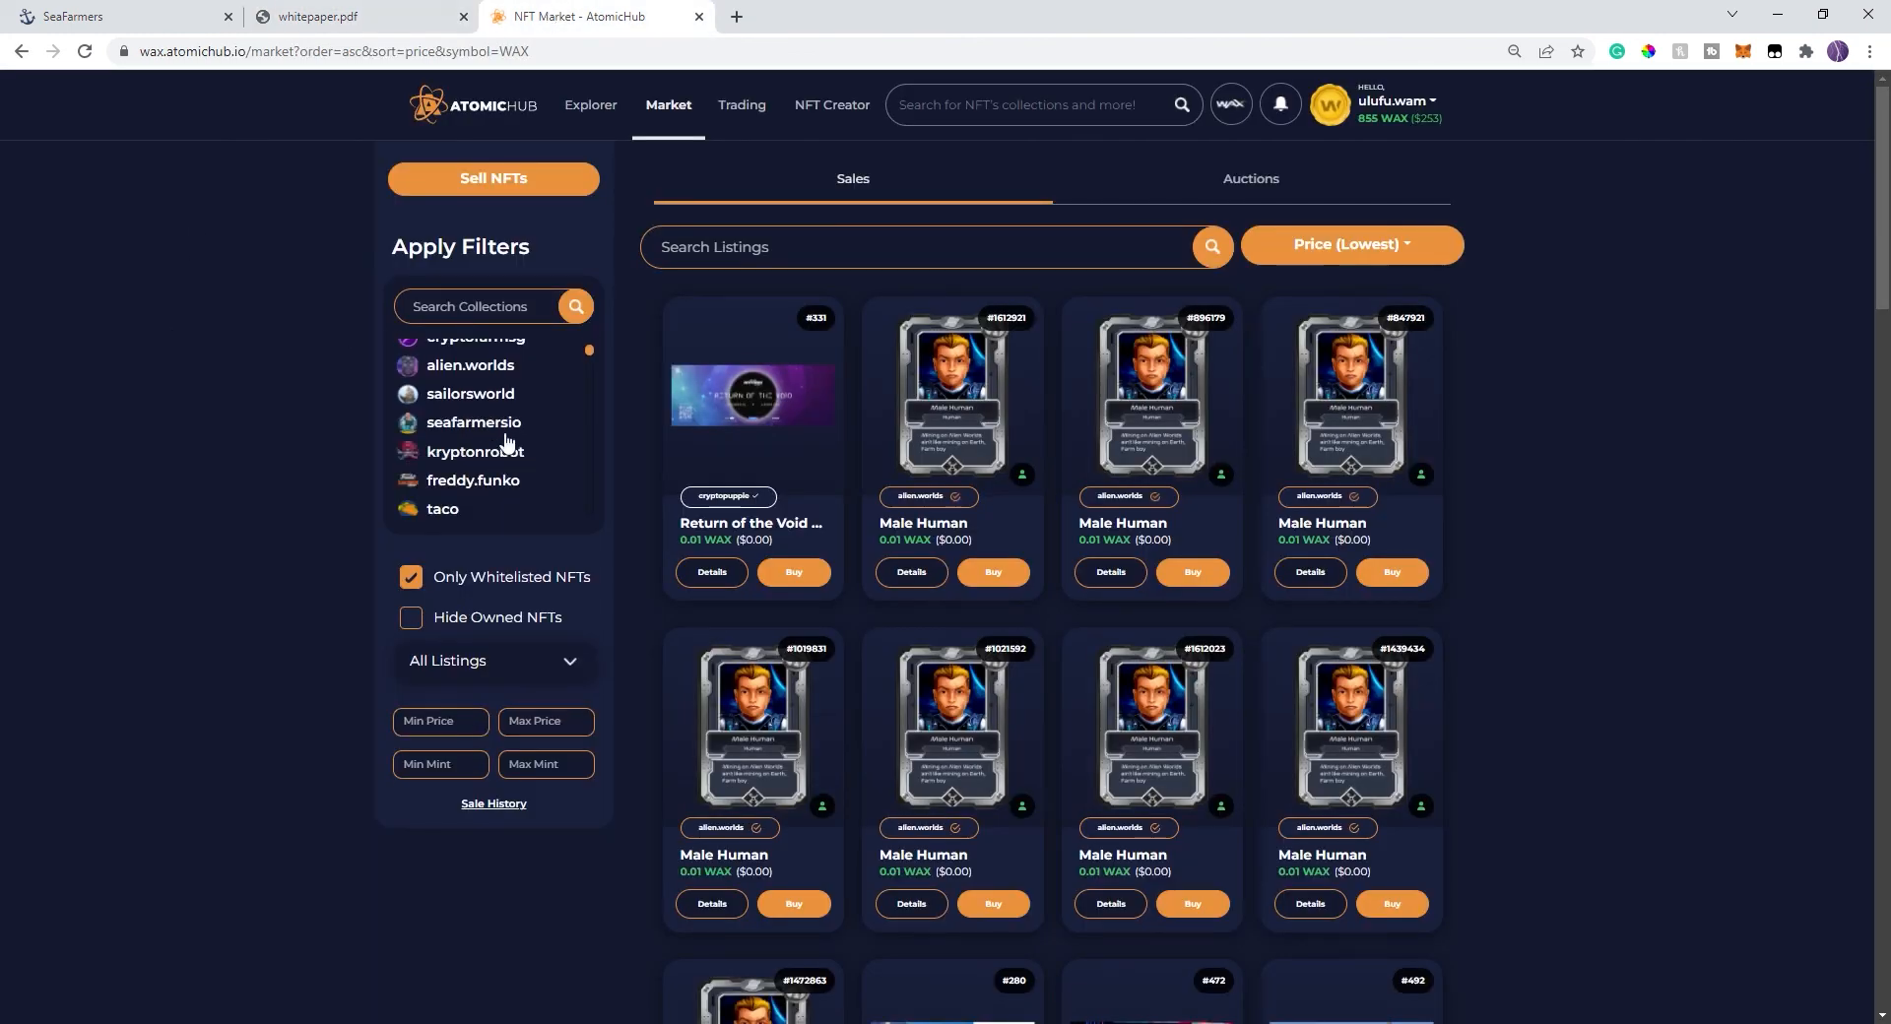
{"action": "left_click", "coordinate": [474, 421]}
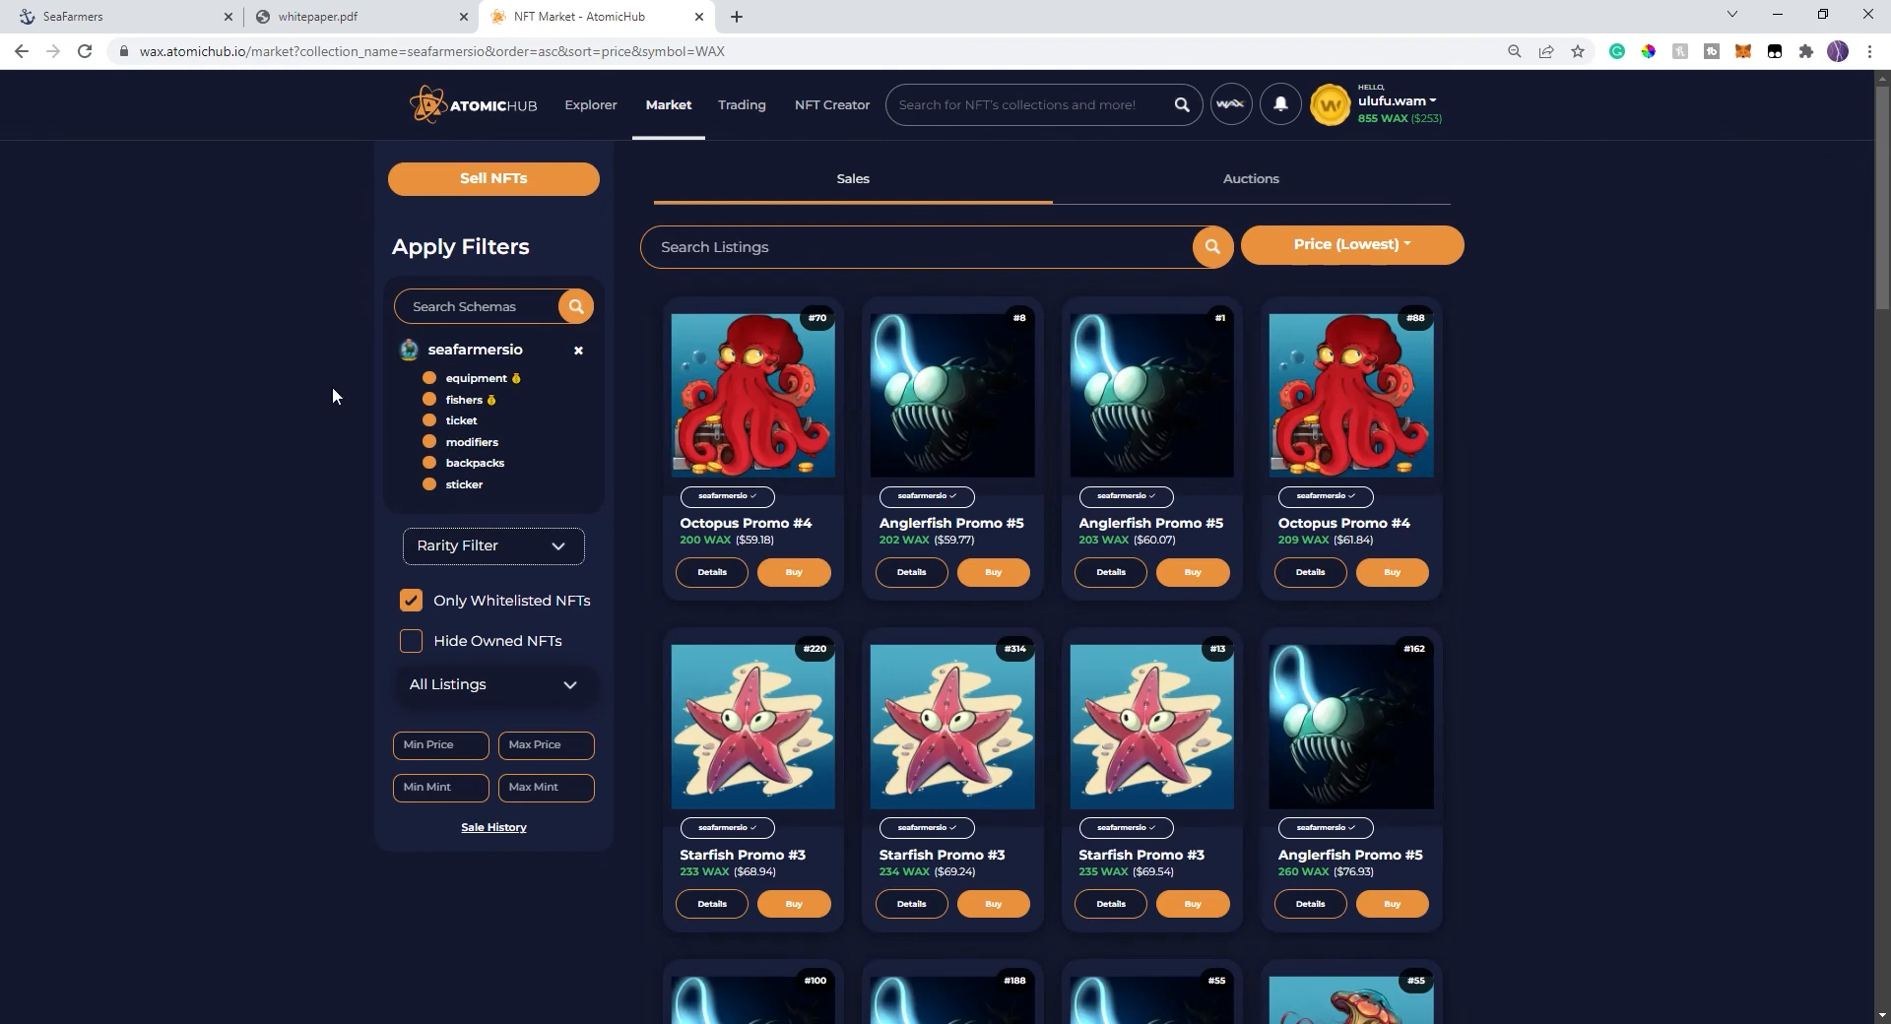
{"action": "mouse_move", "coordinate": [422, 399]}
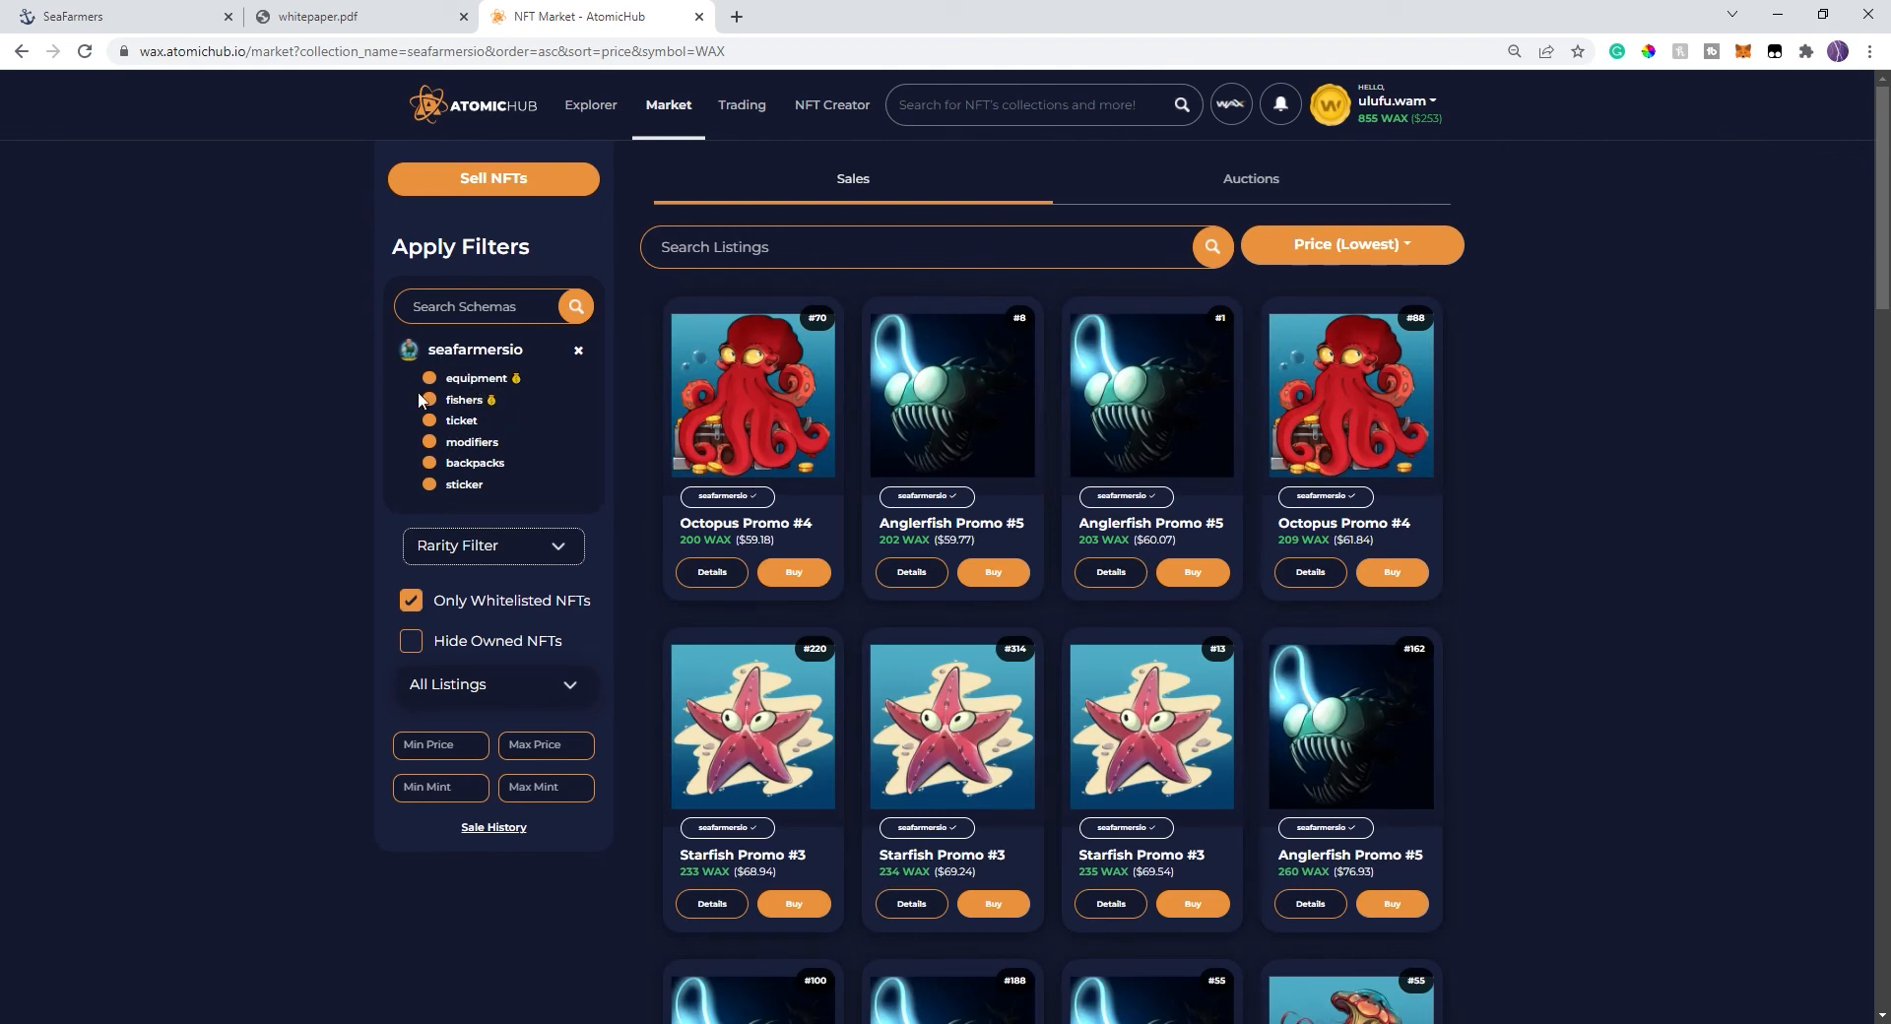
{"action": "mouse_move", "coordinate": [331, 315]}
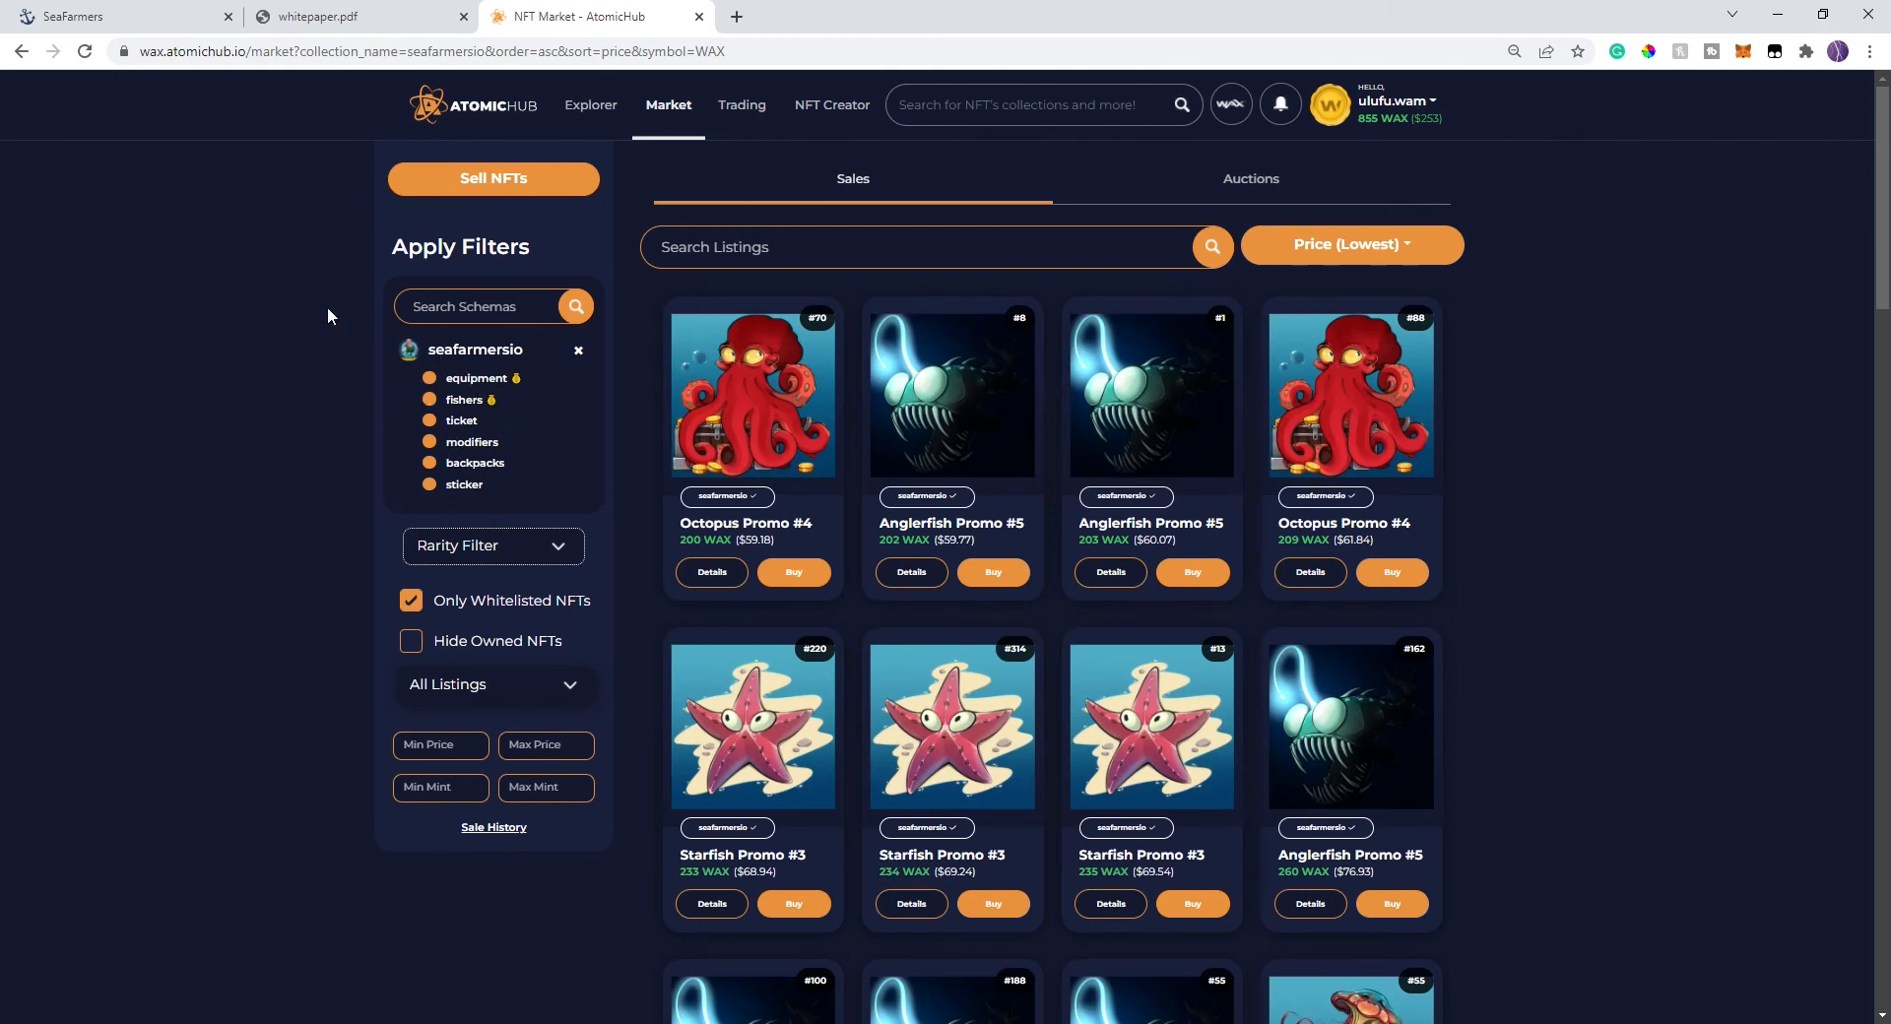
- Filter seafarmersio listings to the equipment schema, then switch back to the whitepaper tab
{"action": "left_click", "coordinate": [476, 378]}
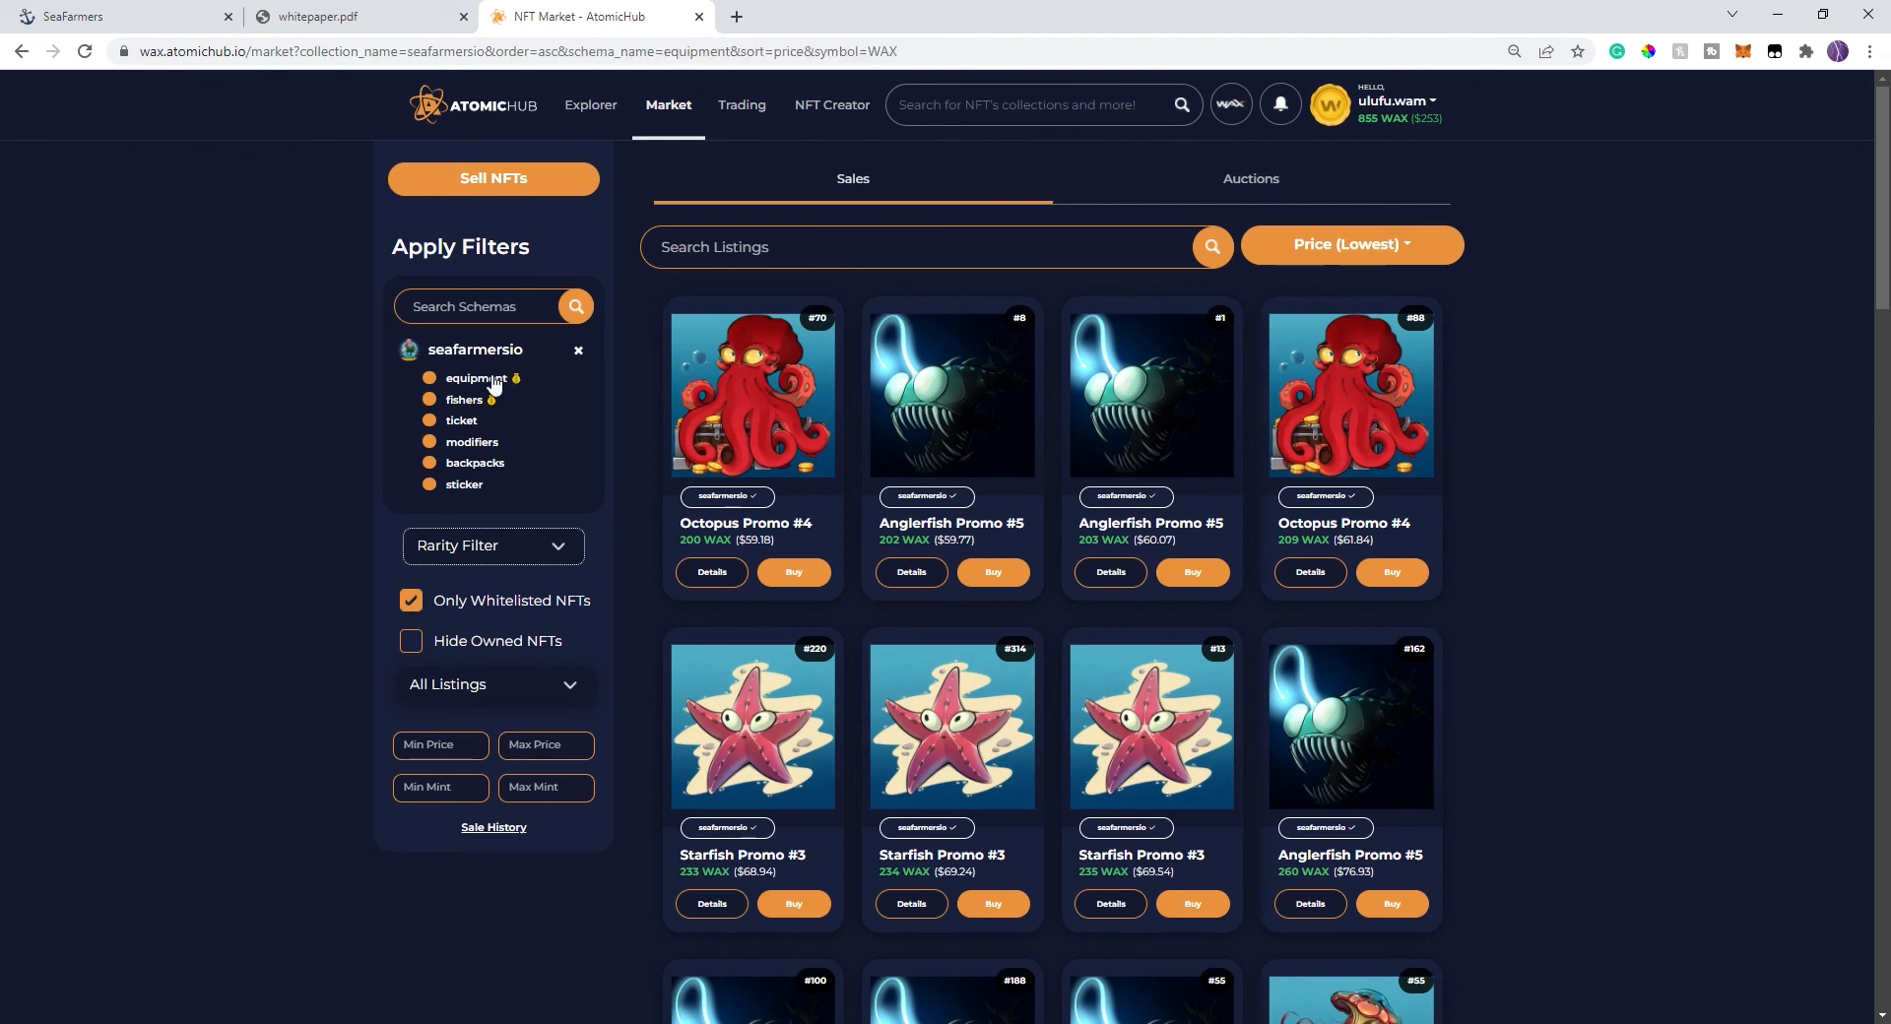
{"action": "left_click", "coordinate": [475, 378]}
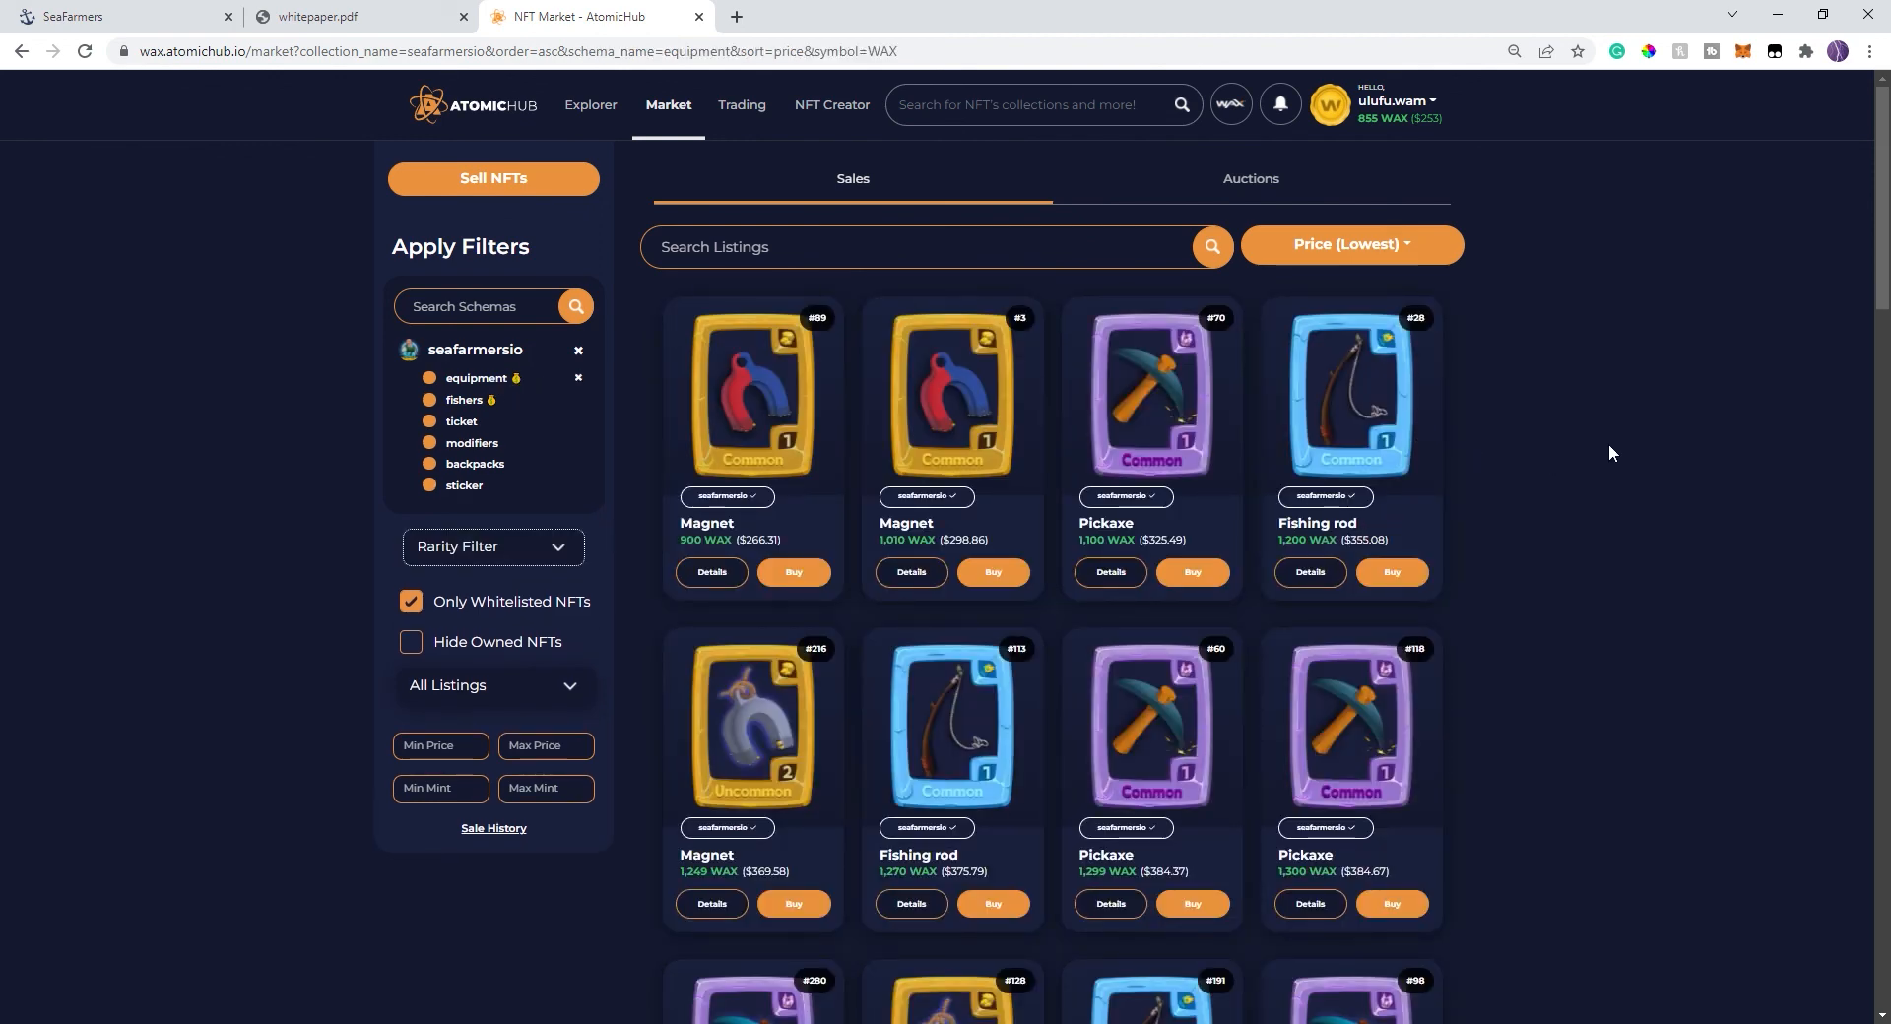
{"action": "mouse_move", "coordinate": [1320, 392]}
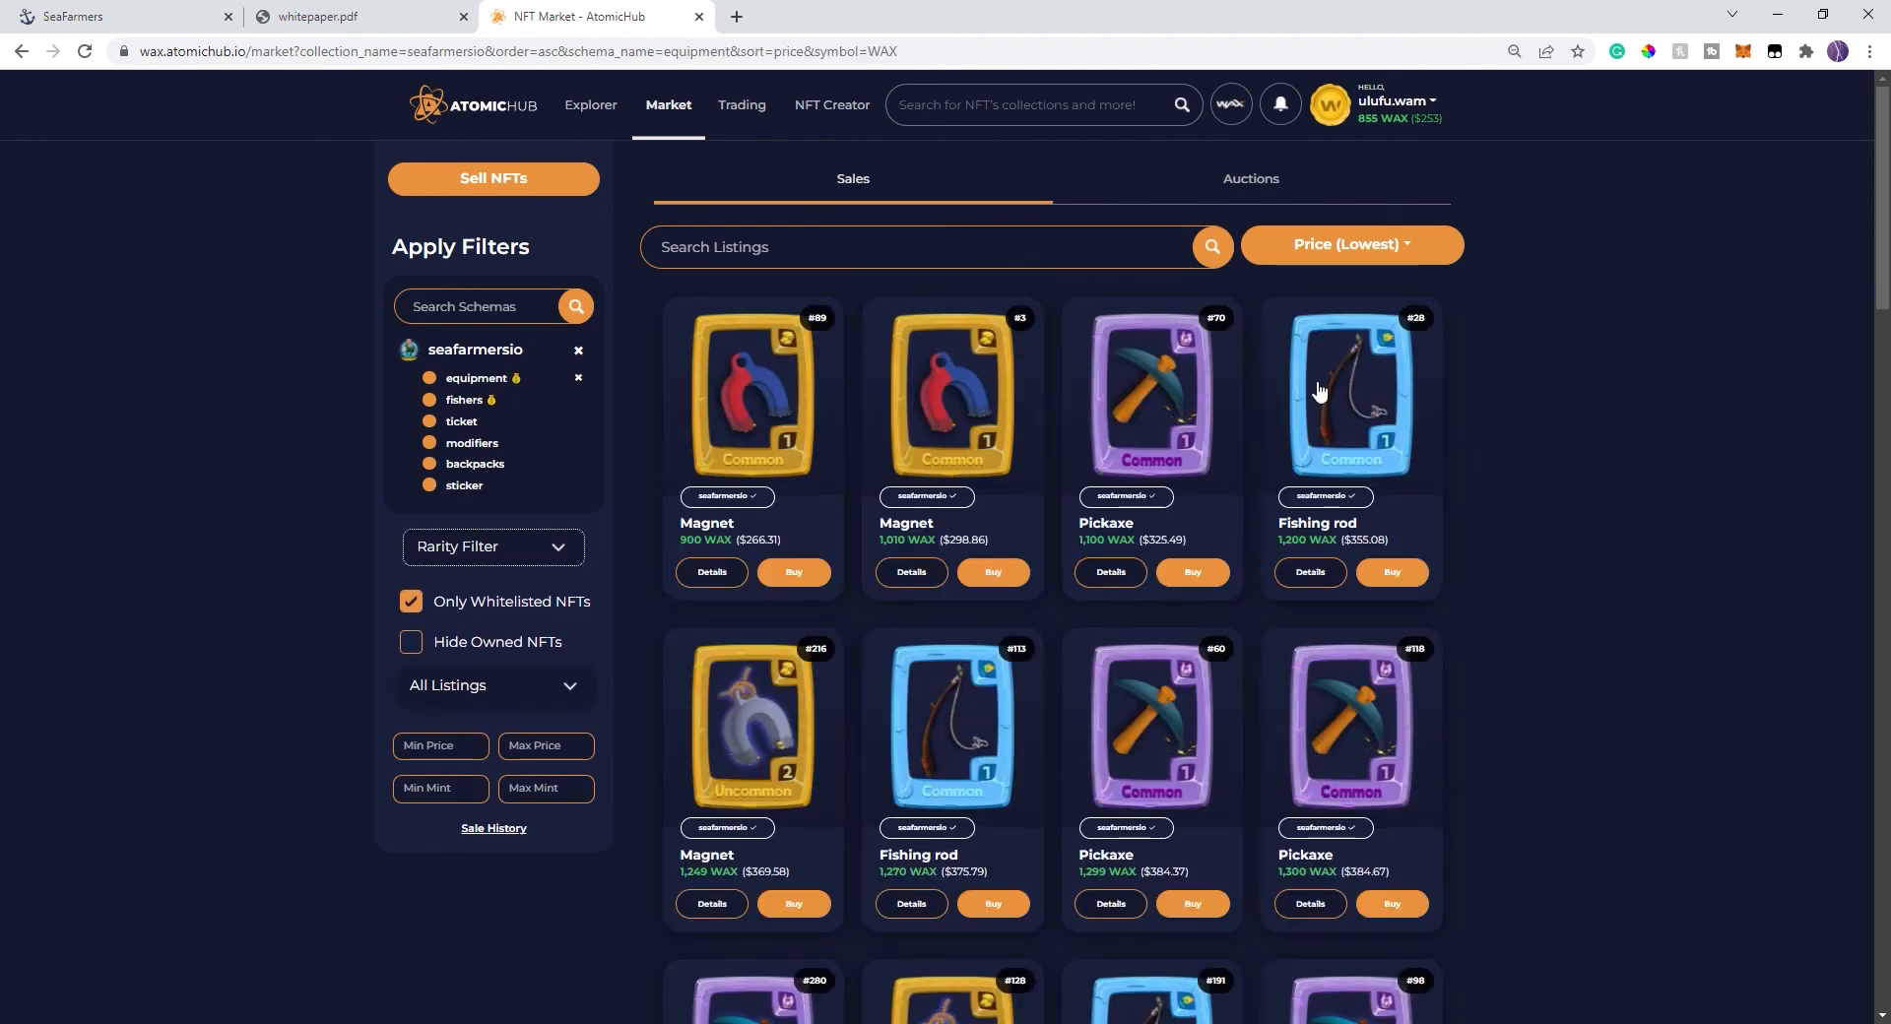
{"action": "mouse_move", "coordinate": [1438, 392]}
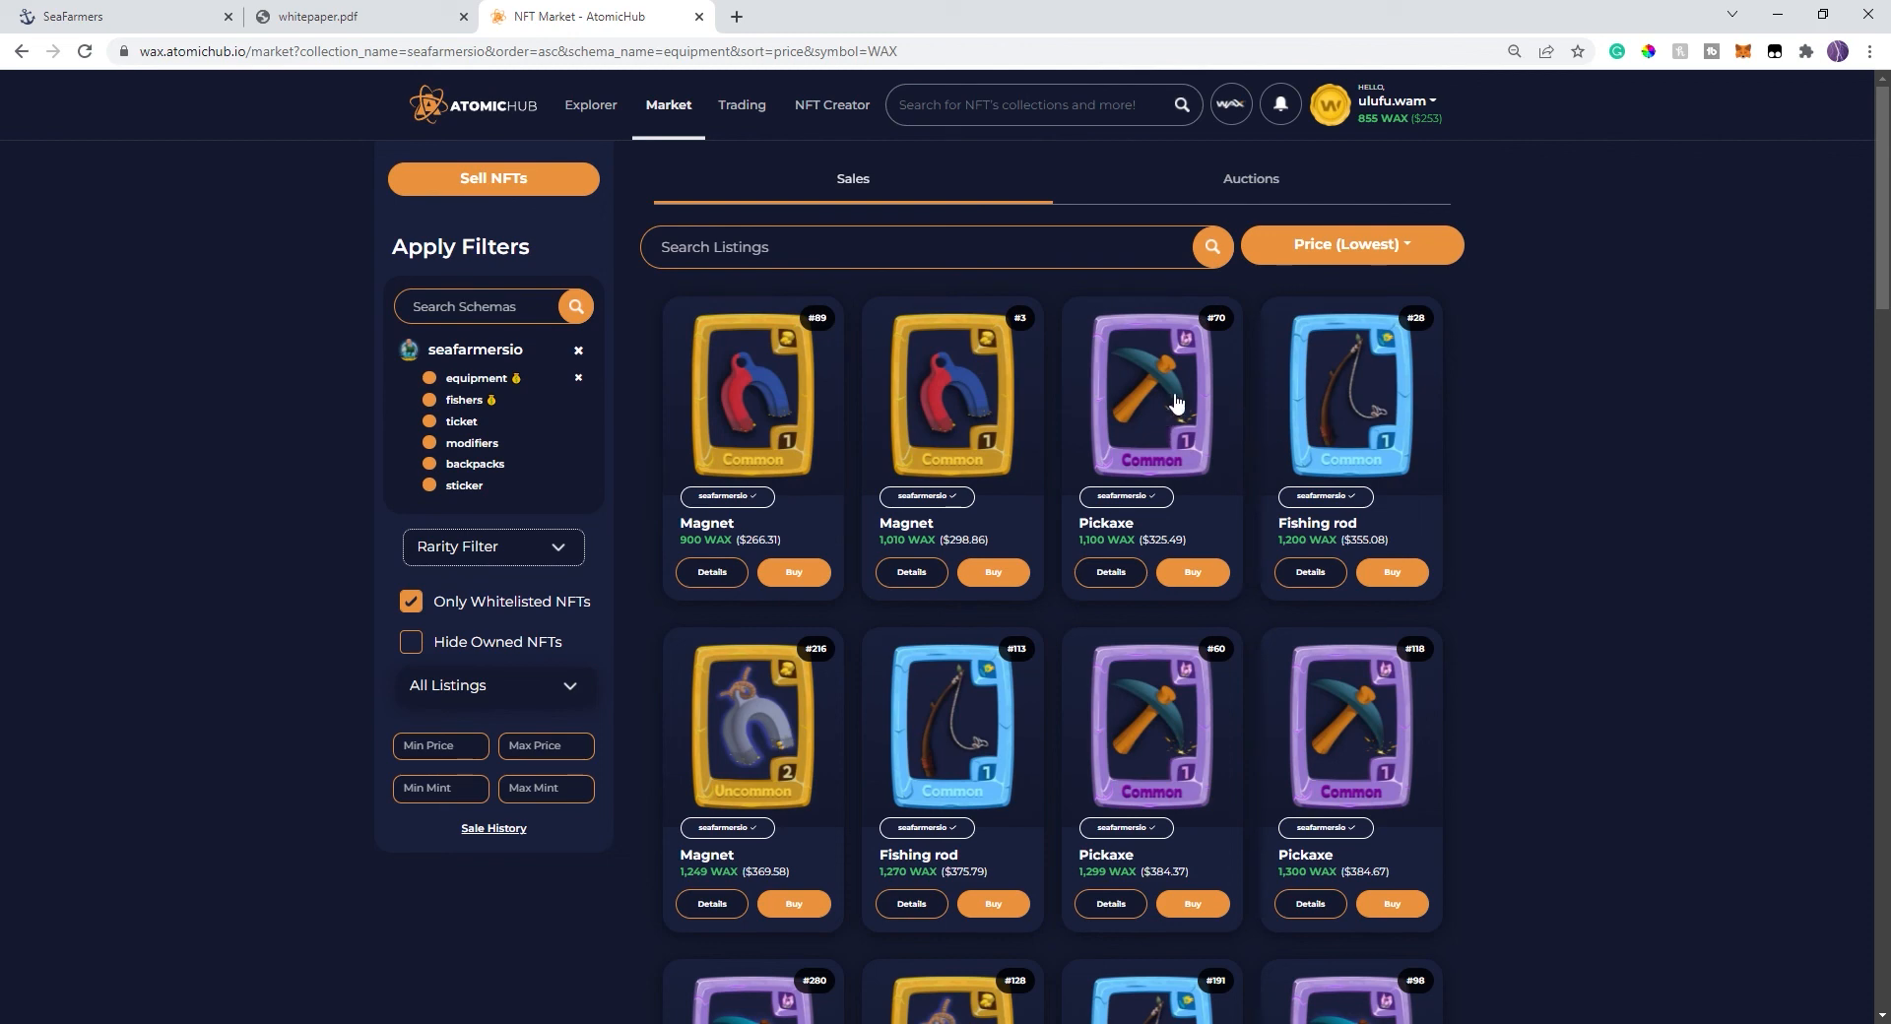
{"action": "mouse_move", "coordinate": [941, 413]}
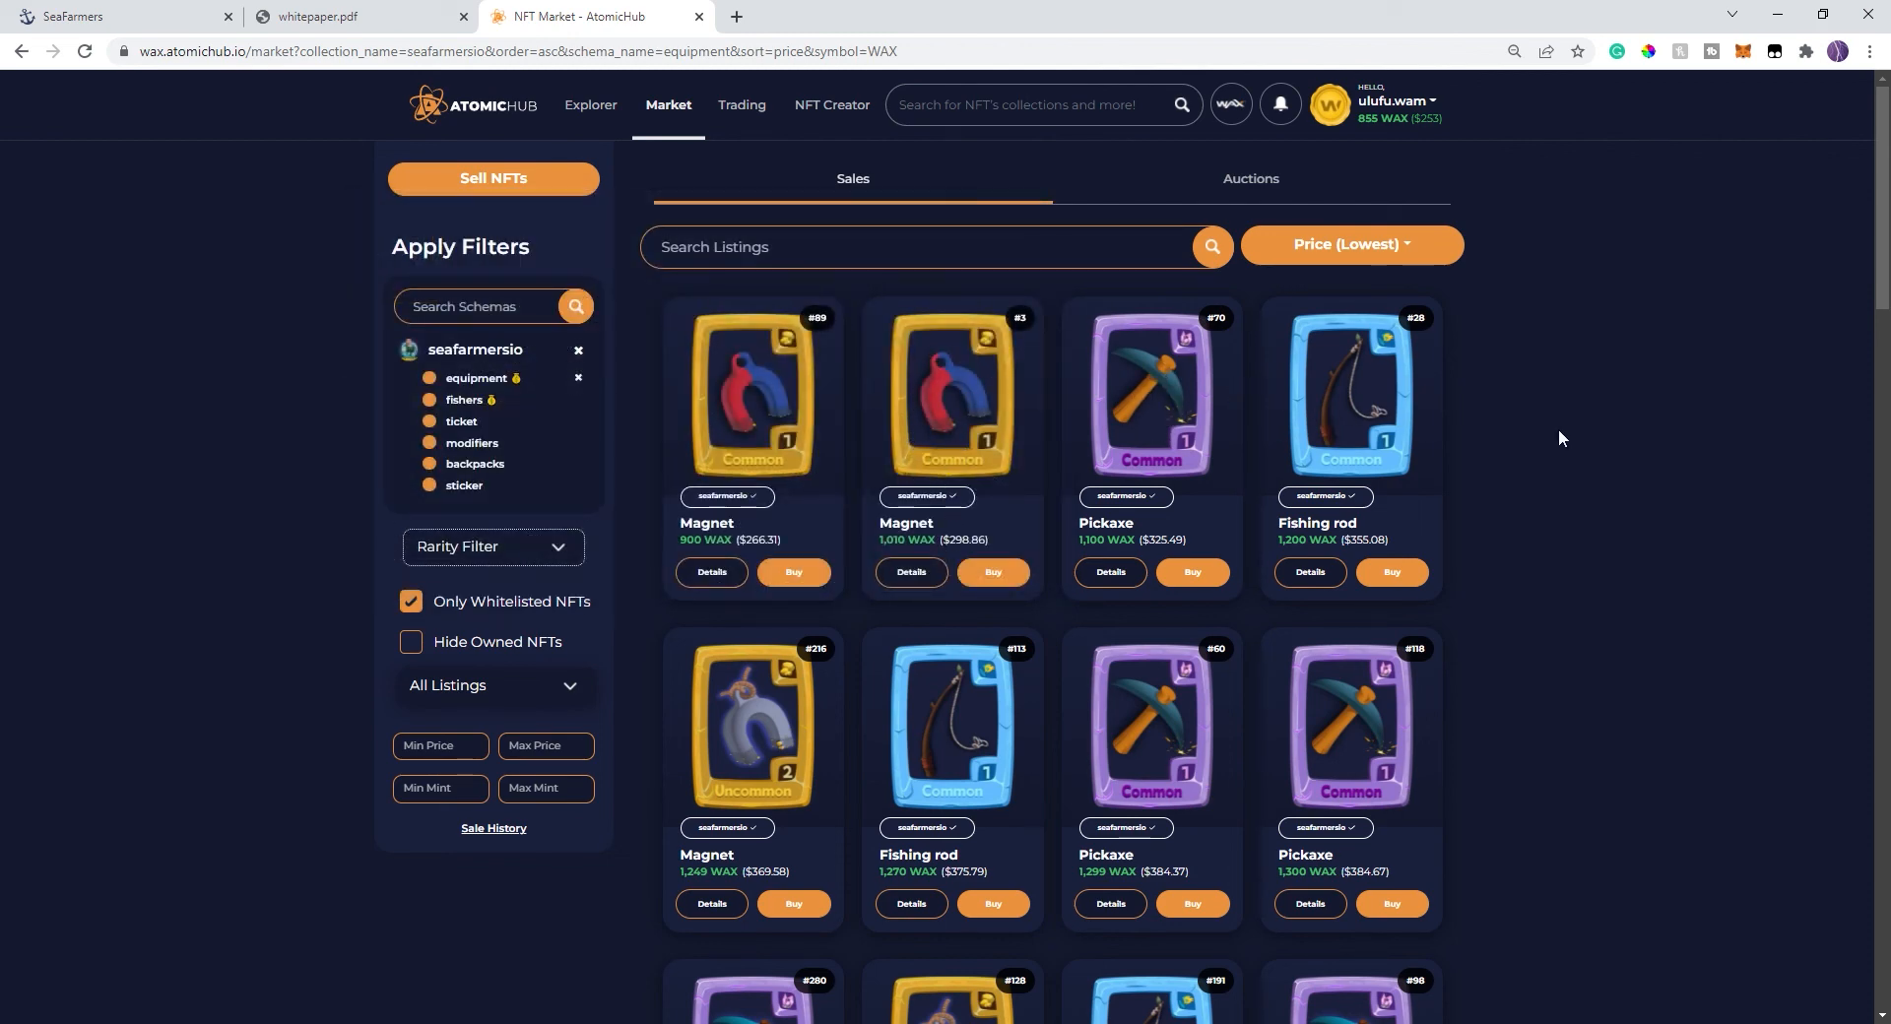
{"action": "mouse_move", "coordinate": [753, 394]}
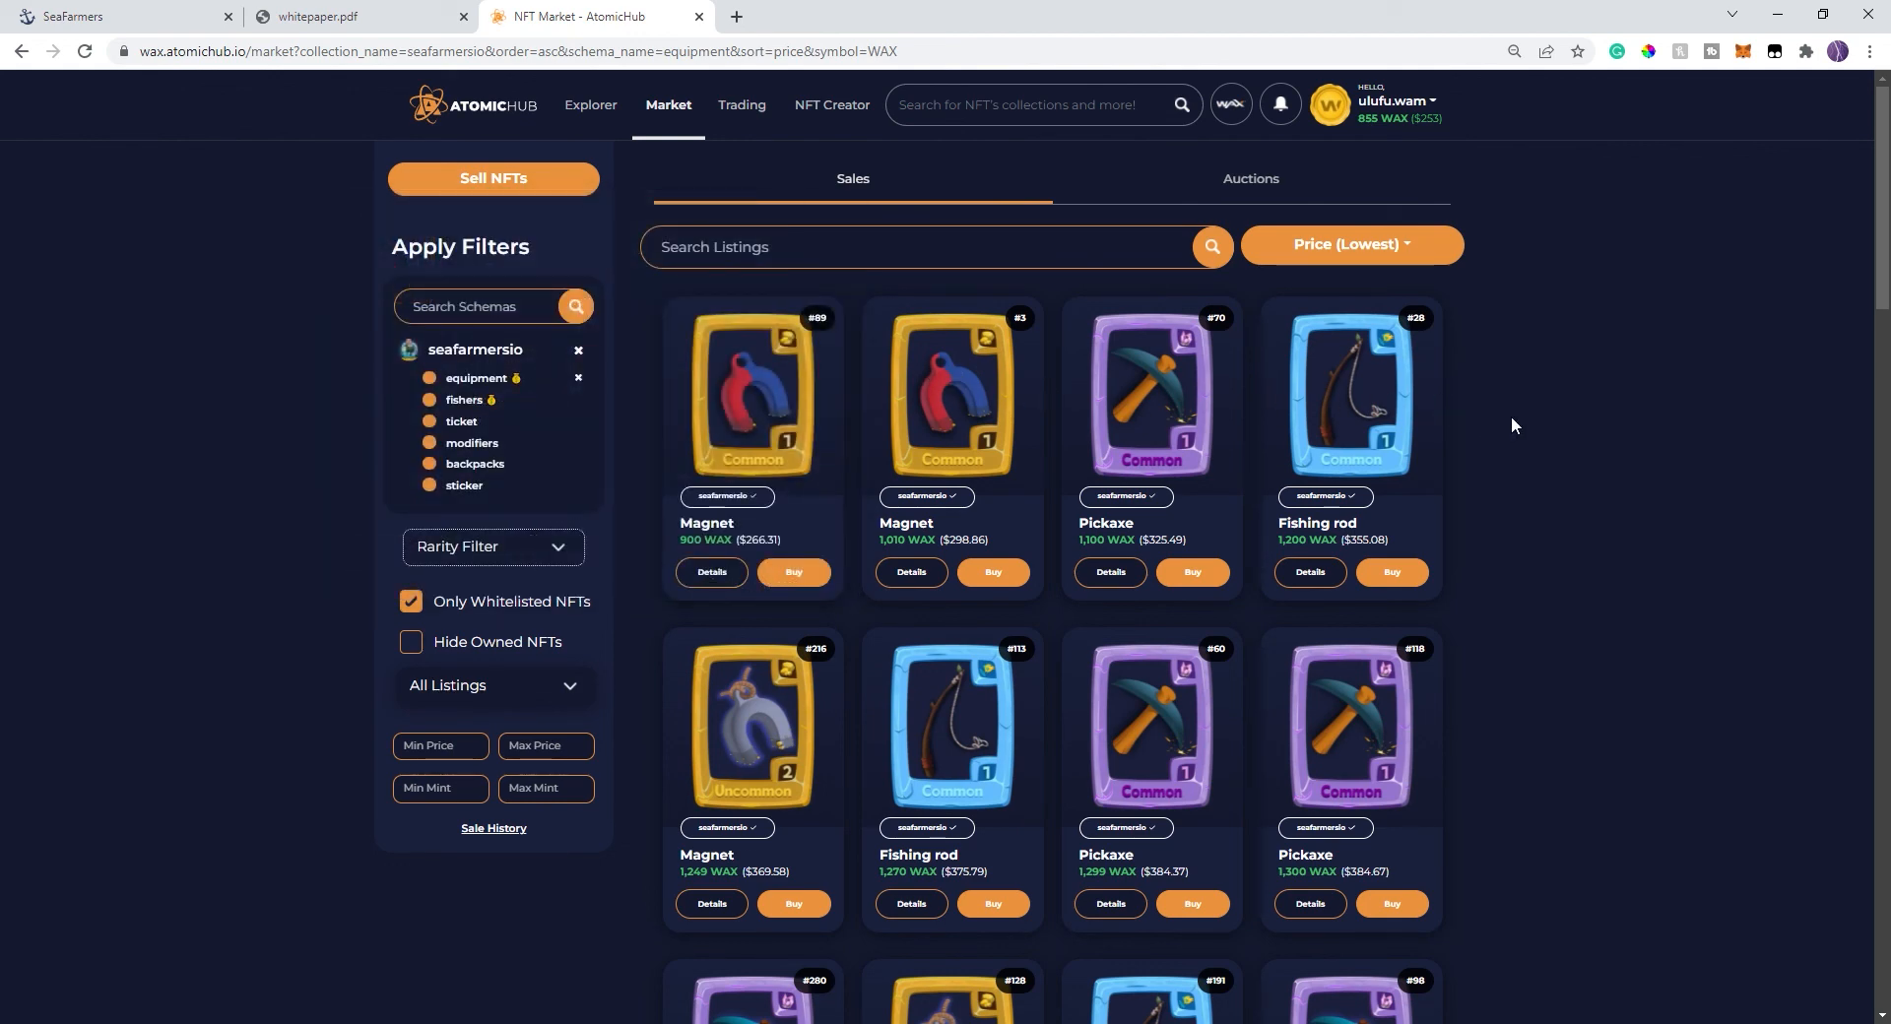
{"action": "mouse_move", "coordinate": [679, 484]}
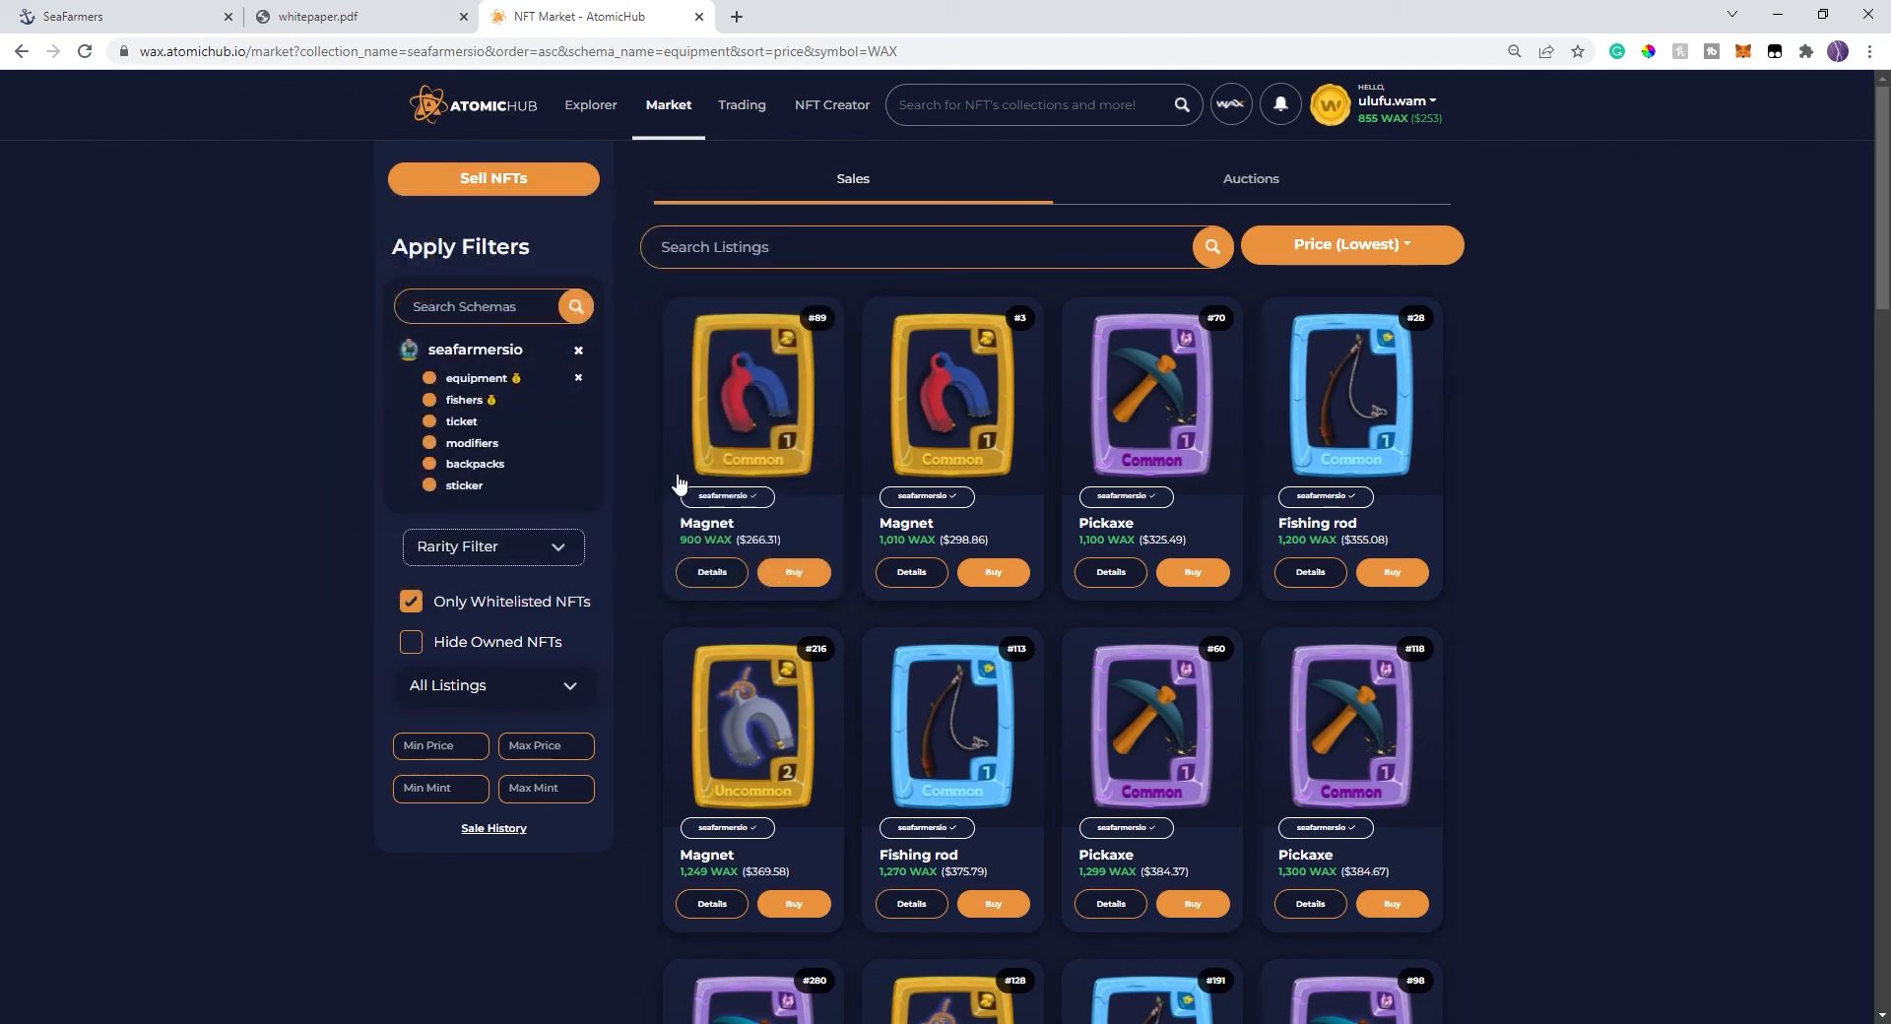
{"action": "mouse_move", "coordinate": [659, 478]}
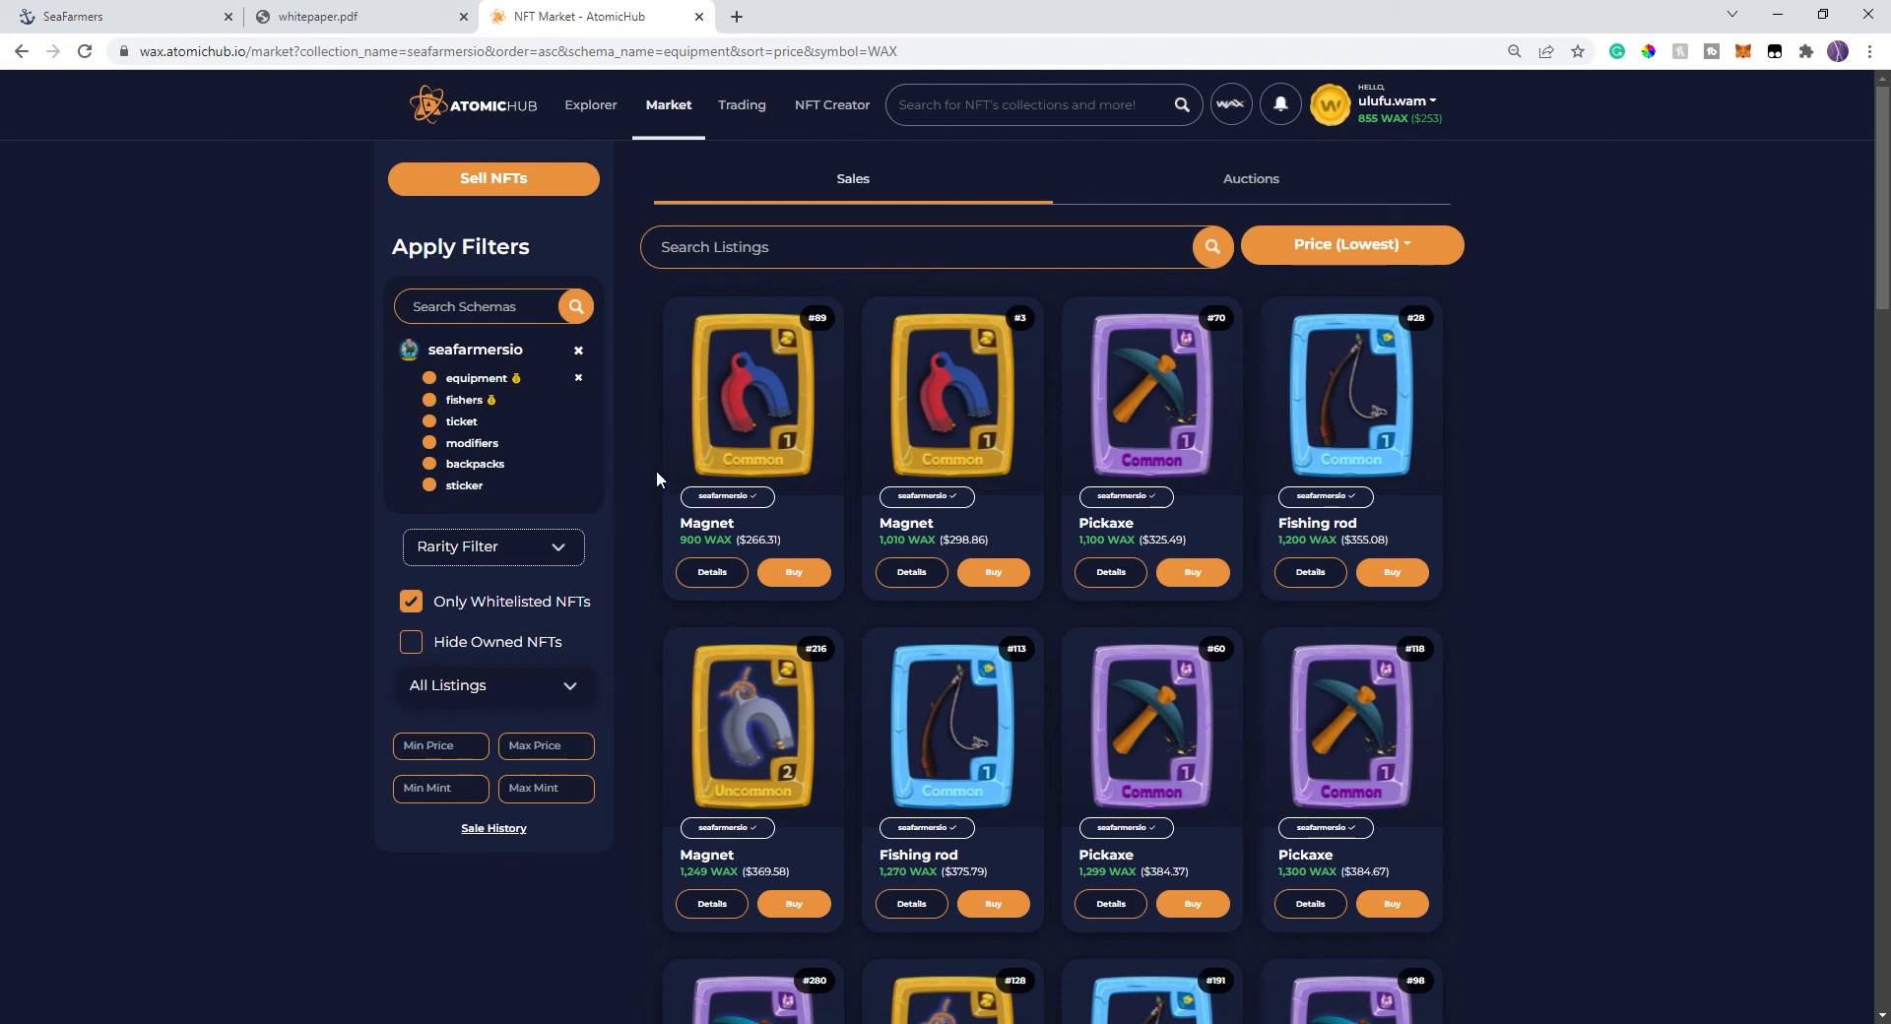
{"action": "mouse_move", "coordinate": [1245, 439]}
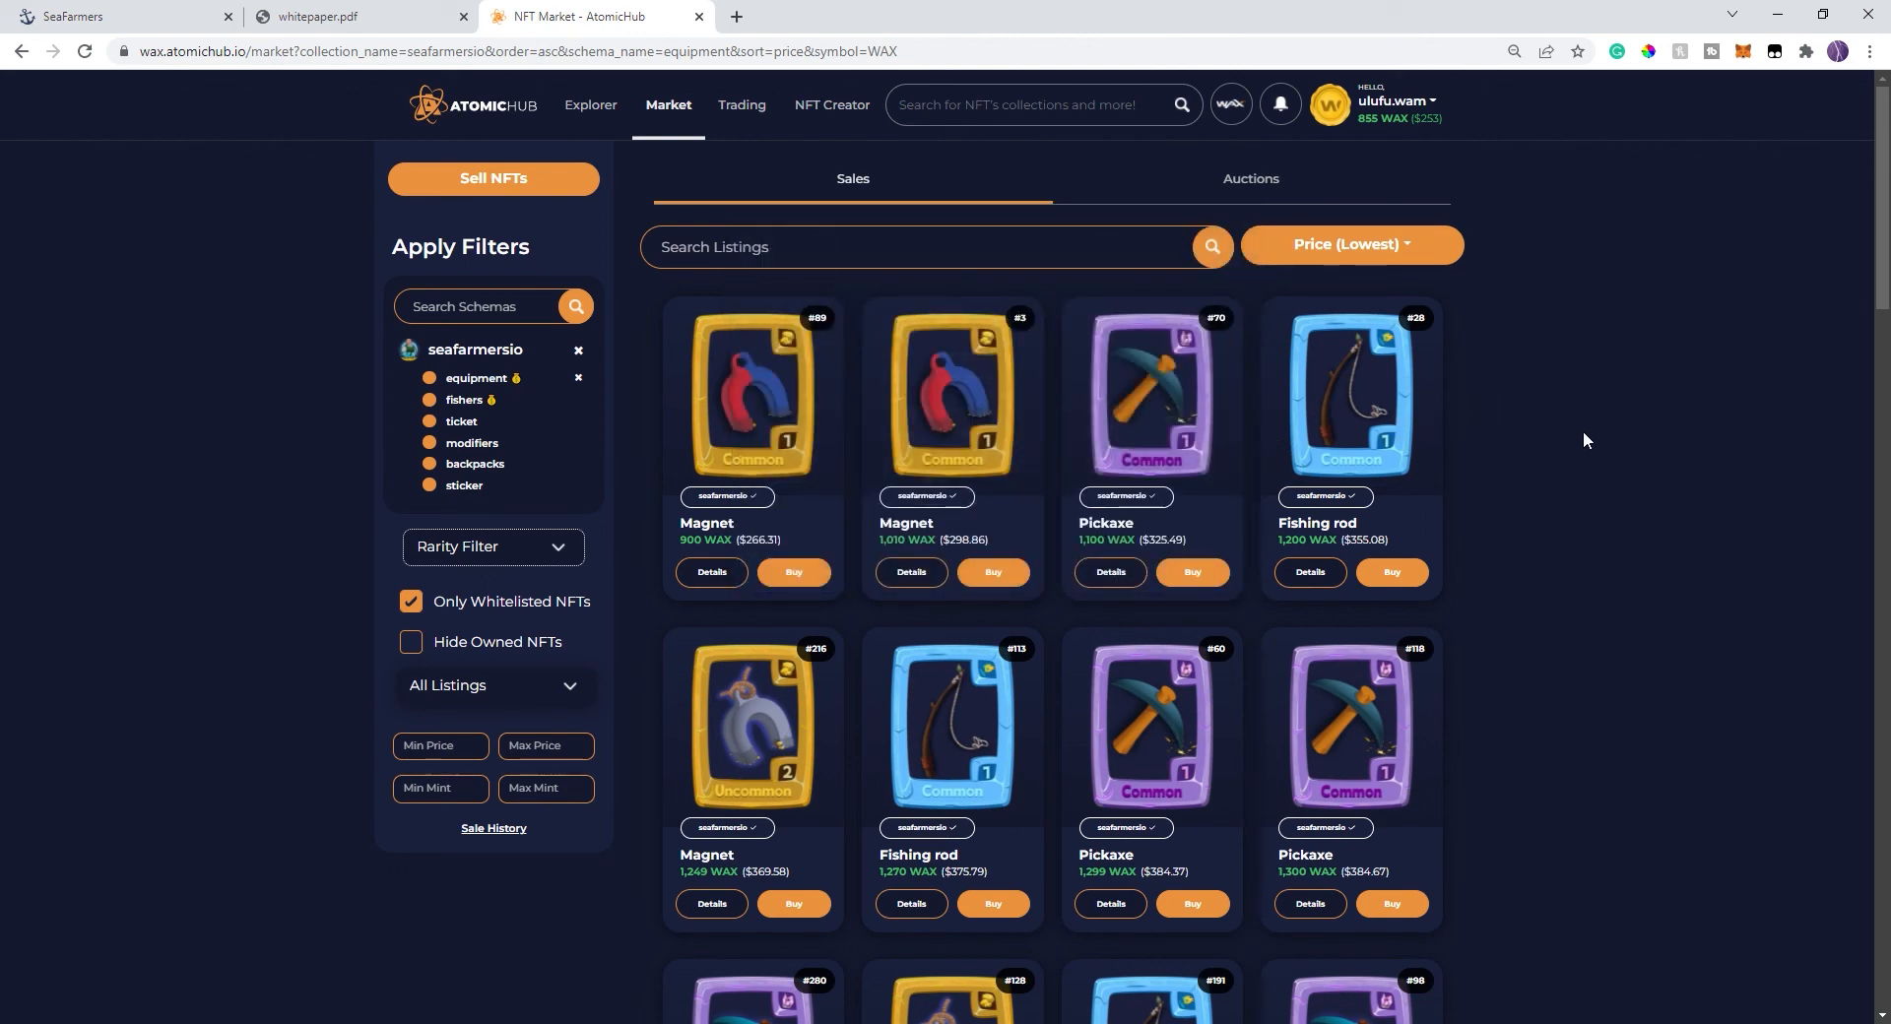
{"action": "mouse_move", "coordinate": [1572, 443]}
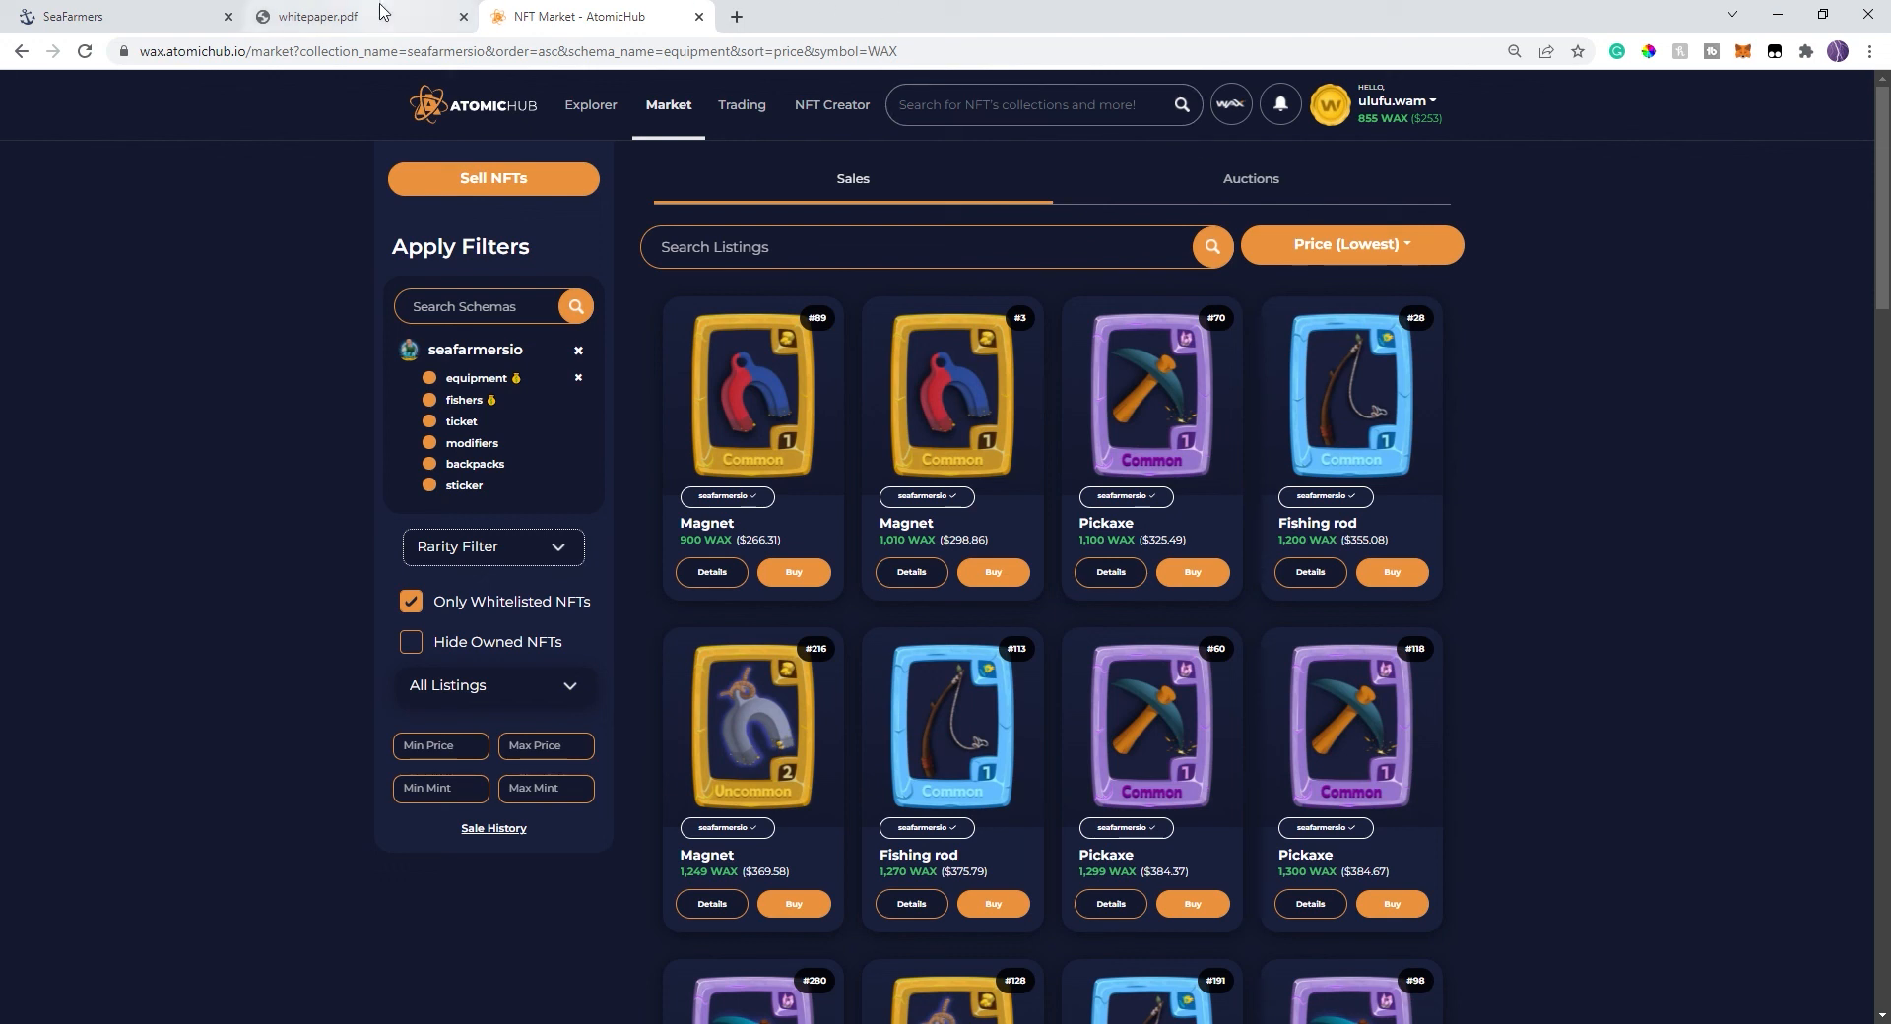
{"action": "left_click", "coordinate": [325, 17]}
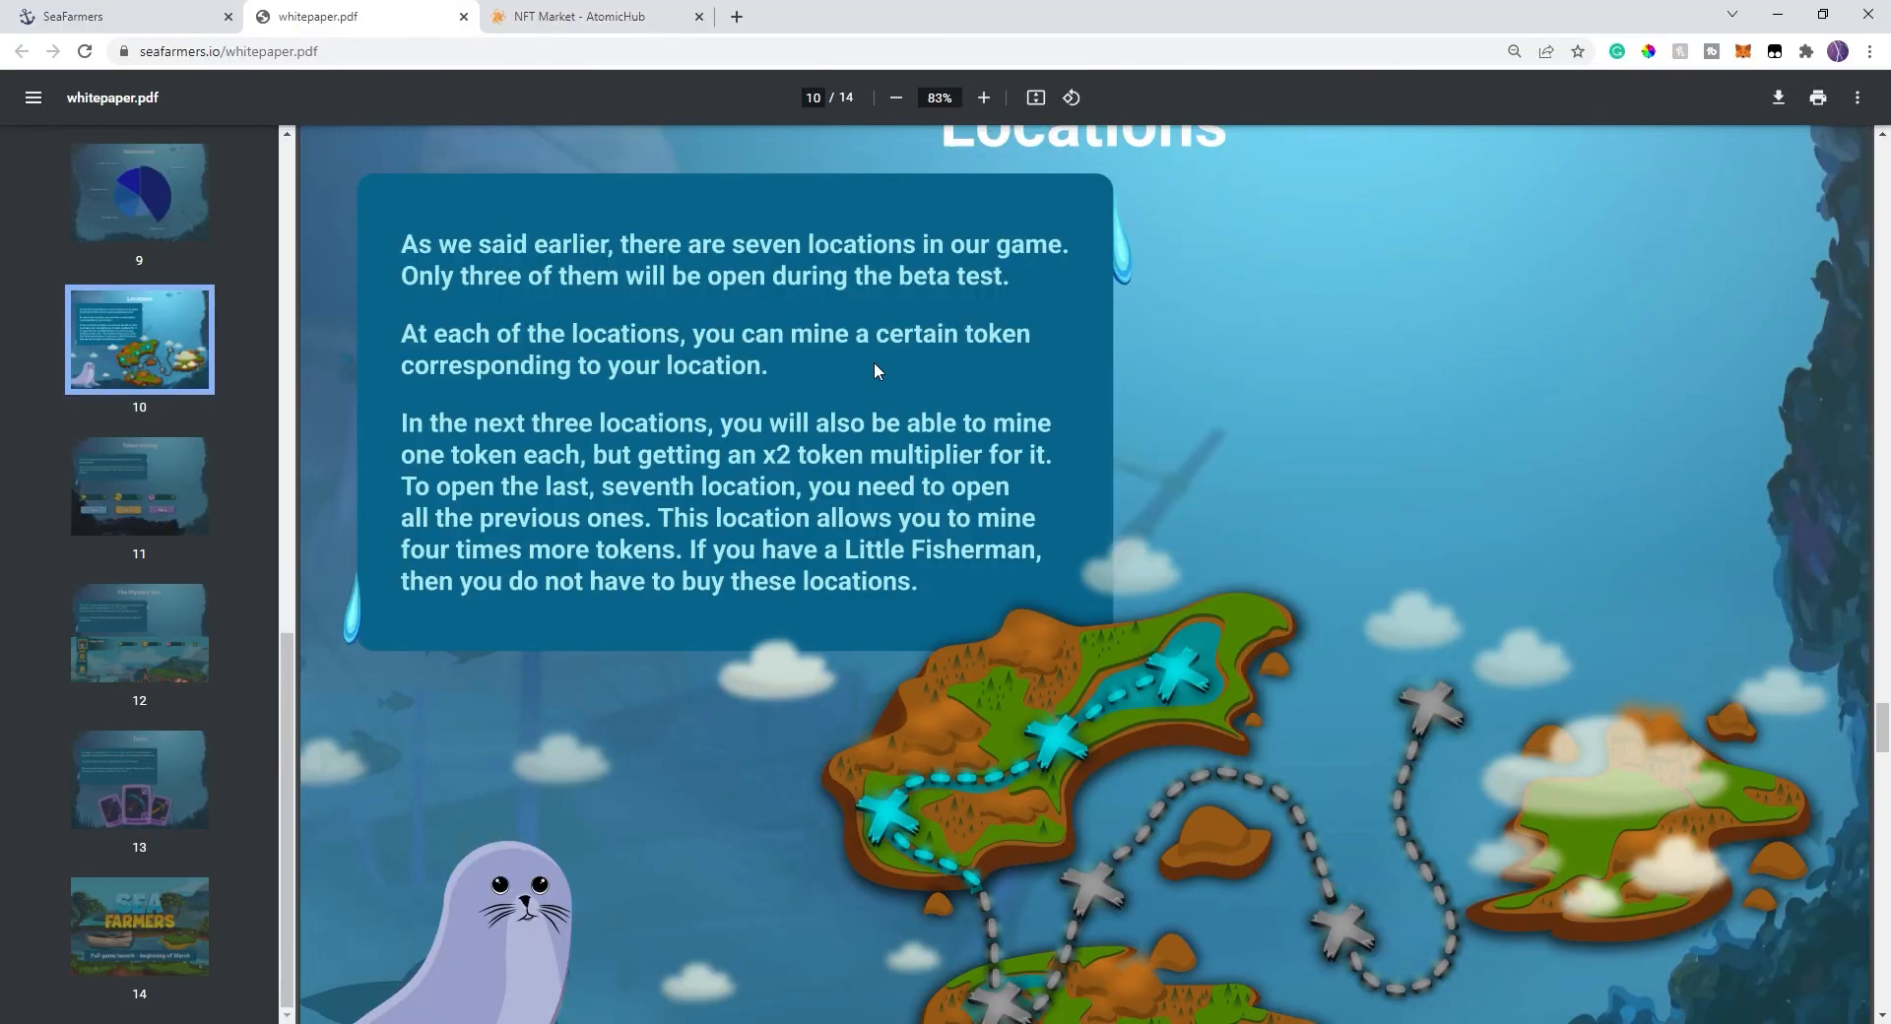